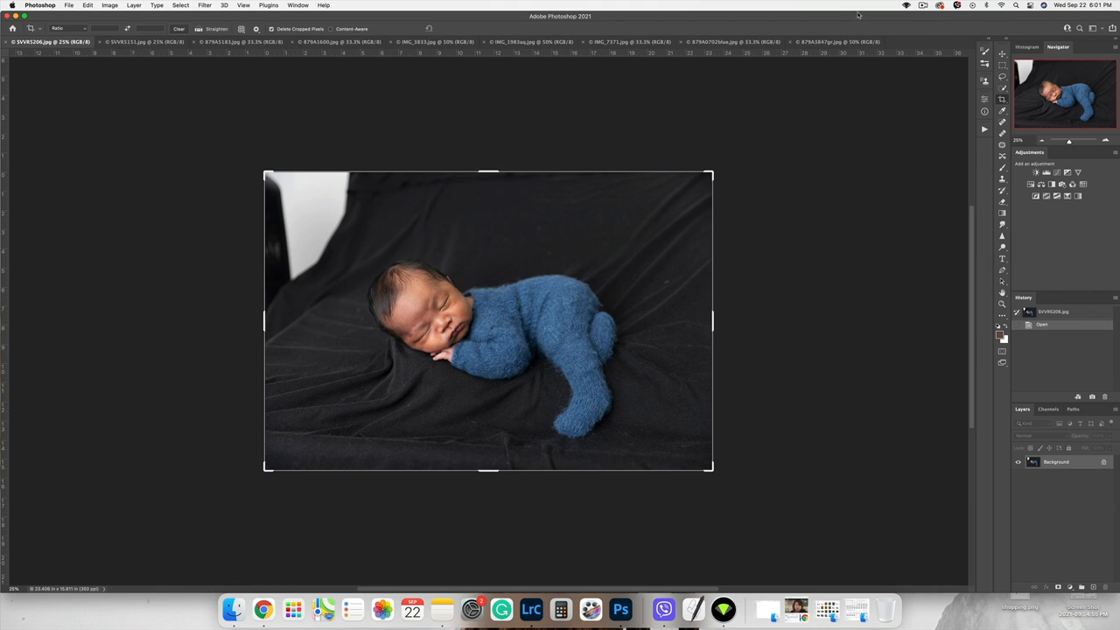
Flip through the creek log, outdoor bed and tulip nest backdrops, ending on the swing backdrop.
left_click(140, 42)
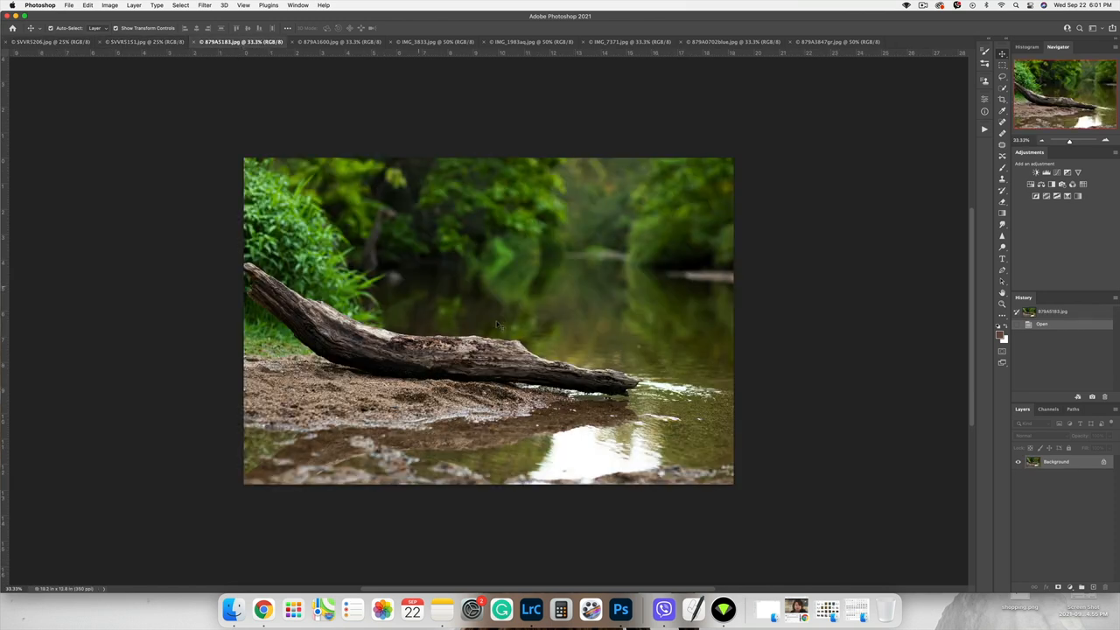
mouse_move(405, 294)
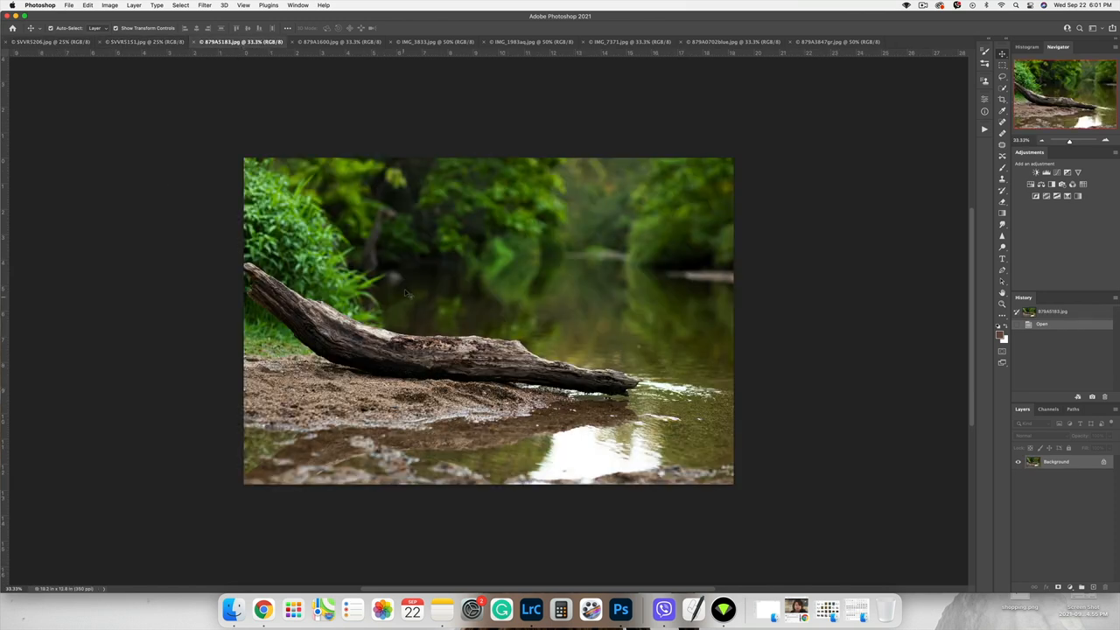
left_click(336, 42)
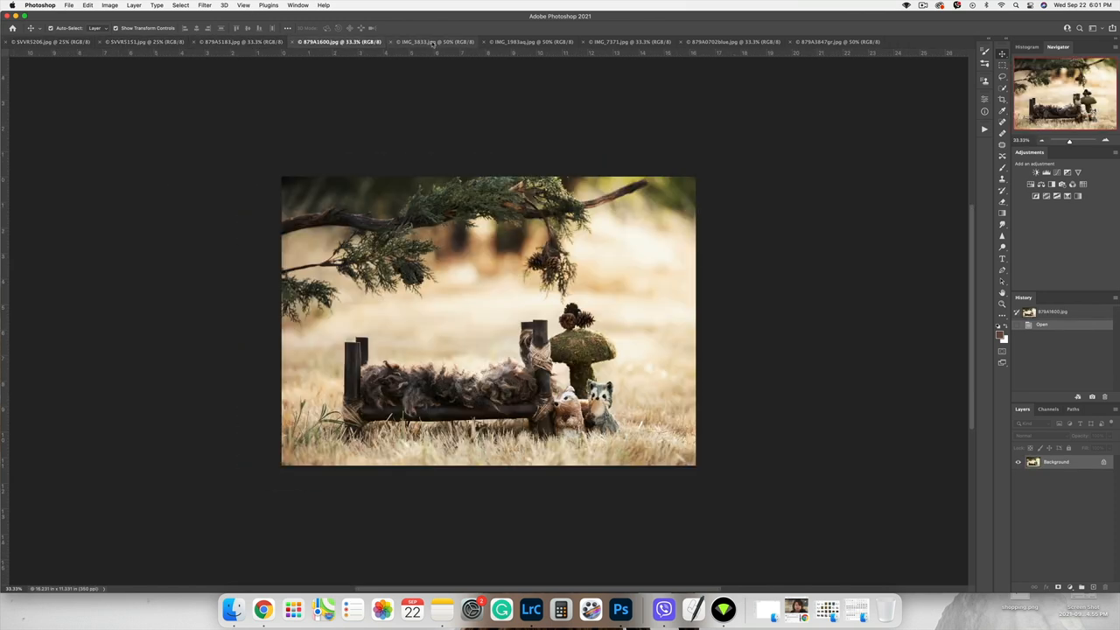
left_click(624, 41)
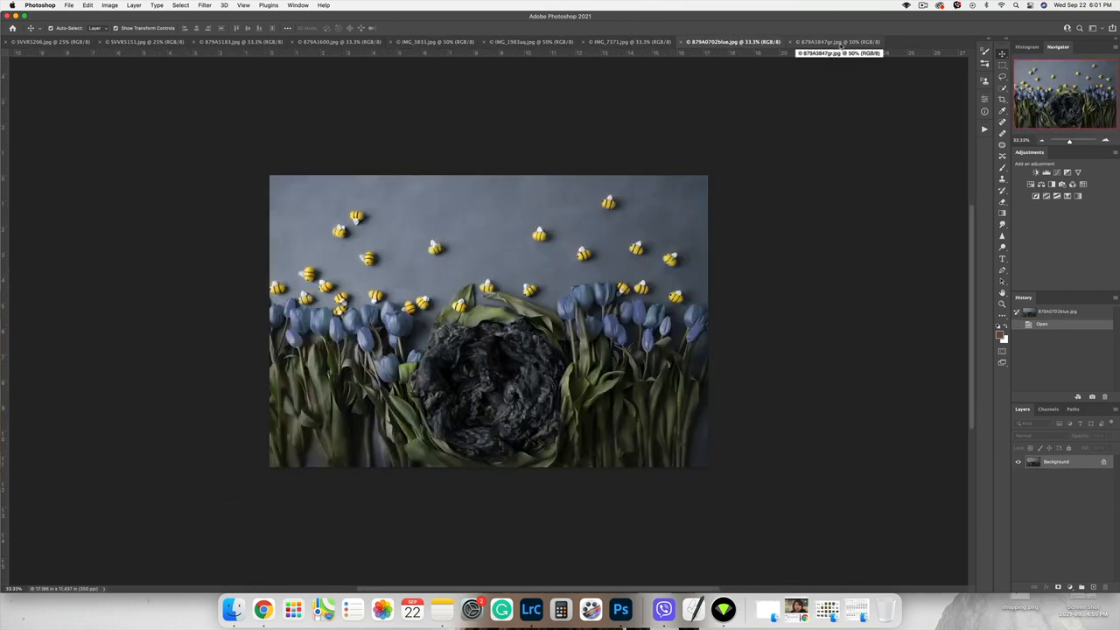
left_click(831, 42)
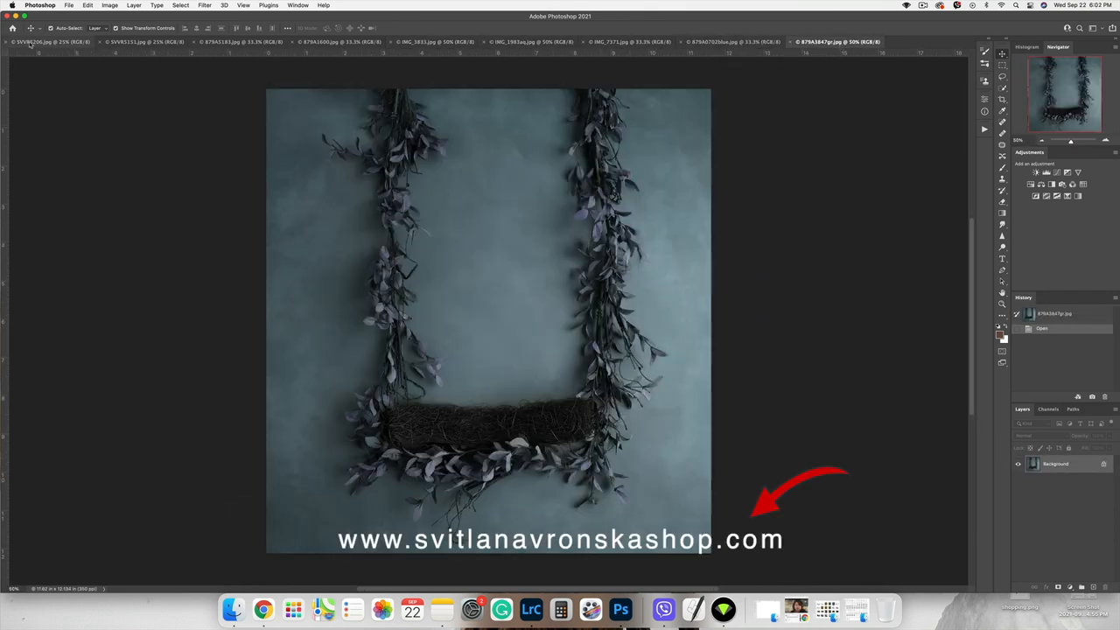
Retouch peeling skin patches on the sleeping baby in the blue onesie with healing and mixer brushes.
left_click(49, 42)
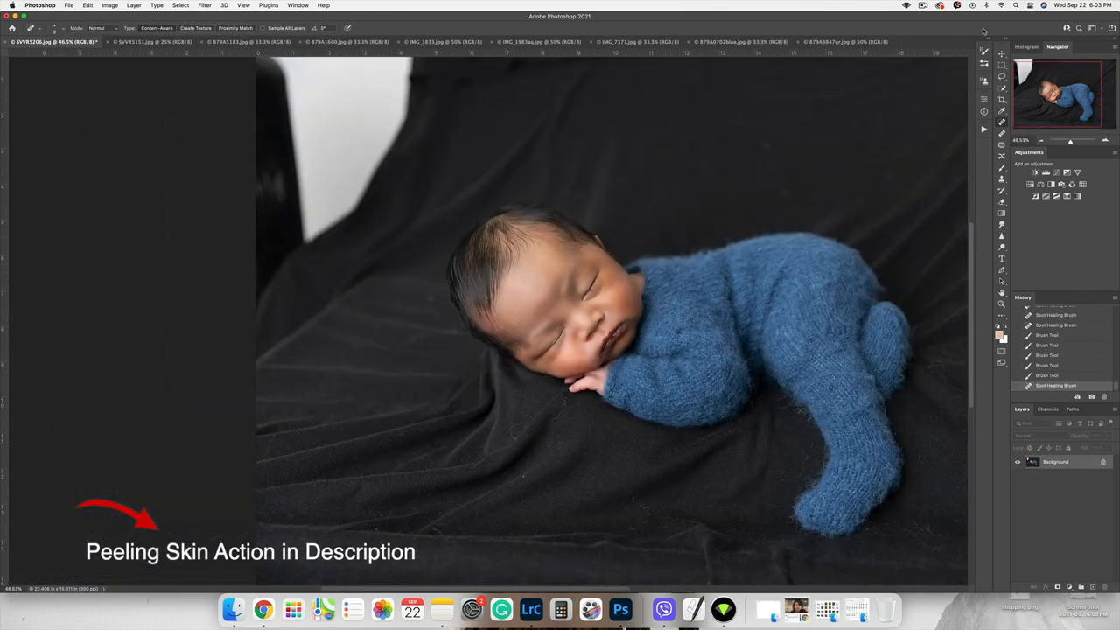
left_click(154, 42)
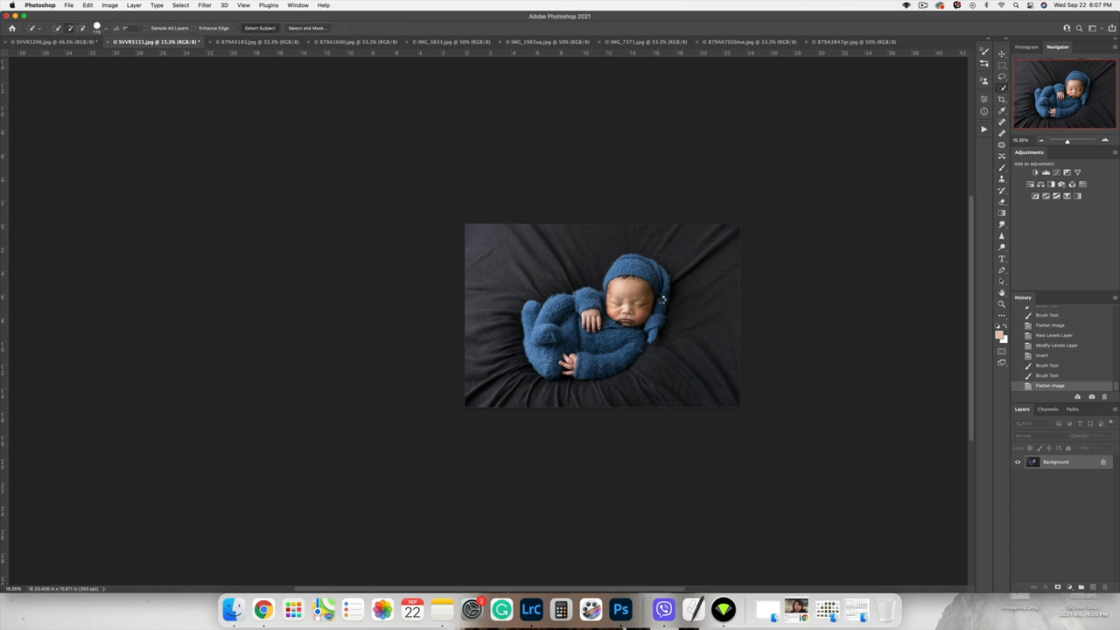
Select the curled-up baby as subject and refine the selection edges around the bonnet and hair.
left_click(259, 28)
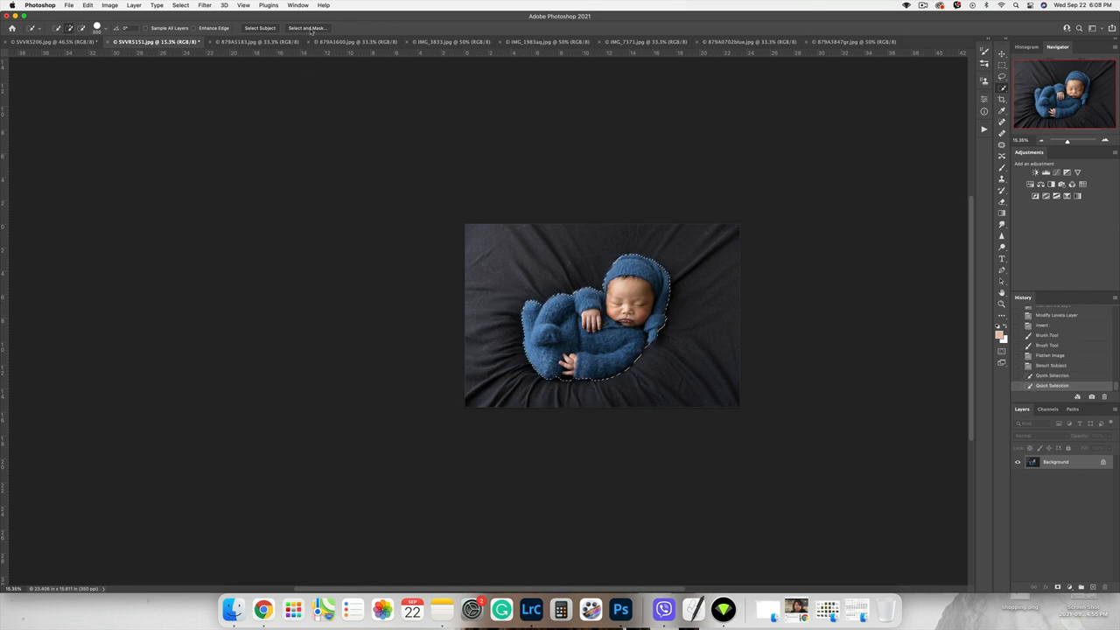
left_click(308, 28)
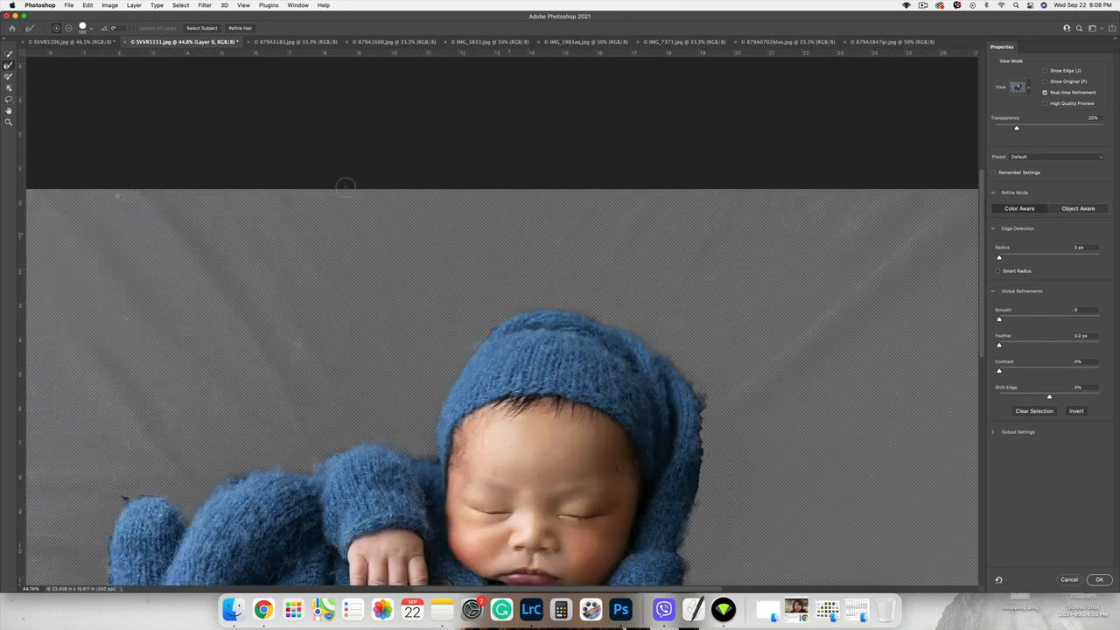
left_click(1099, 579)
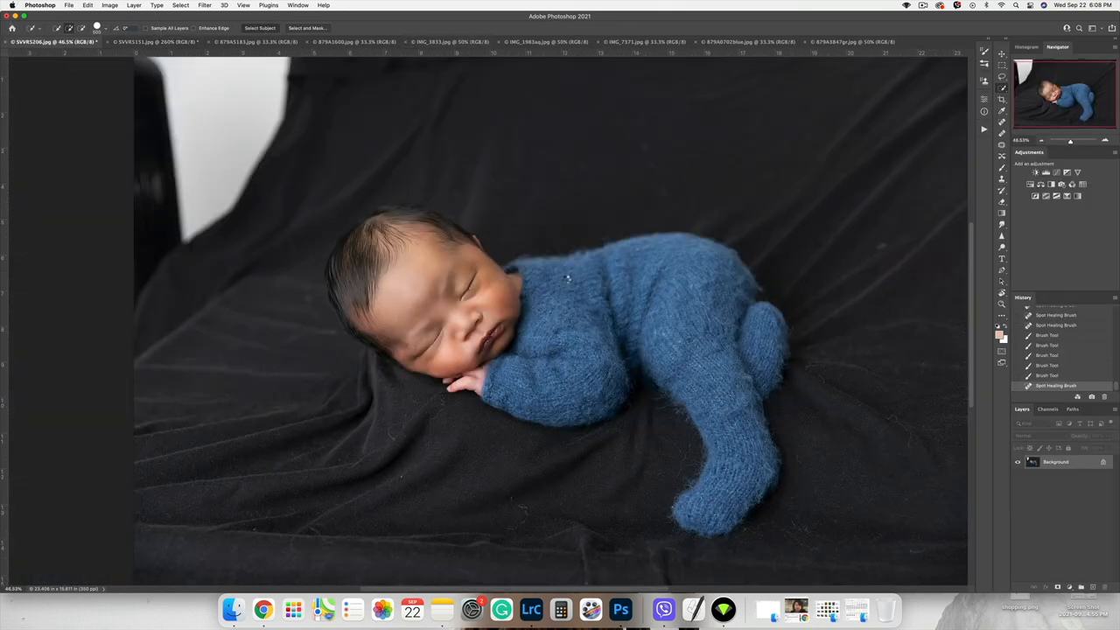
Select the baby in the blue onesie on the black blanket with Select Subject.
left_click(259, 28)
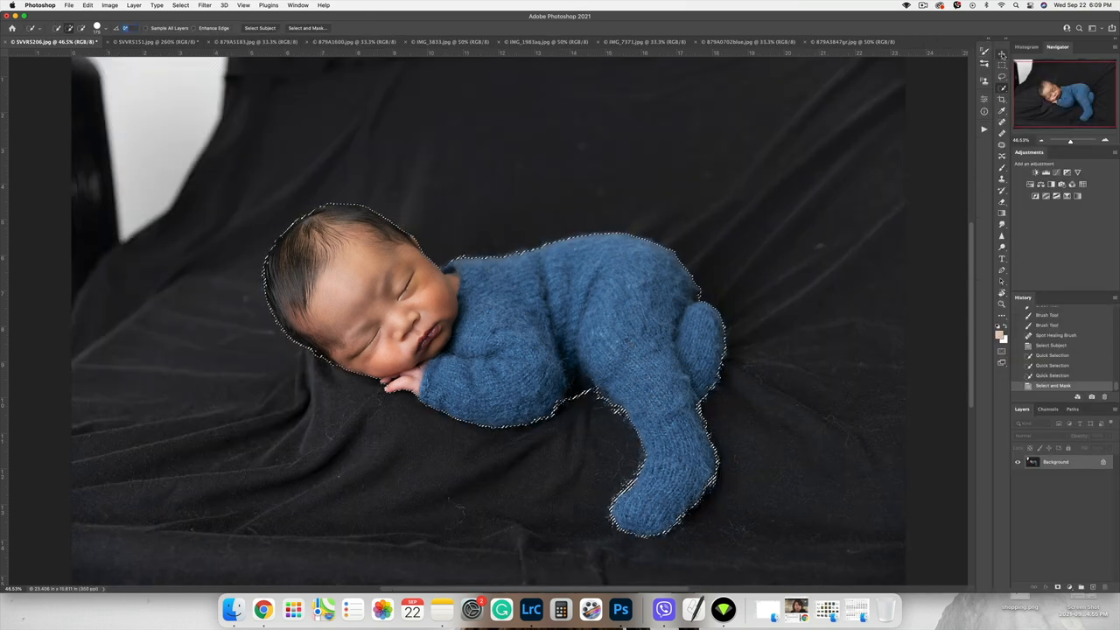
Drag the selected baby from its photo onto the swing backdrop as a new layer.
left_click(848, 42)
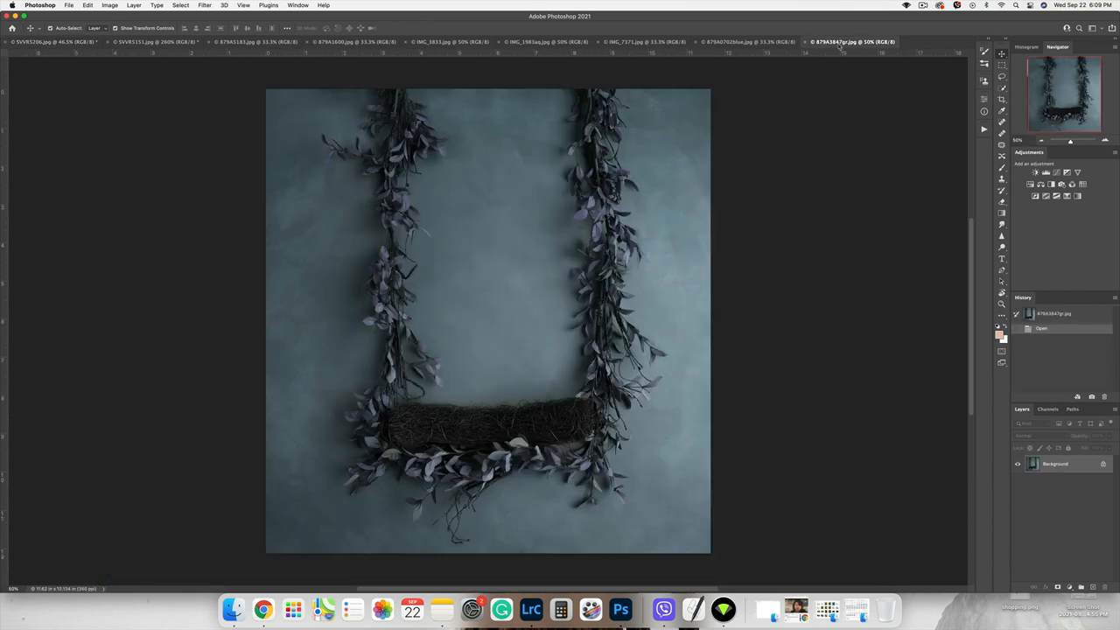
left_click(154, 42)
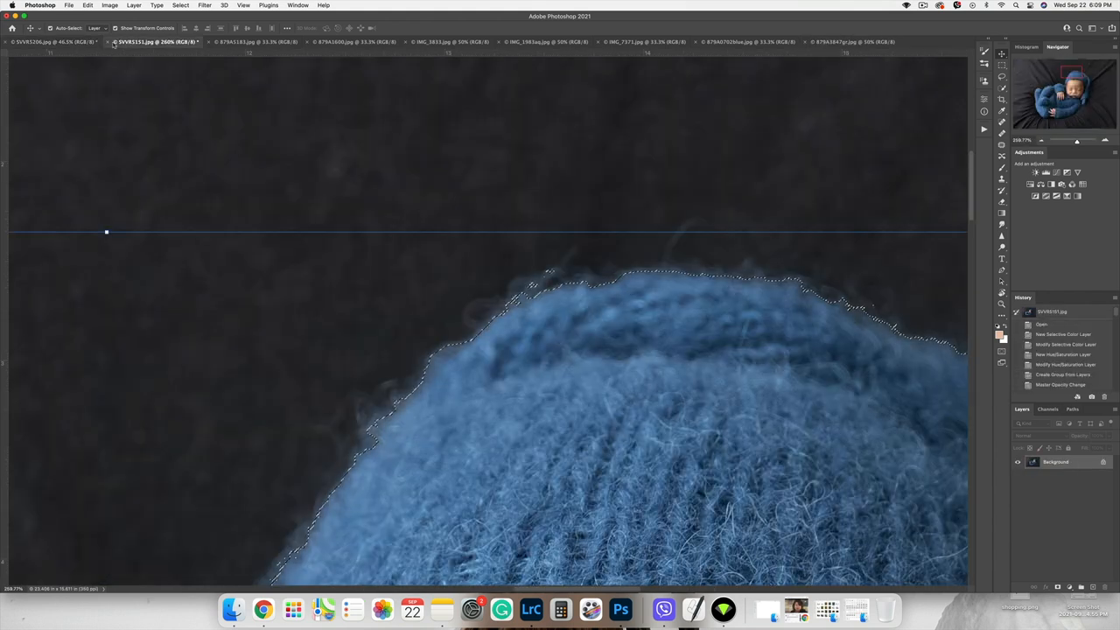
left_click(53, 42)
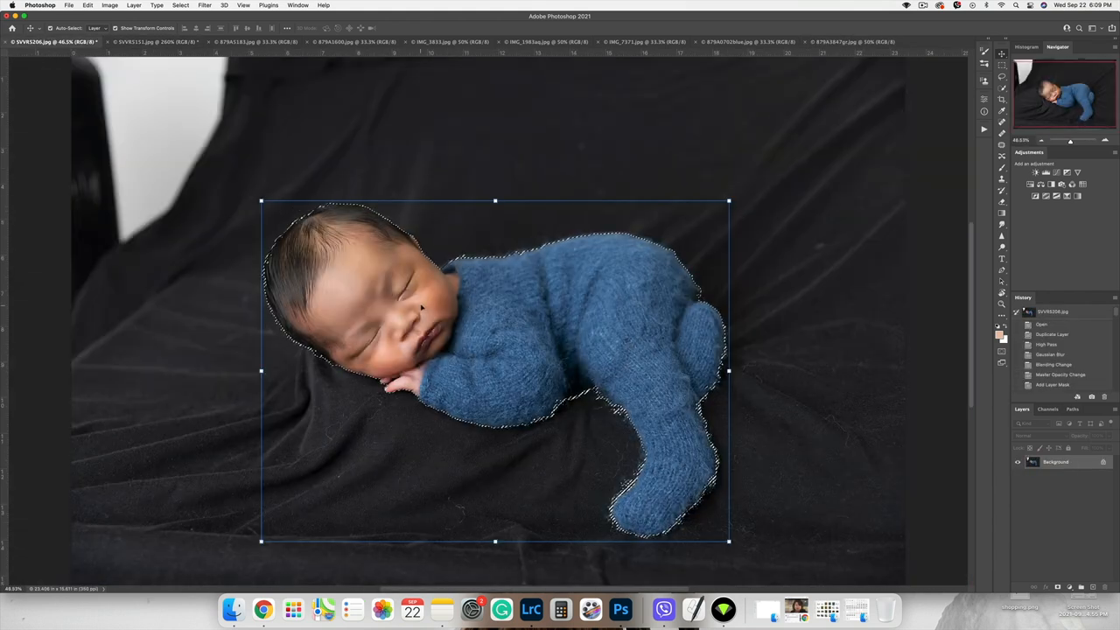
left_click(853, 42)
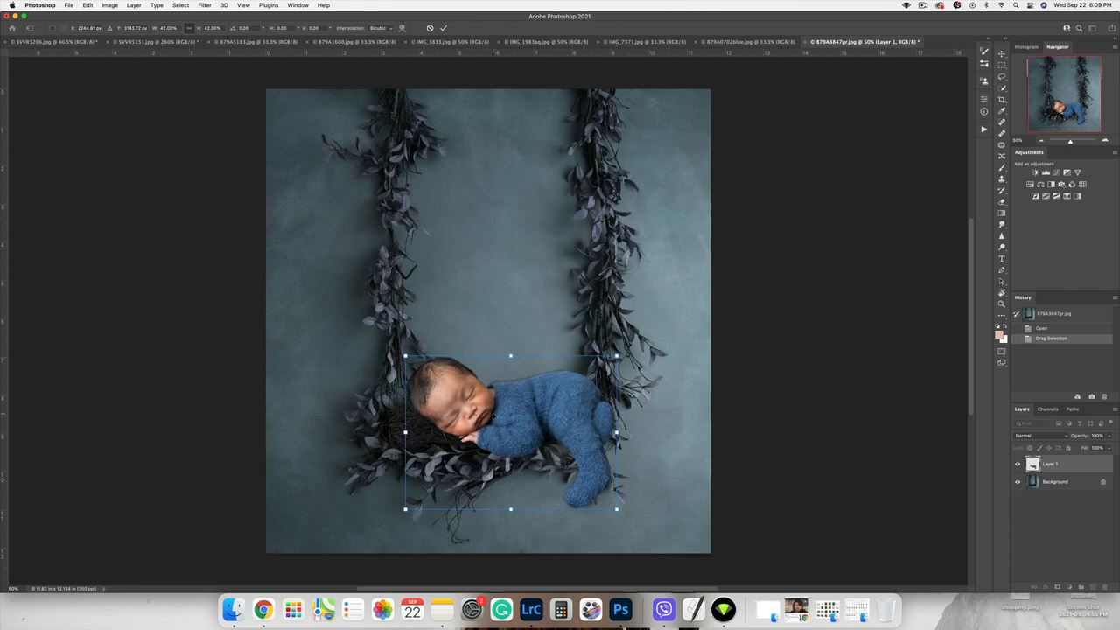
mouse_move(693, 220)
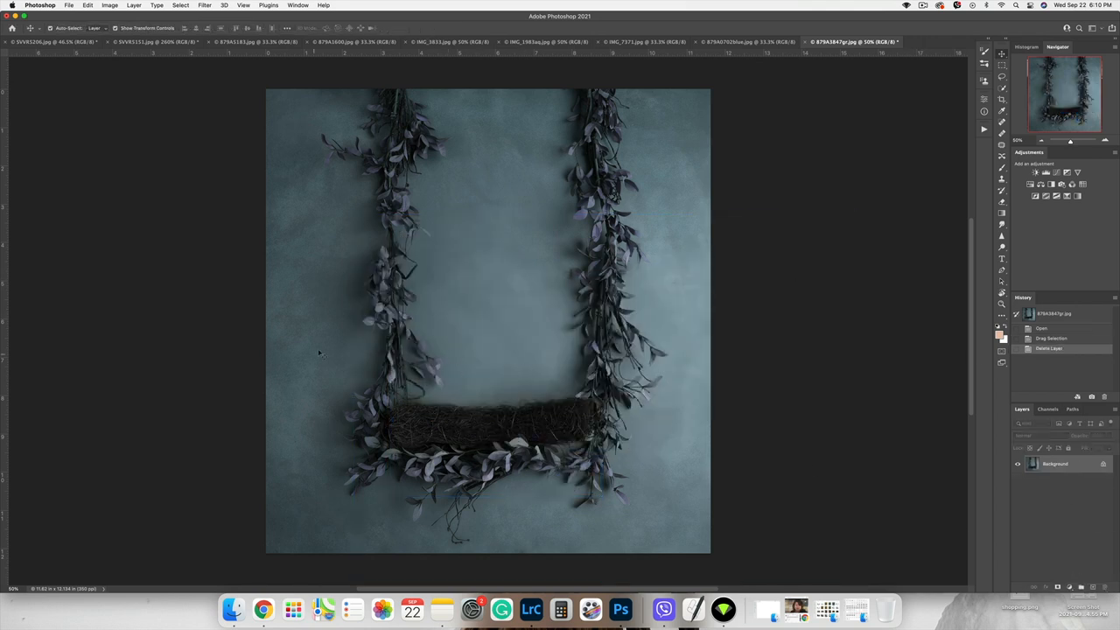
Flip the swing canvas horizontally, bring the baby onto the swing seat and confirm its placement.
left_click(87, 5)
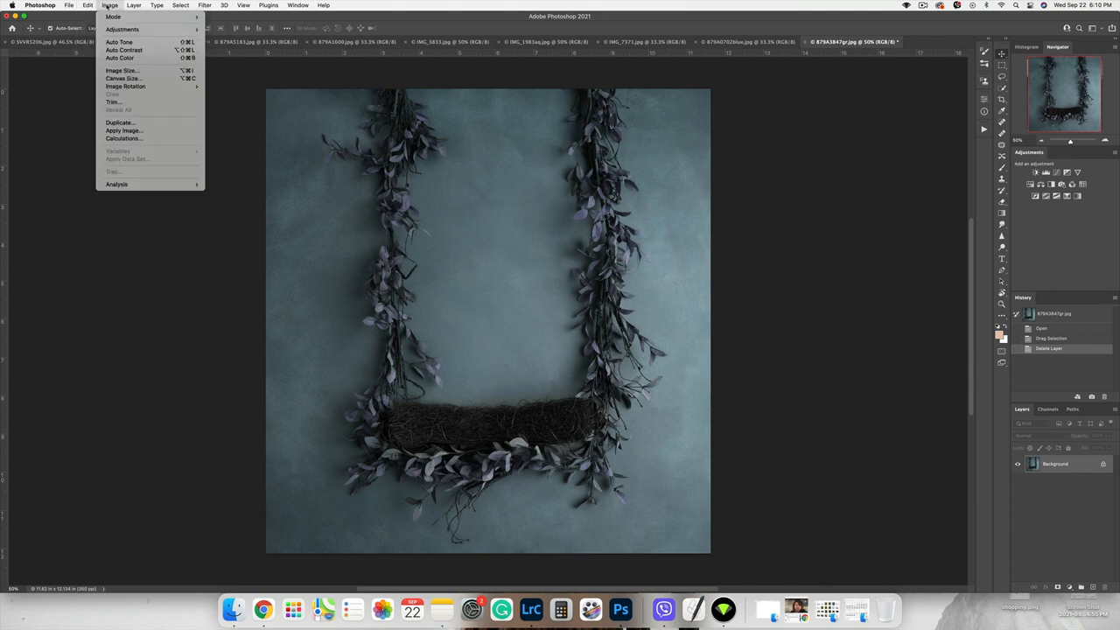
mouse_move(126, 85)
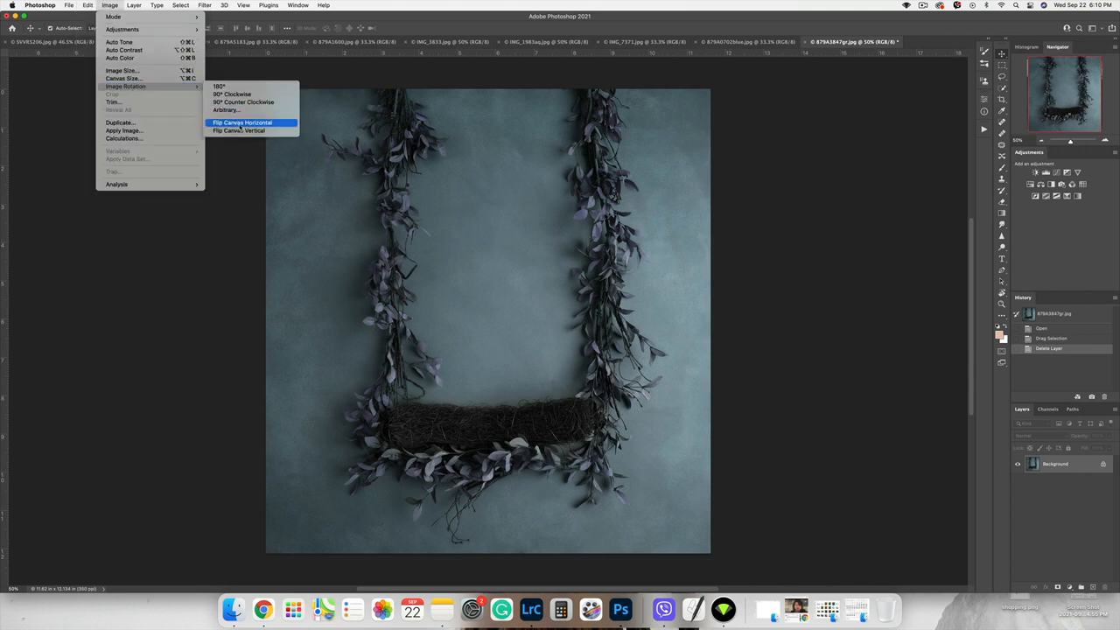
left_click(241, 123)
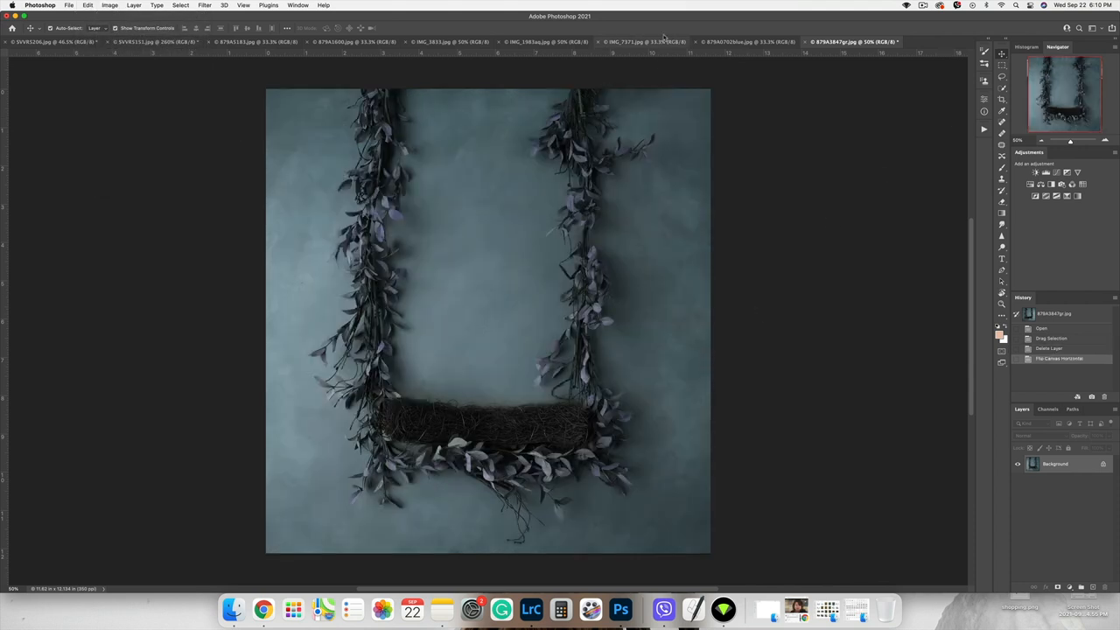
left_click(49, 42)
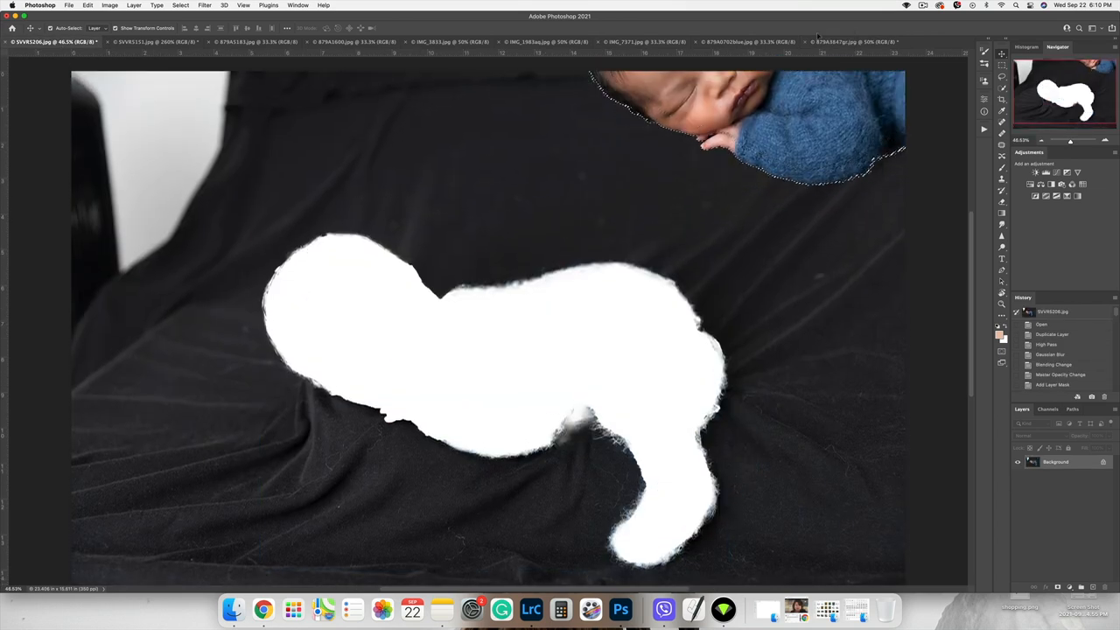
left_click(857, 42)
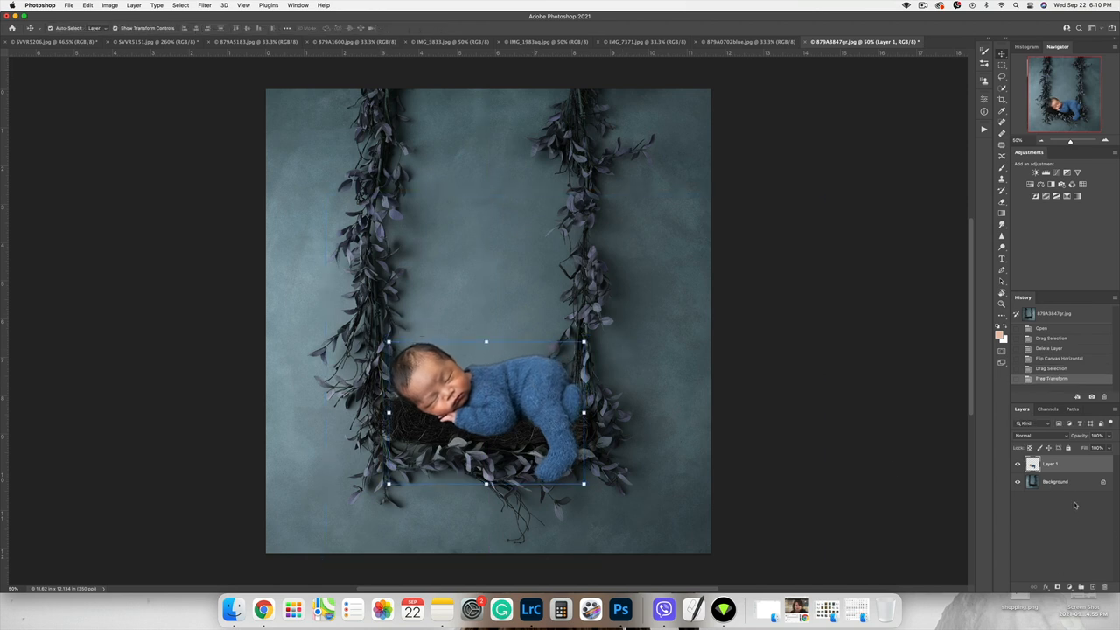
left_click(1053, 481)
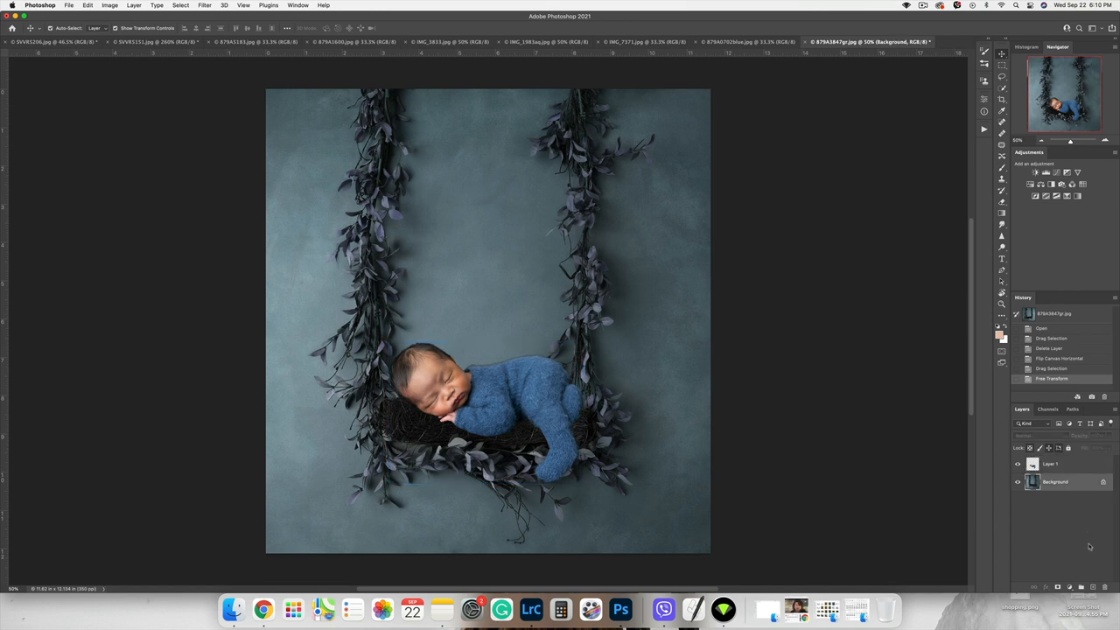
Add a new empty paint layer above the baby layer for blending into the swing nest.
left_click(1057, 588)
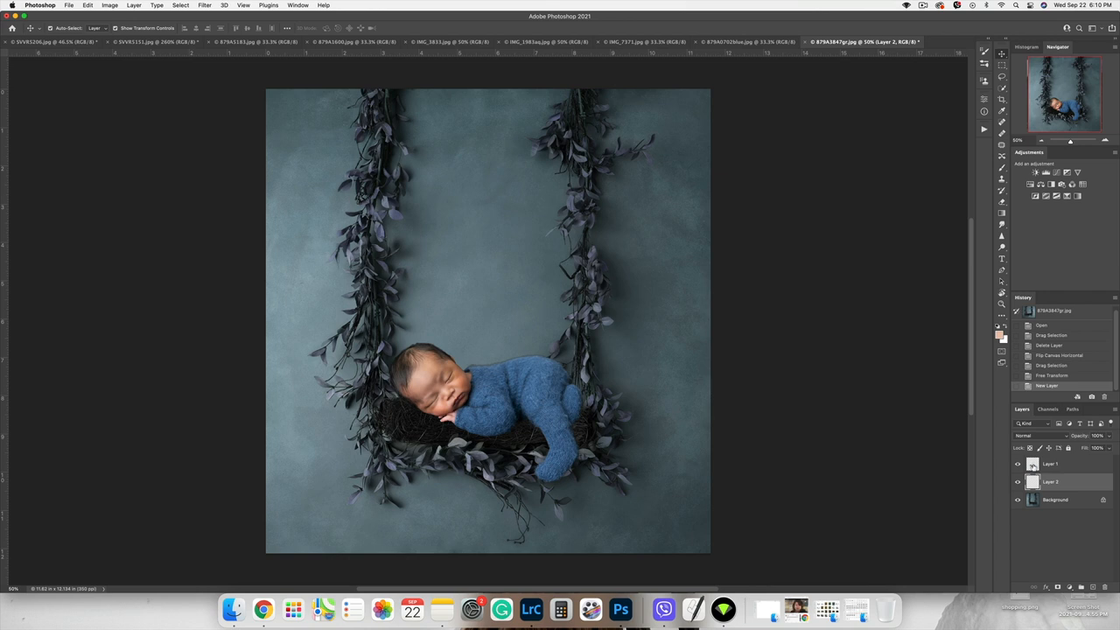
mouse_move(516, 289)
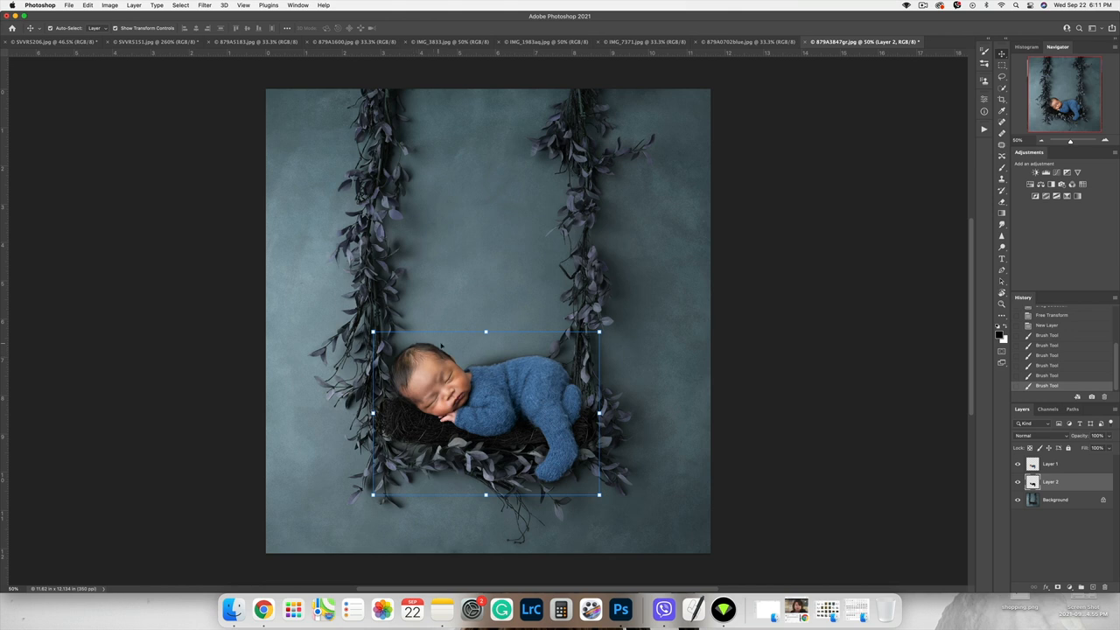
mouse_move(514, 353)
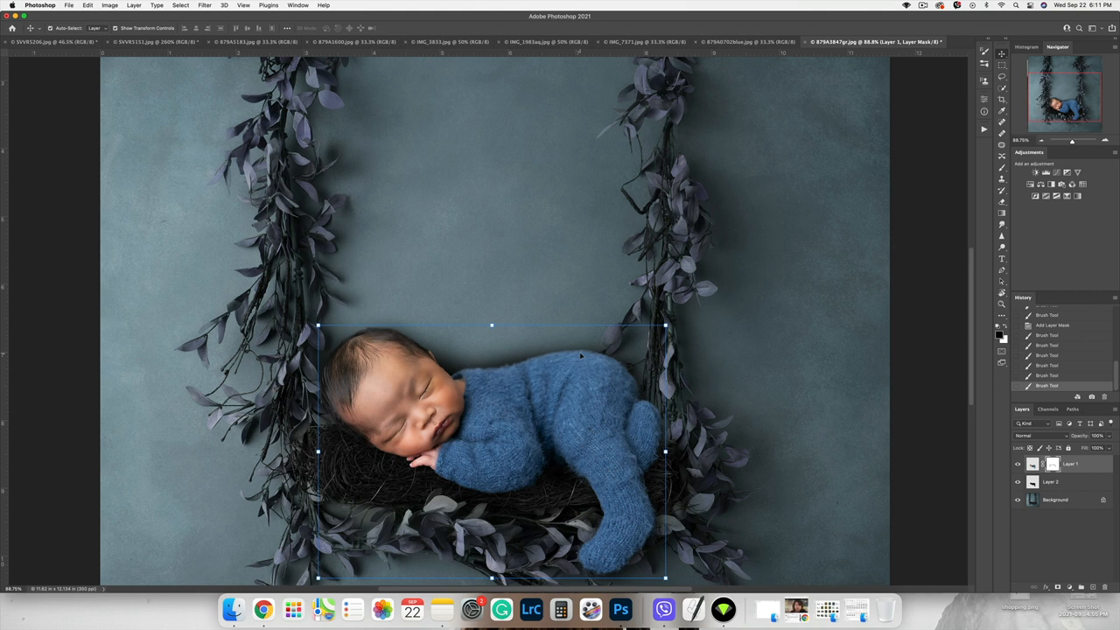
mouse_move(612, 341)
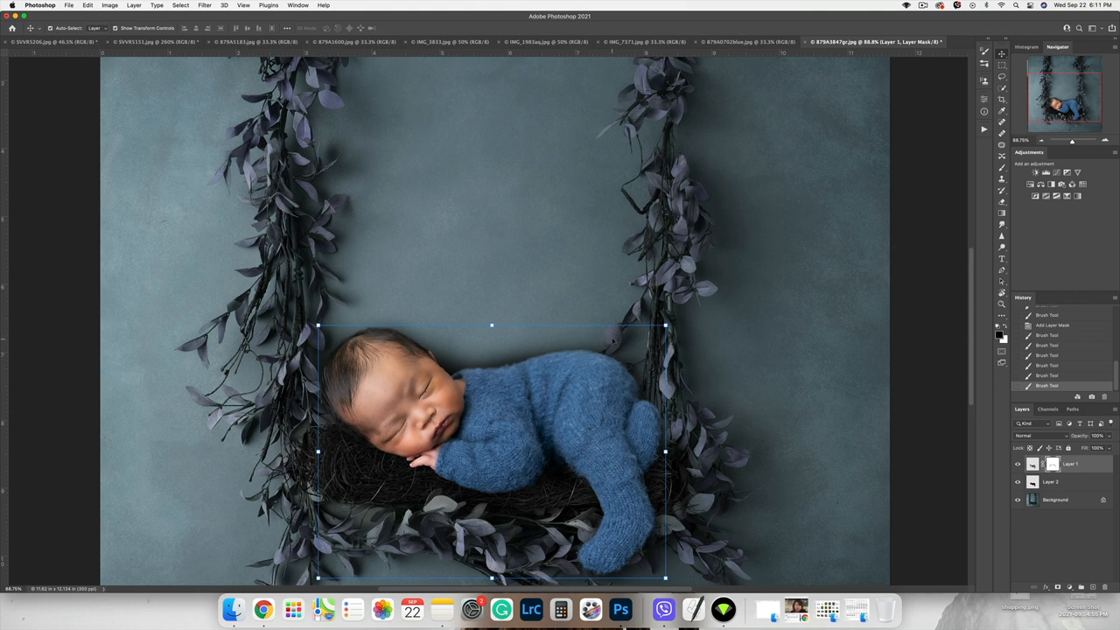
mouse_move(621, 336)
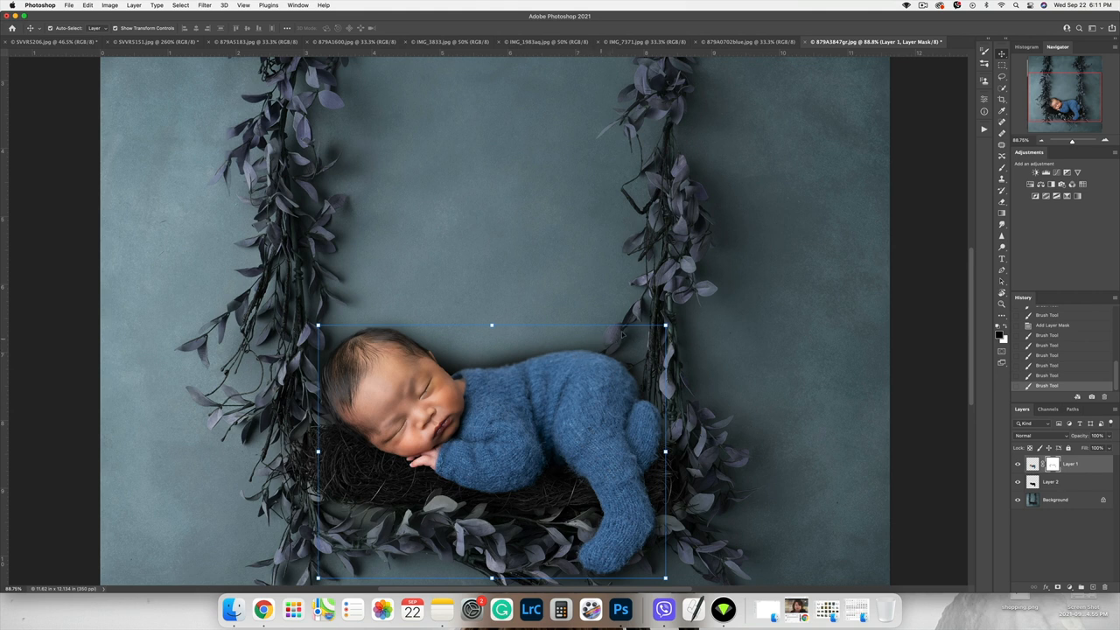
Target the backdrop layer for smudge touch-ups before flattening the composite.
left_click(1053, 500)
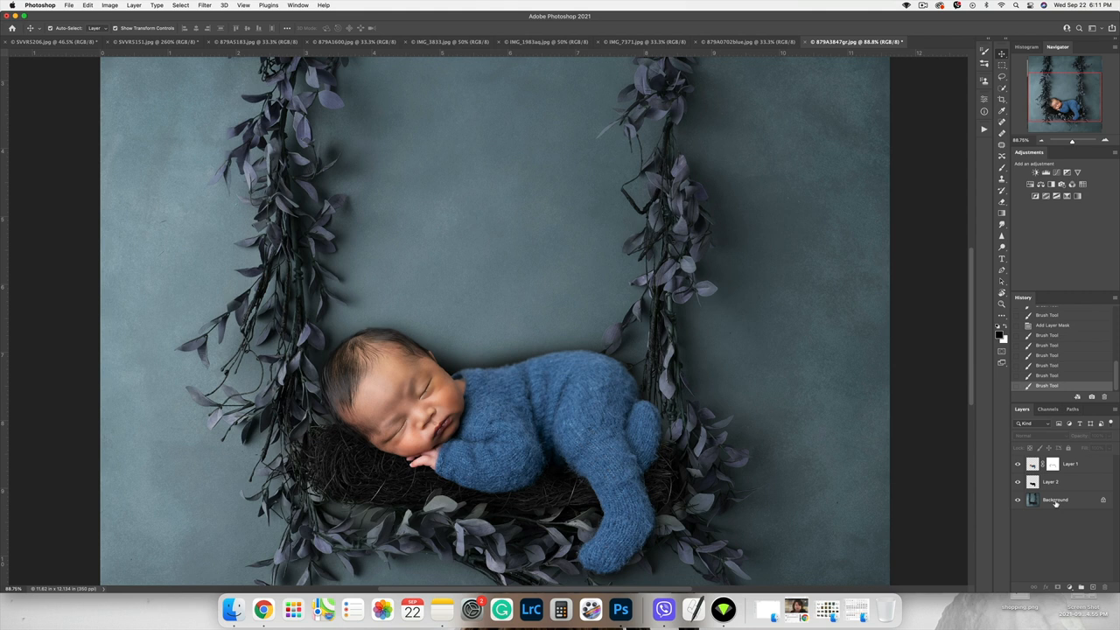
left_click(1053, 500)
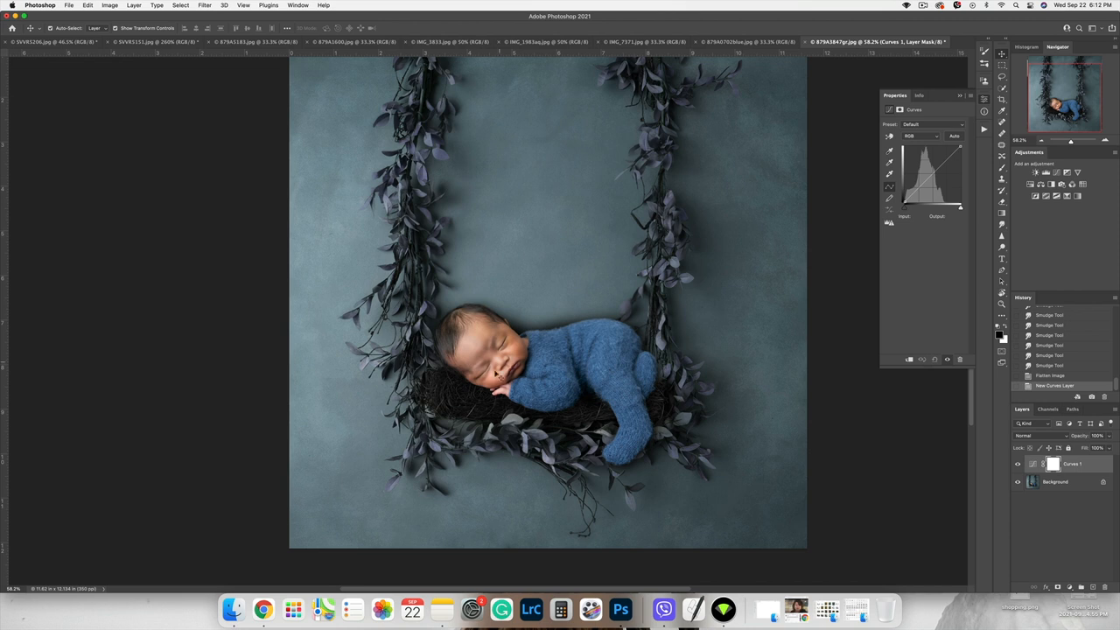
mouse_move(514, 210)
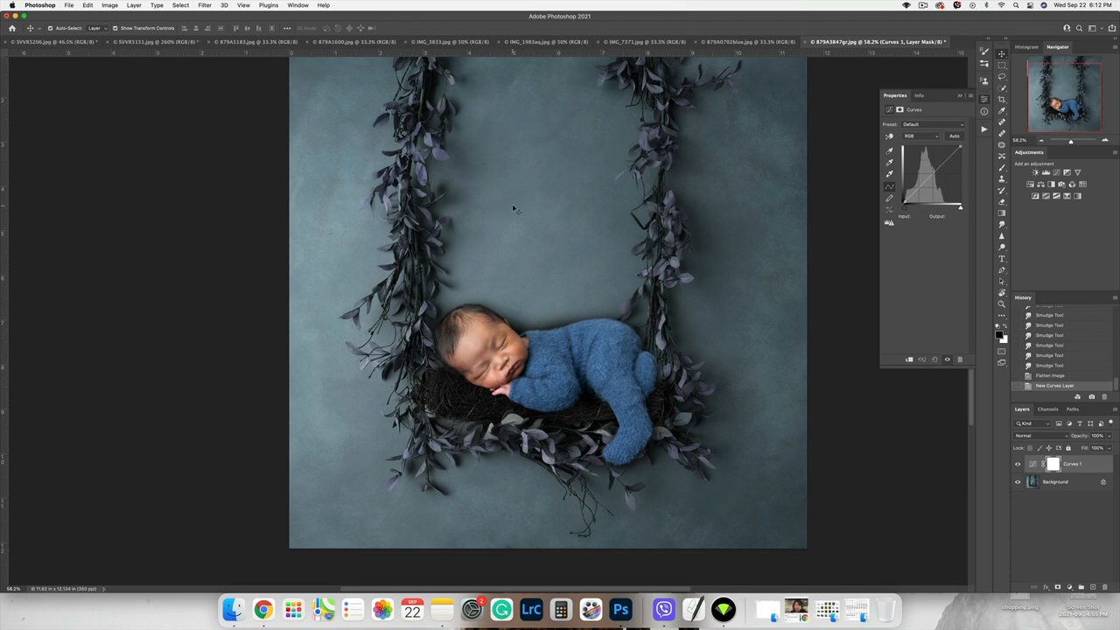
mouse_move(507, 362)
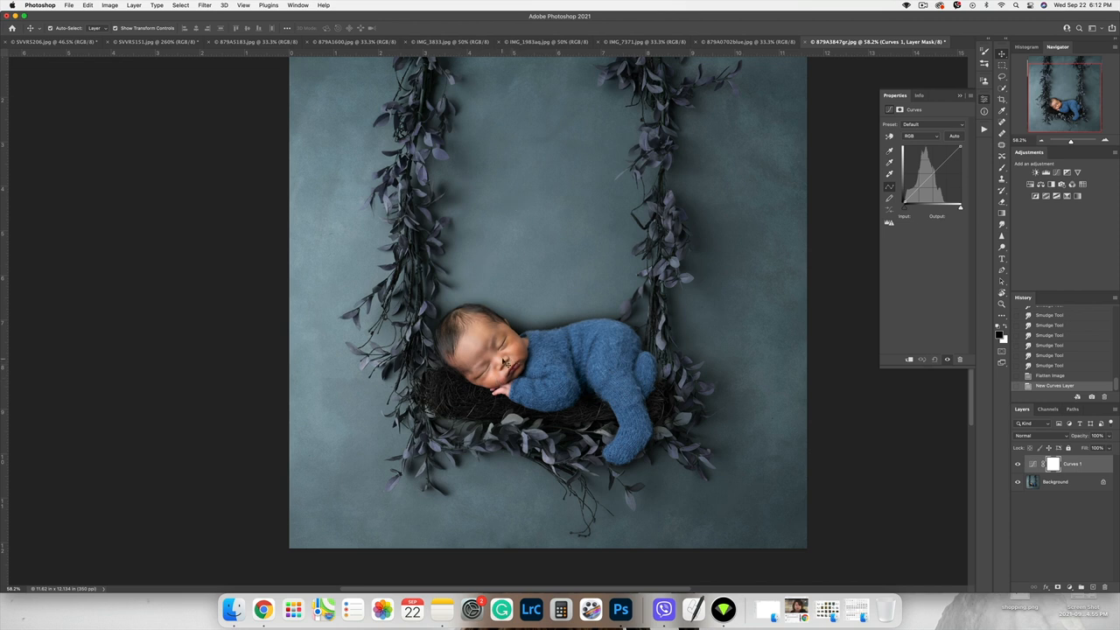
mouse_move(718, 256)
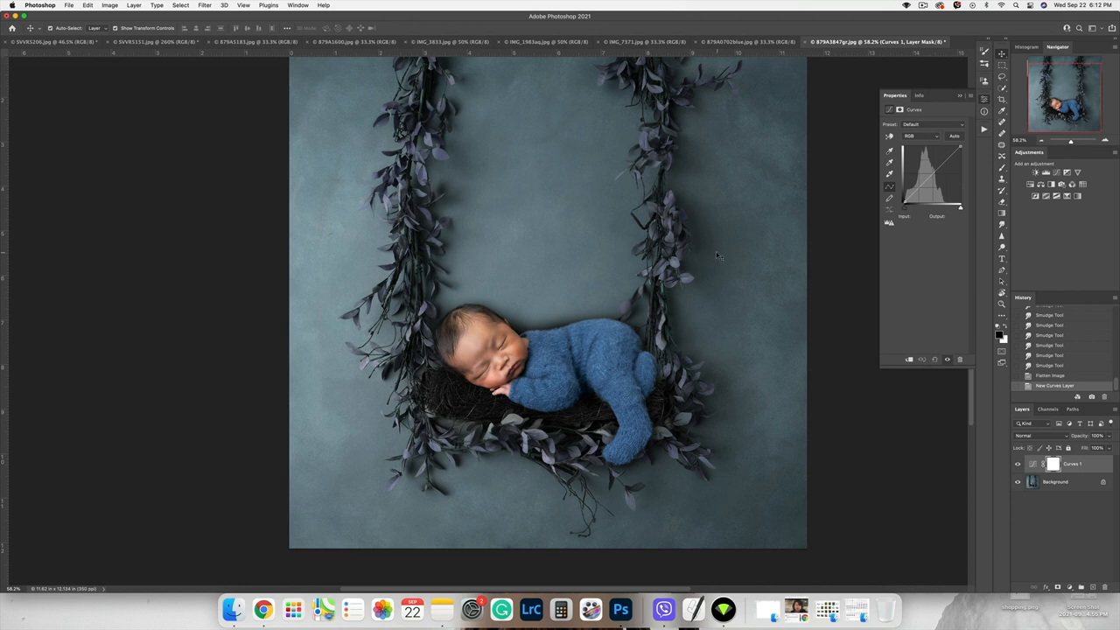
mouse_move(742, 168)
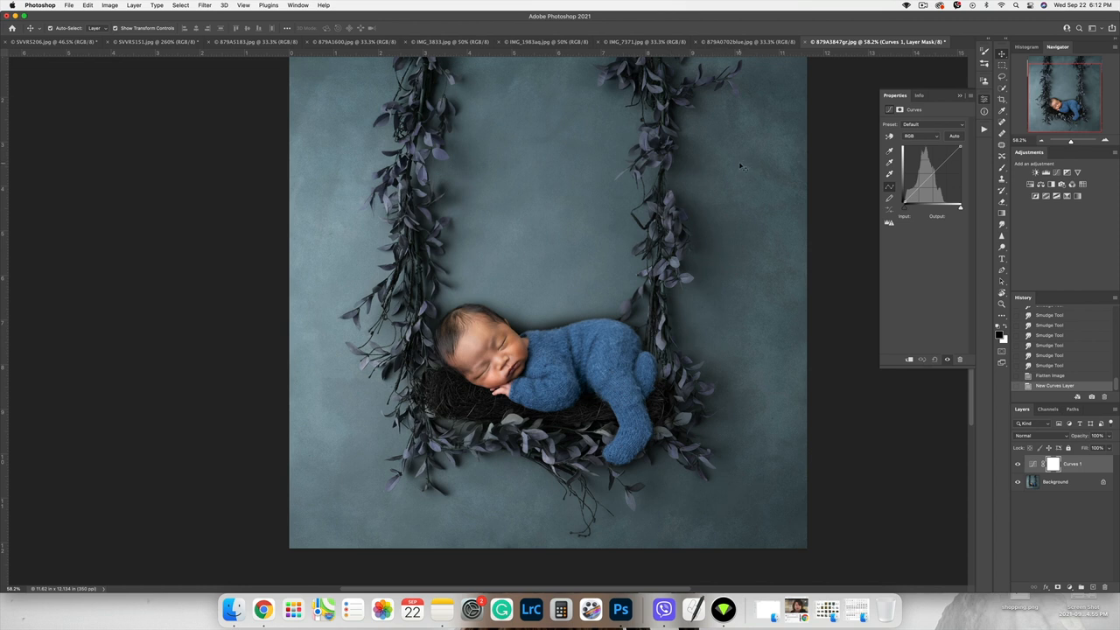
mouse_move(721, 203)
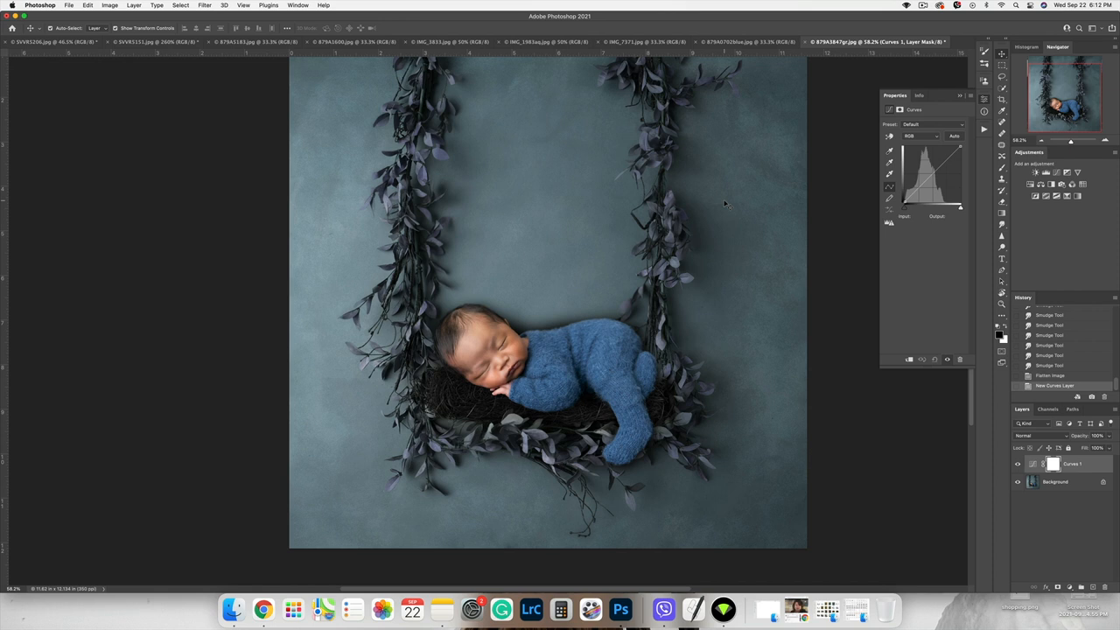
mouse_move(725, 203)
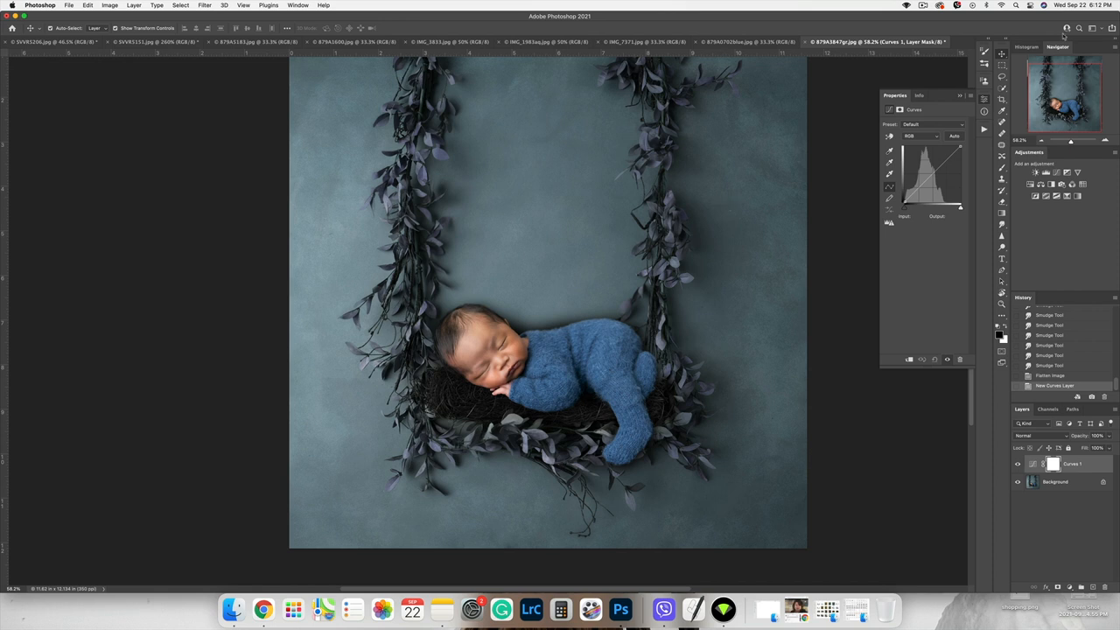
Drag points on the Curves adjustment to refine the swing composite's brightness and contrast.
left_click_drag(930, 172, 923, 185)
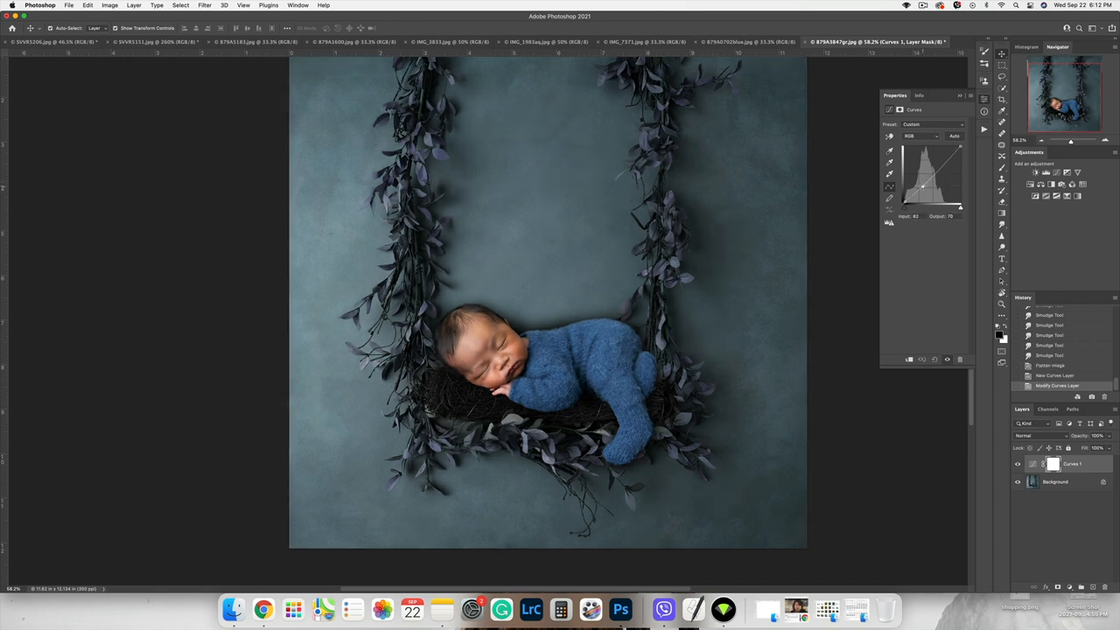
left_click_drag(923, 184, 943, 161)
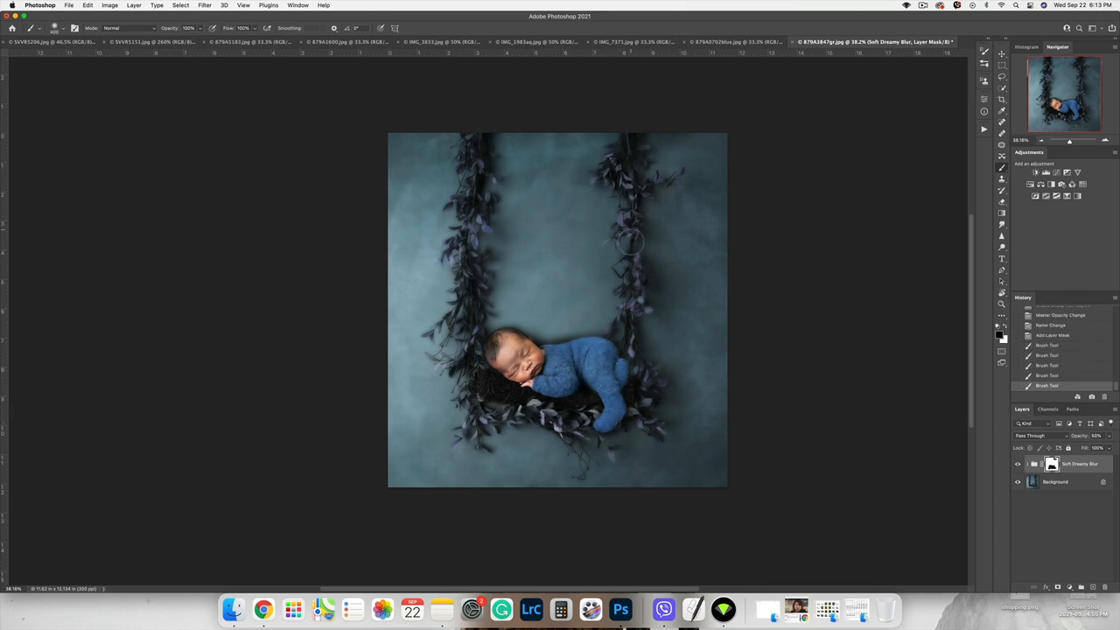
Paint the blur effect into parts of the image and compare the color-base finishing layer on and off.
left_click_drag(630, 241, 630, 429)
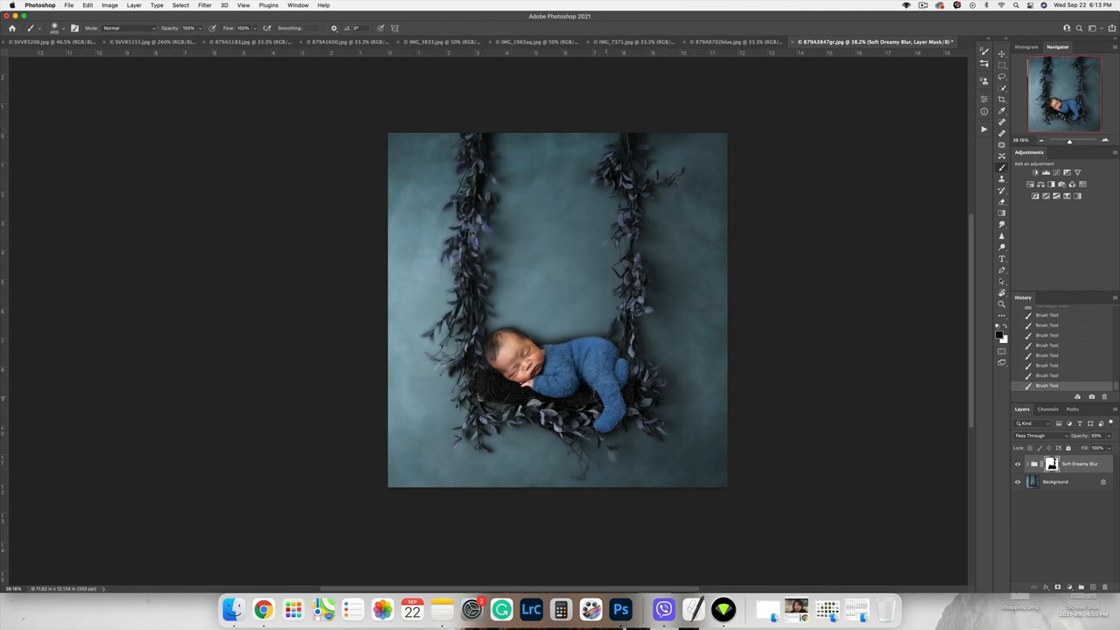
left_click(1016, 466)
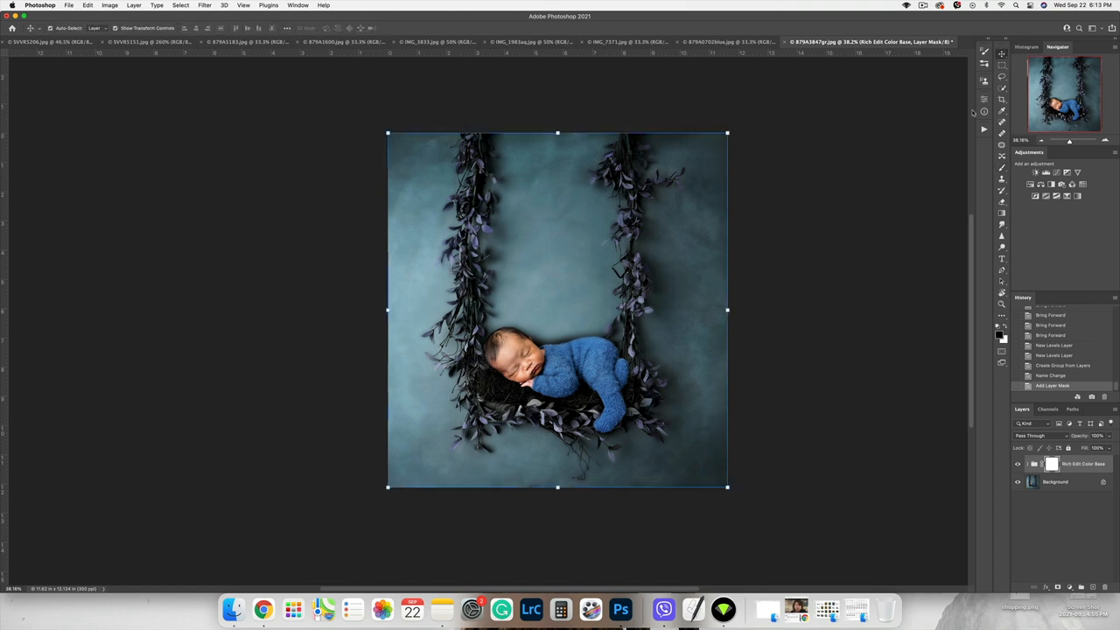
mouse_move(866, 446)
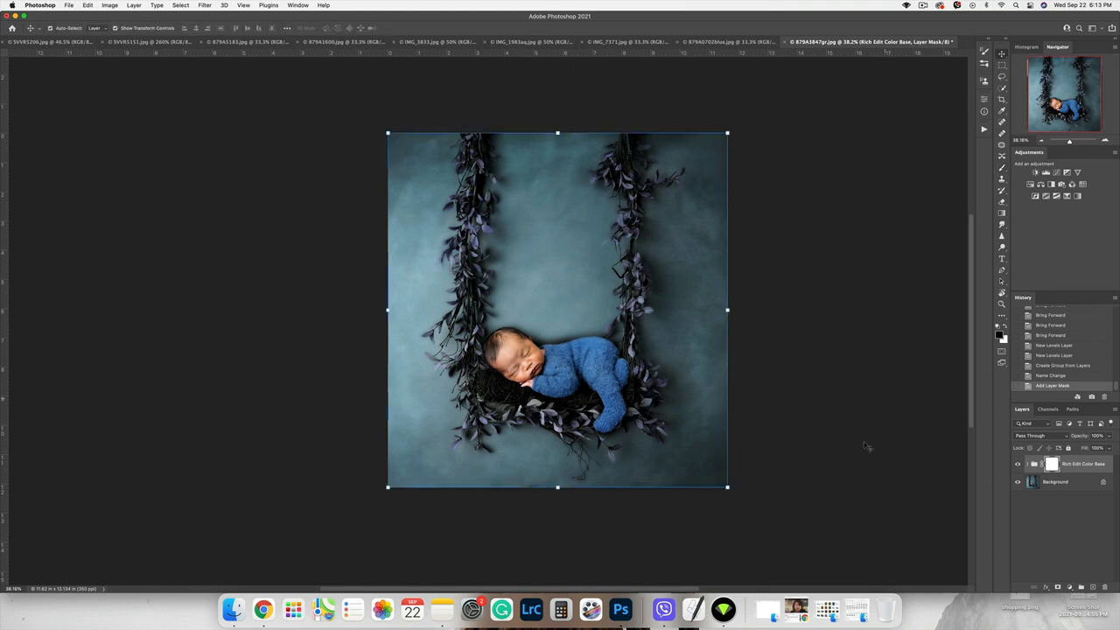
left_click(1016, 461)
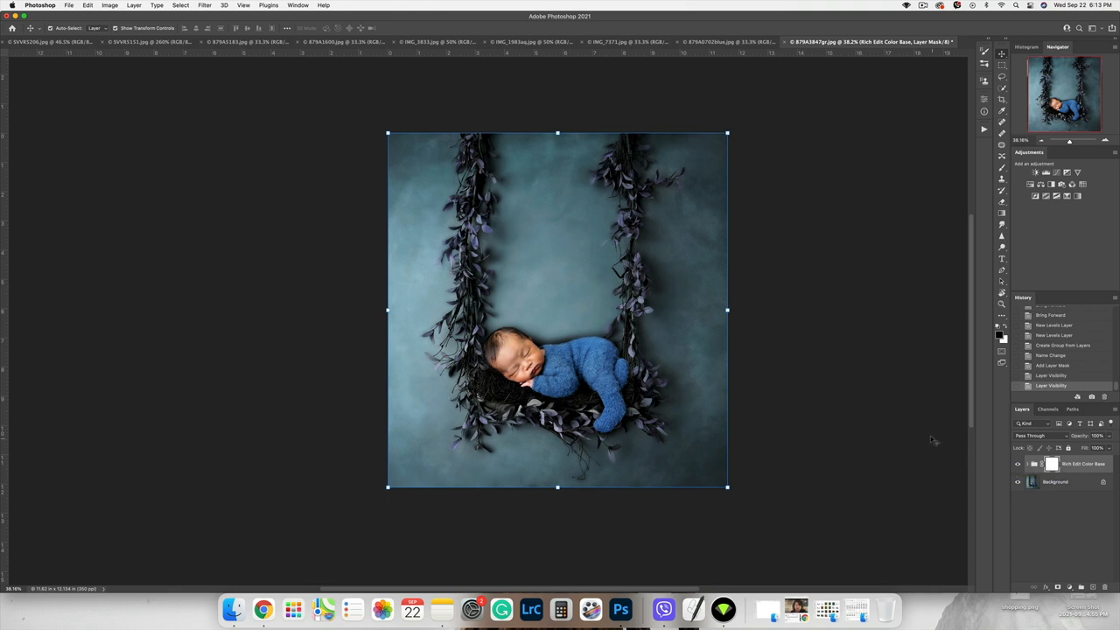
mouse_move(808, 220)
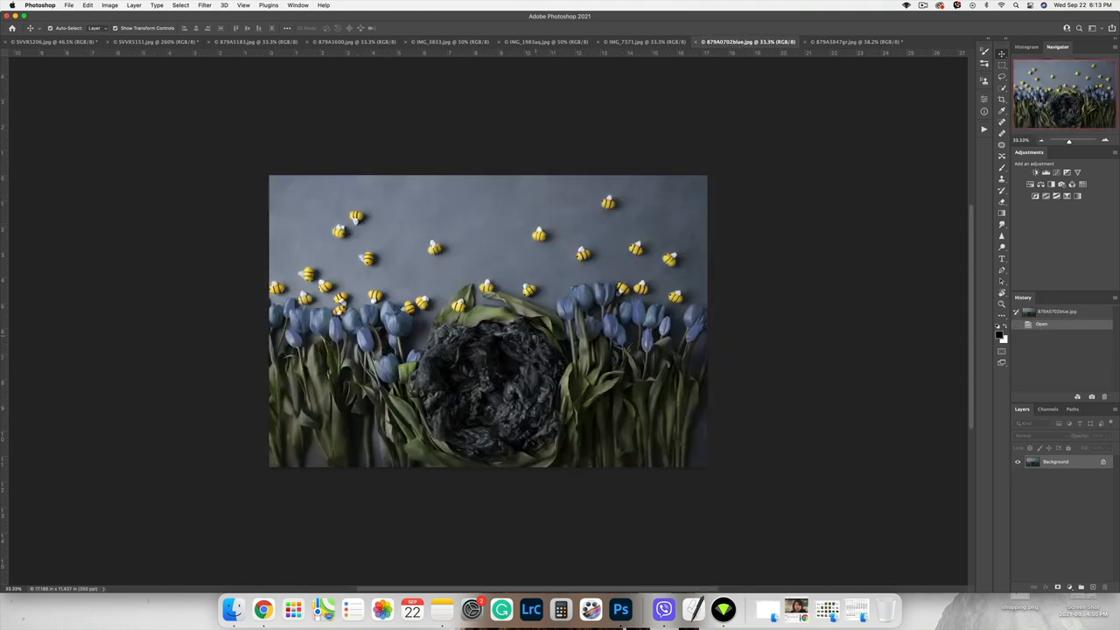
mouse_move(247, 132)
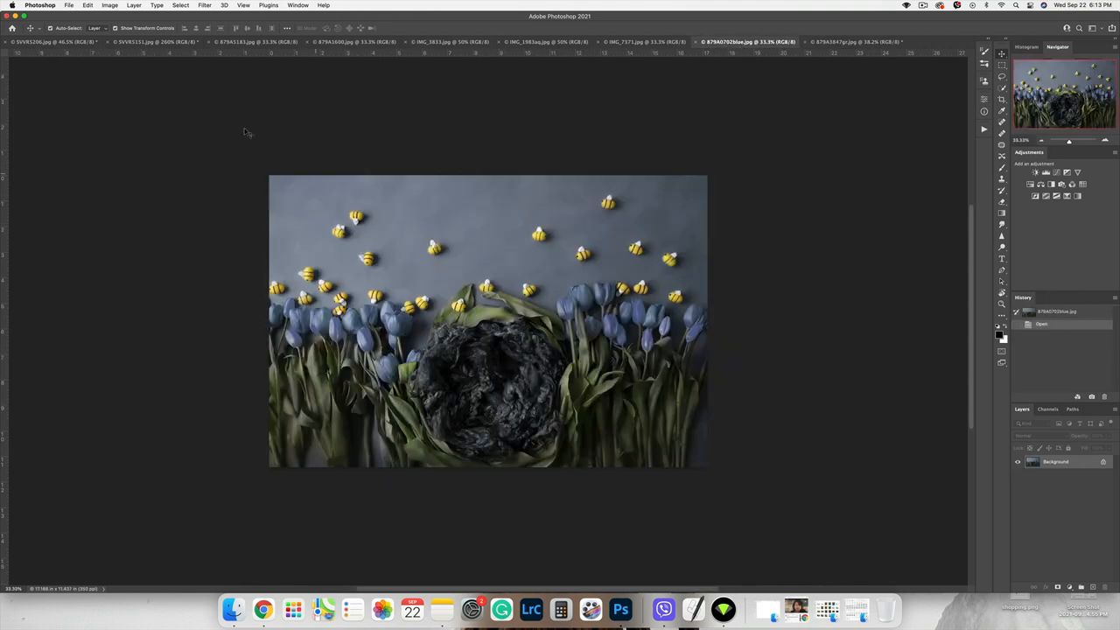
Scale and position the baby inside the tulip nest, then paint blending around it on a new layer.
left_click(156, 42)
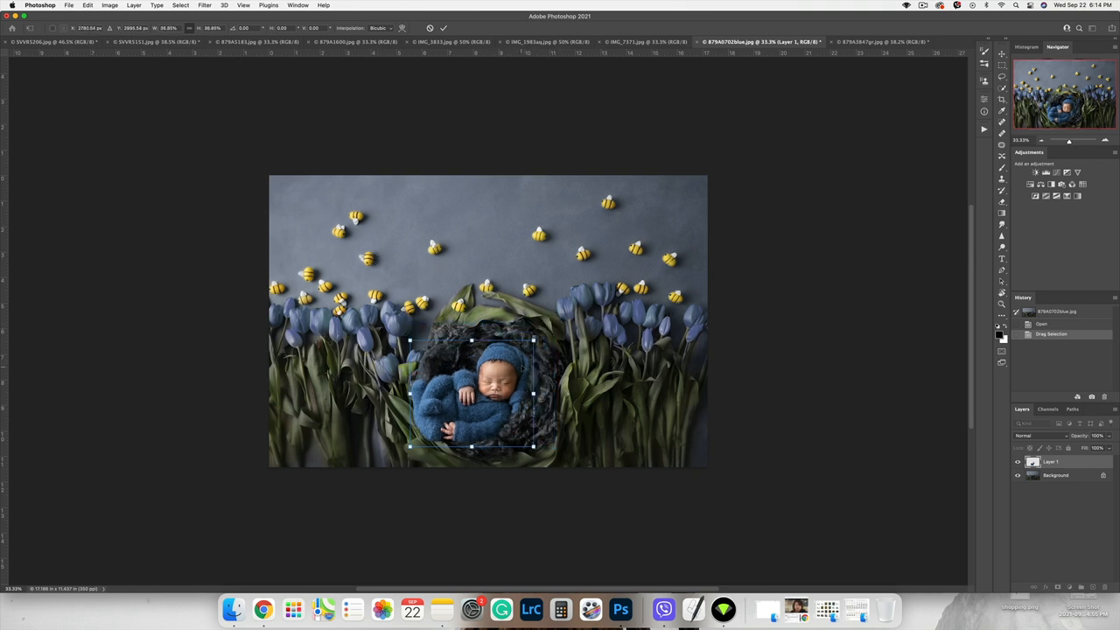
left_click_drag(472, 394, 499, 381)
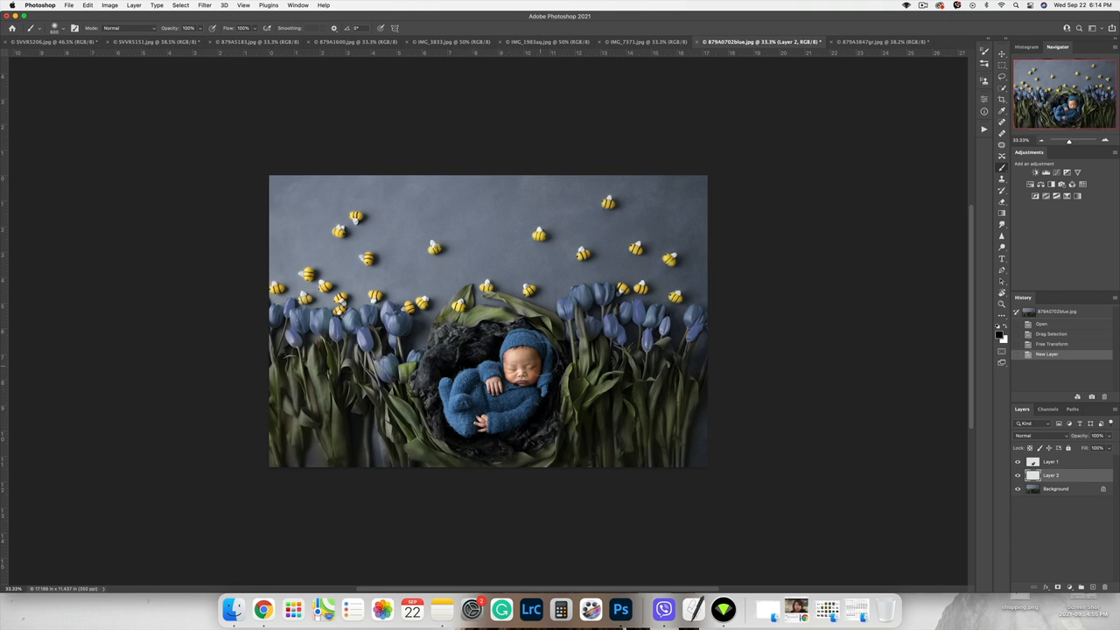
left_click(486, 425)
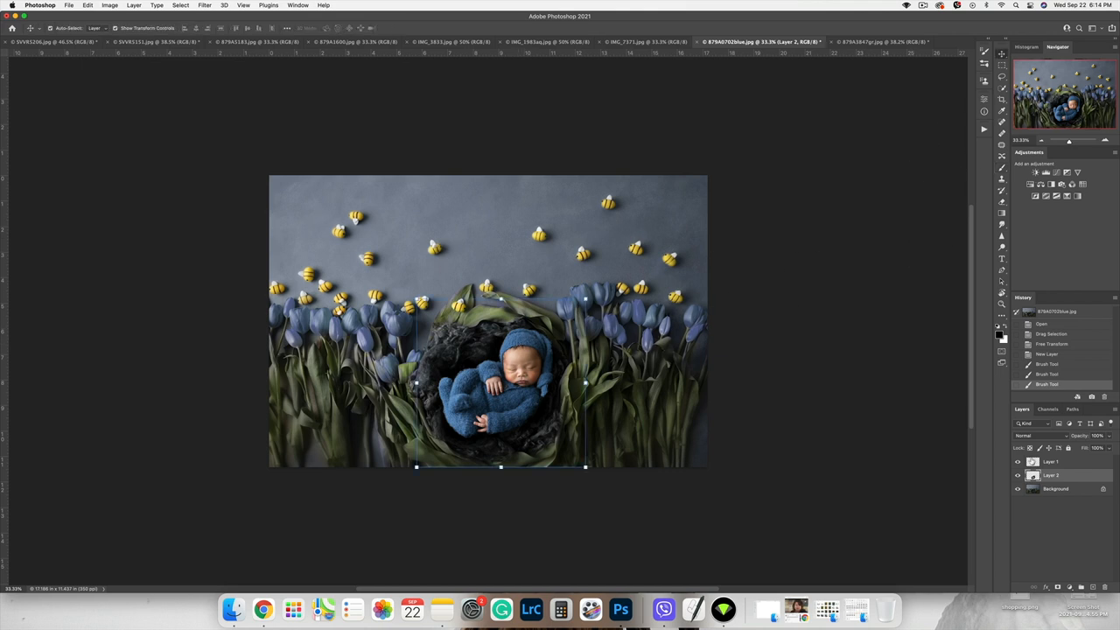
Add a Hue/Saturation adjustment above Background and shift the Blues hue and saturation.
left_click(1055, 488)
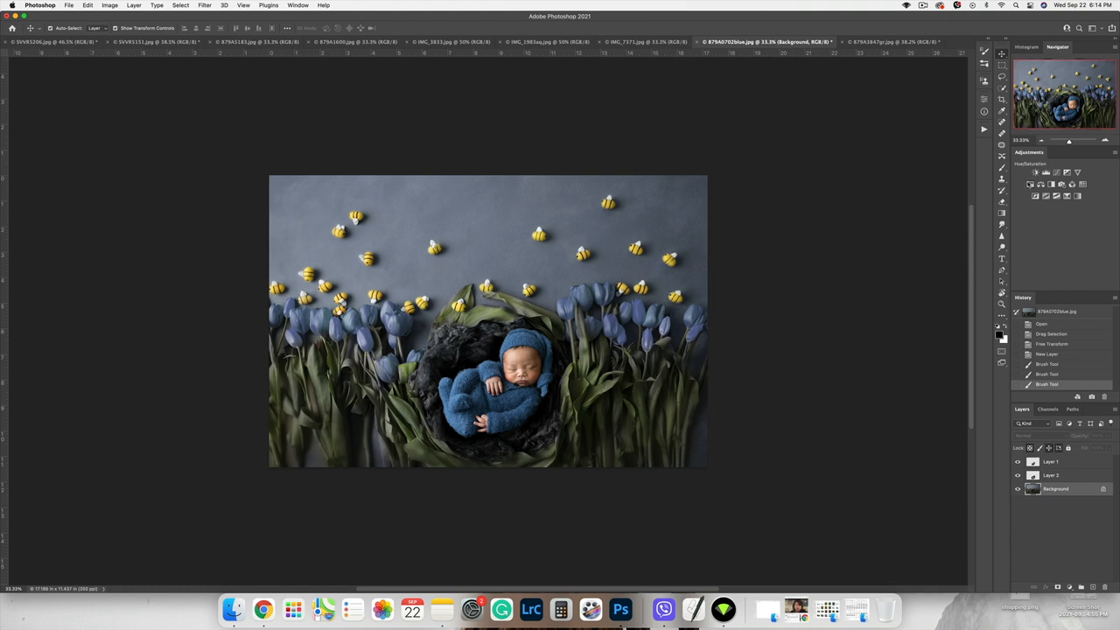
left_click(1036, 172)
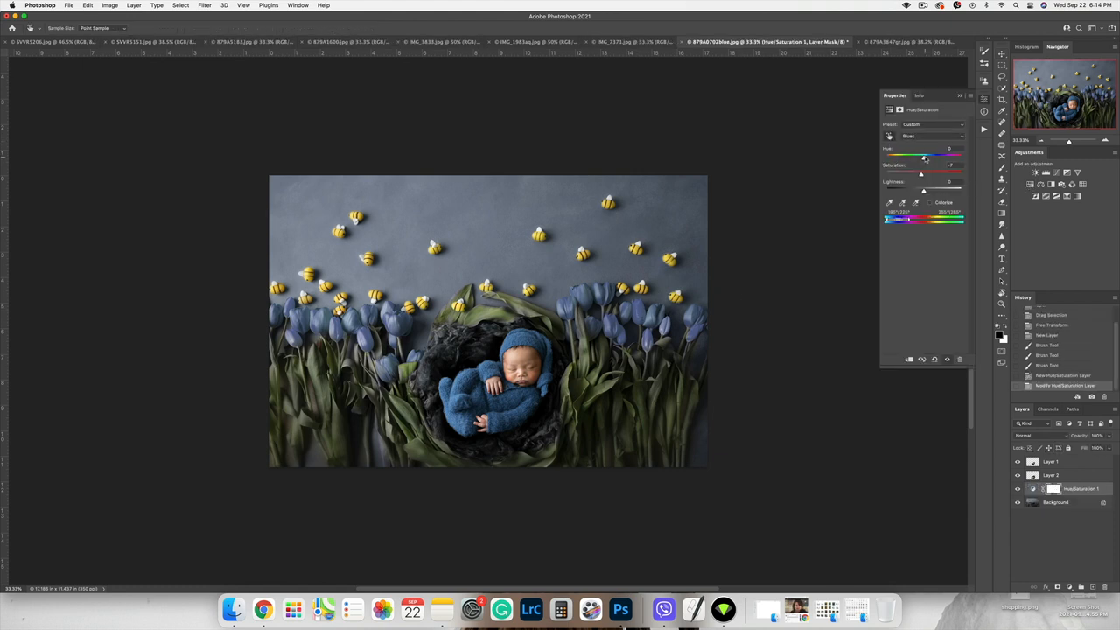
left_click_drag(924, 154, 915, 154)
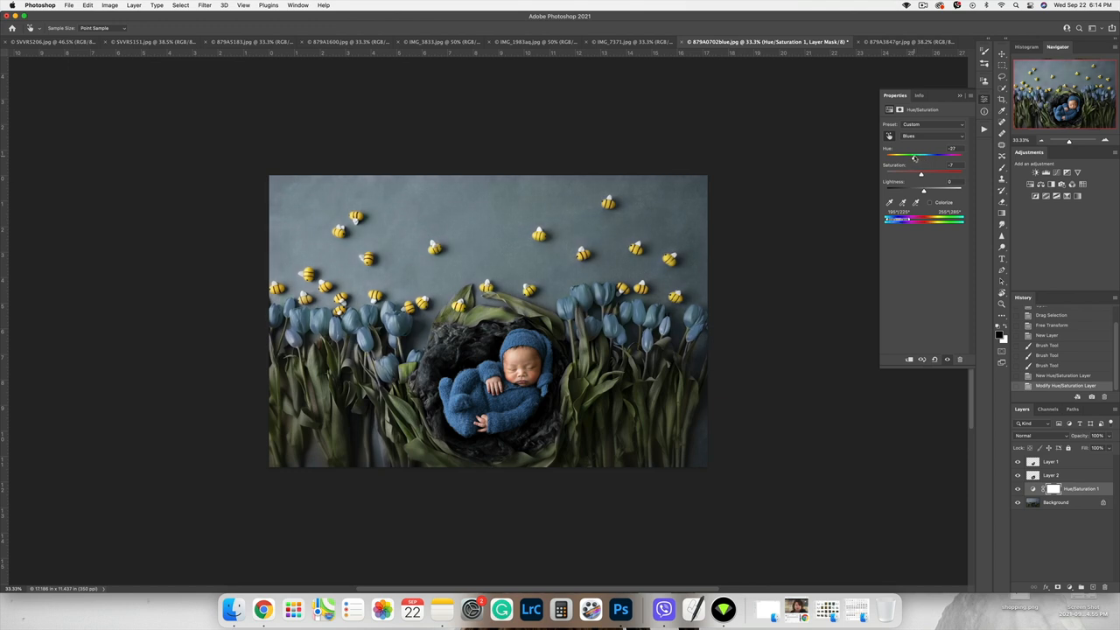
left_click_drag(914, 155, 917, 155)
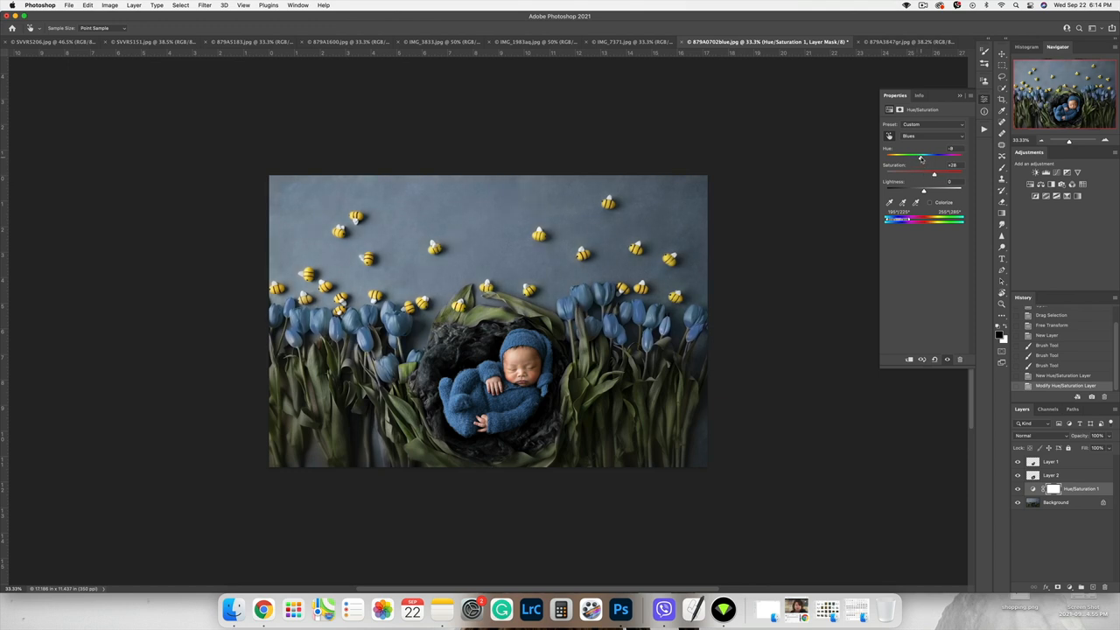
left_click_drag(938, 150, 924, 150)
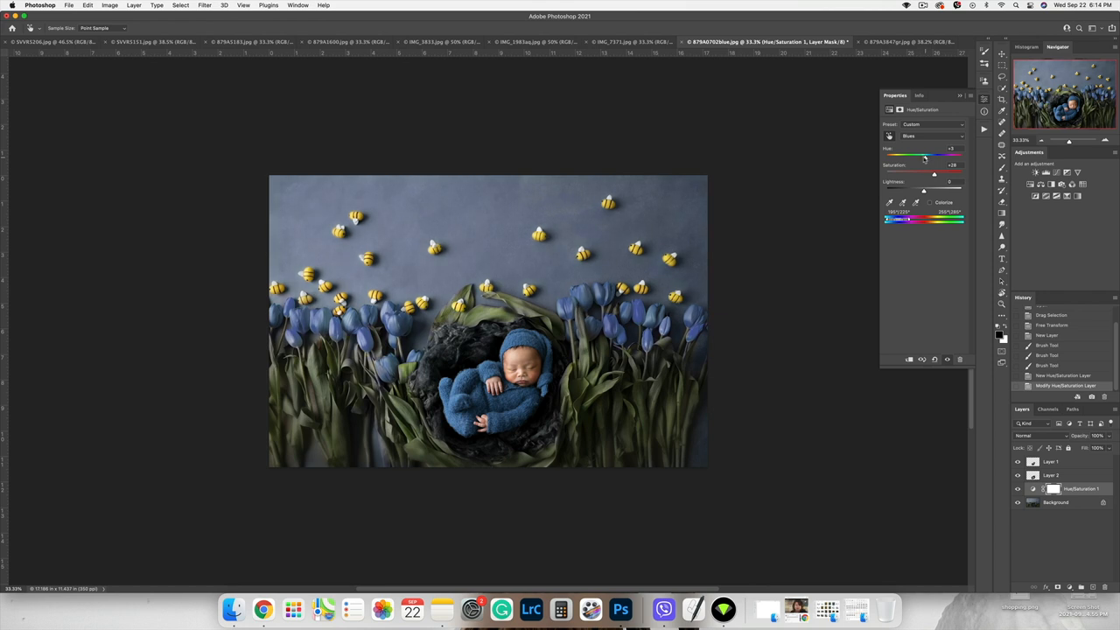
left_click_drag(924, 157, 915, 158)
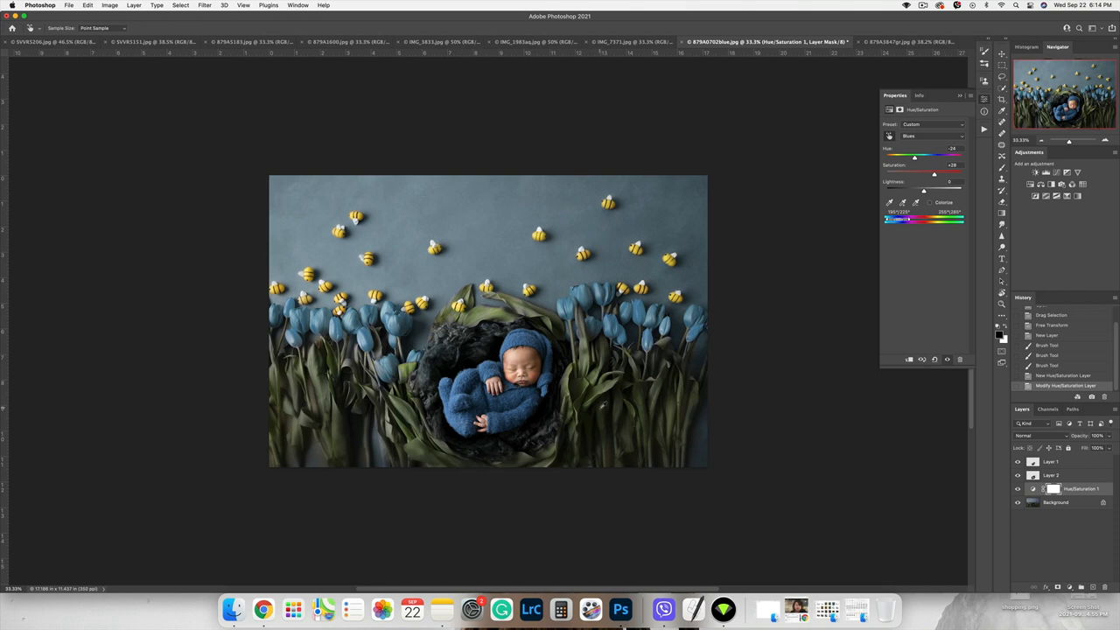
Push the tulips and backdrop toward teal, then settle on a deeper blue.
left_click_drag(915, 156, 907, 155)
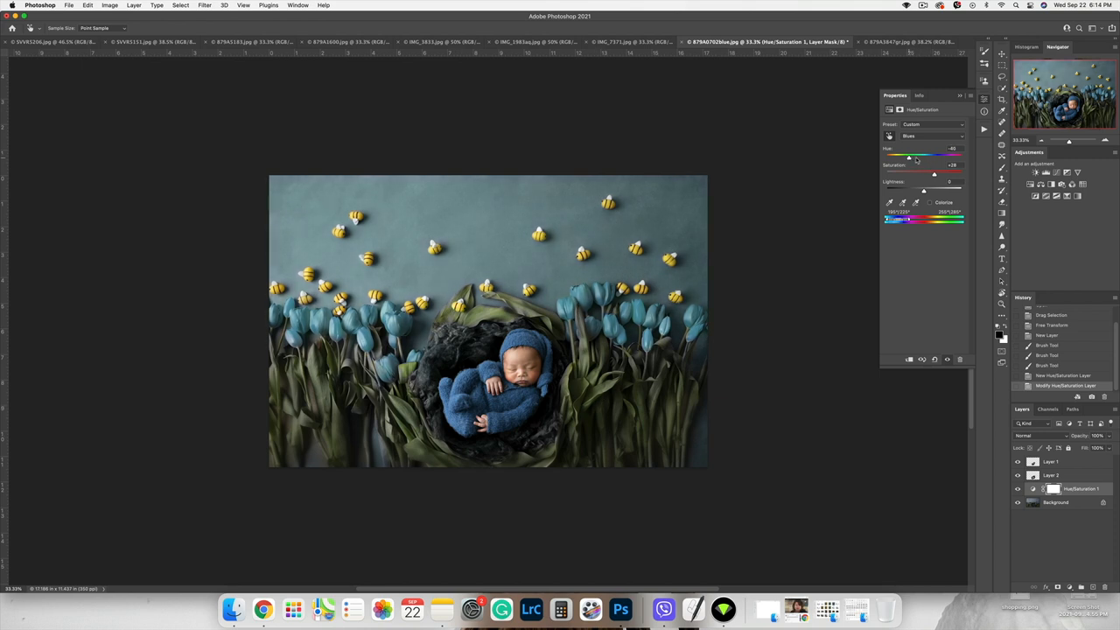
left_click_drag(908, 157, 925, 158)
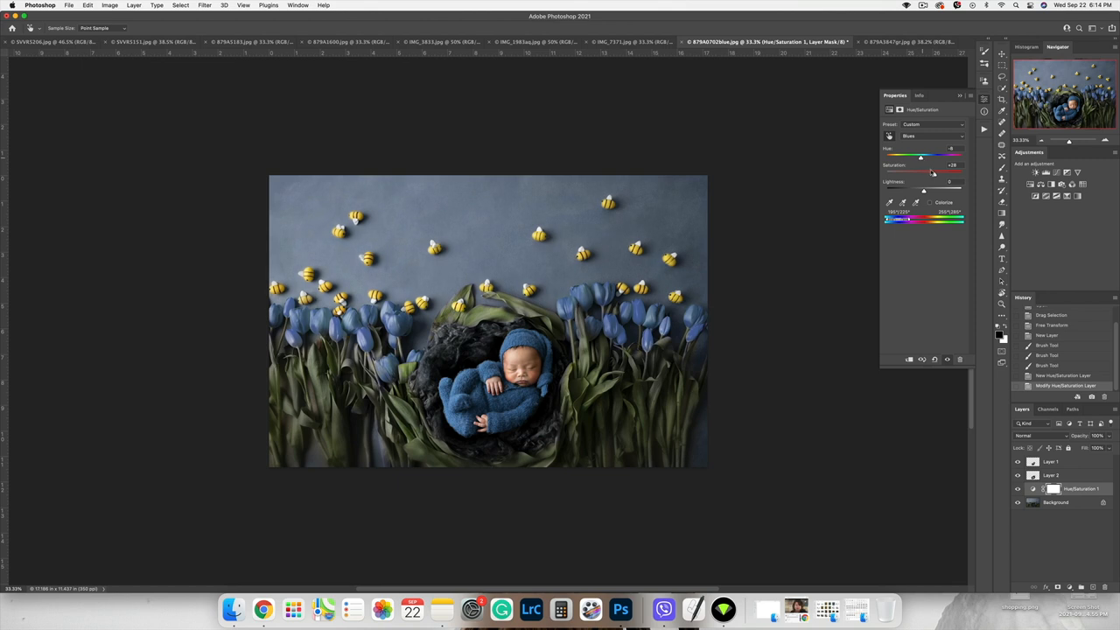
left_click_drag(934, 173, 923, 173)
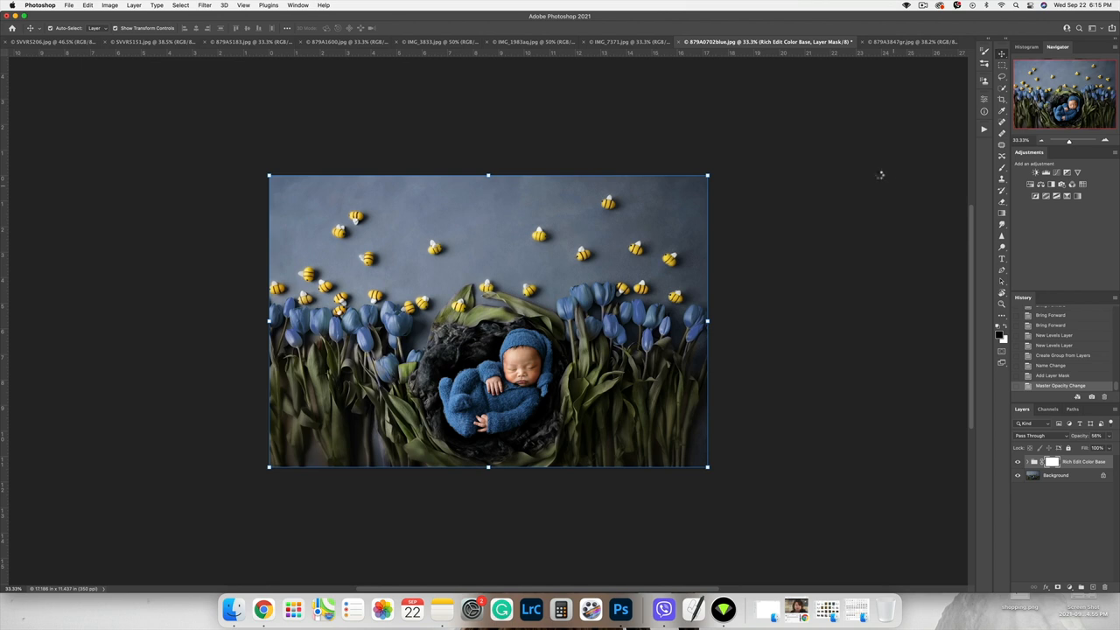
Bring the baby cut-out into the wooden desk document and rotate it to lean over the desk.
left_click(645, 42)
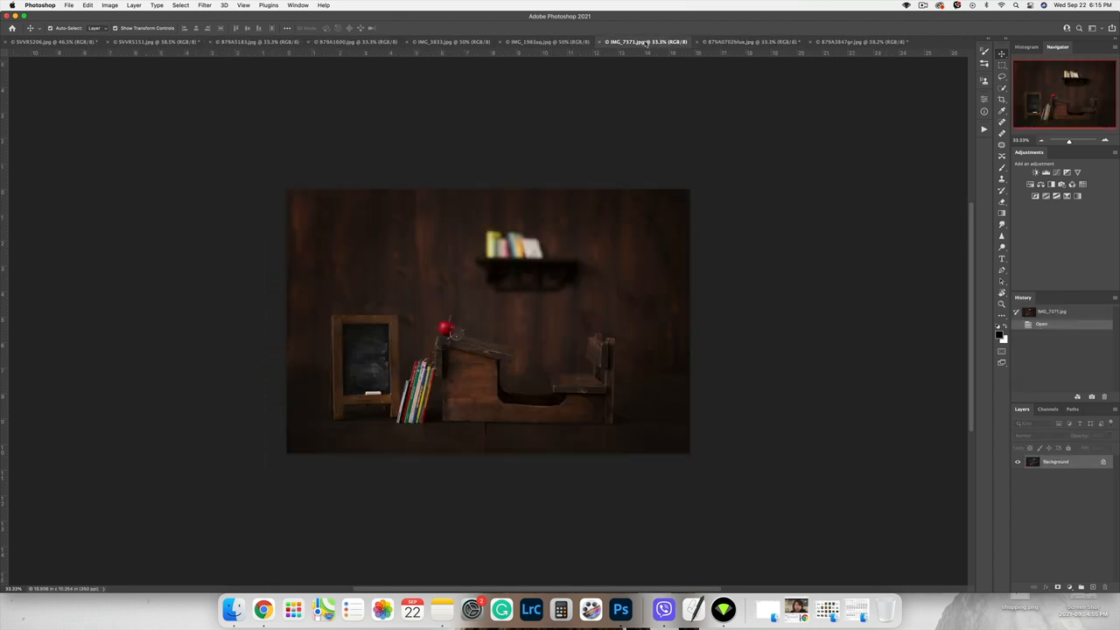
left_click(154, 42)
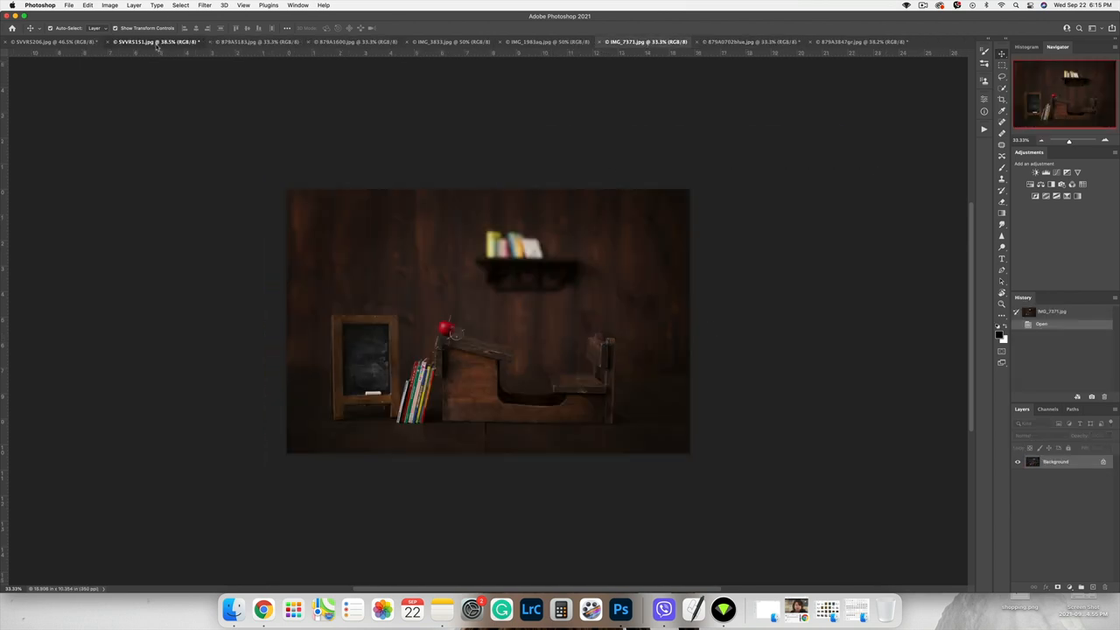
left_click(49, 42)
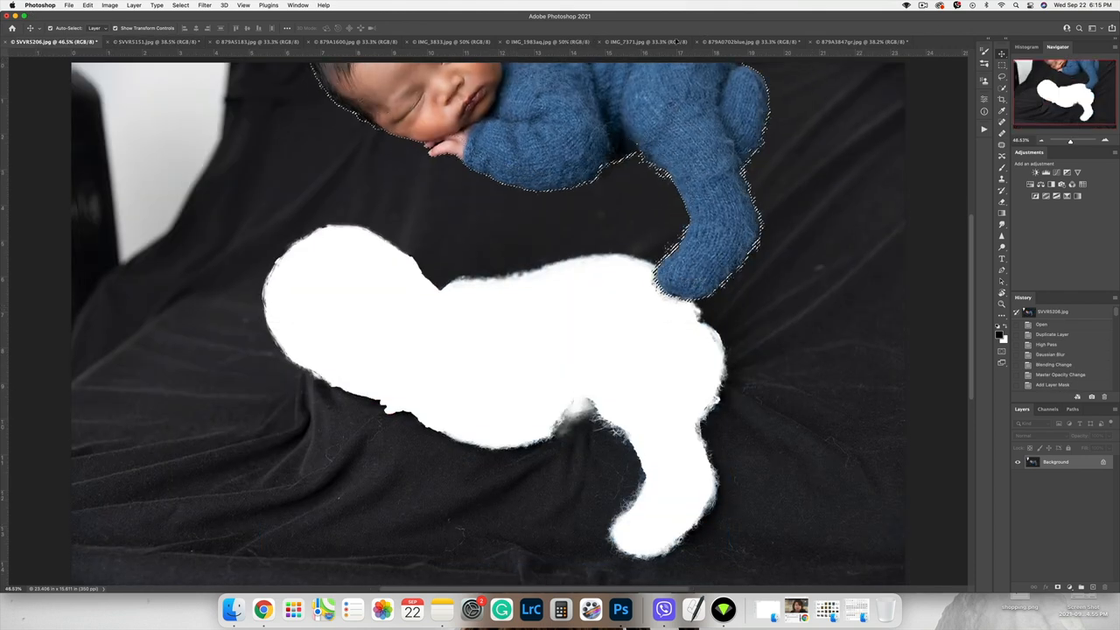
left_click(651, 42)
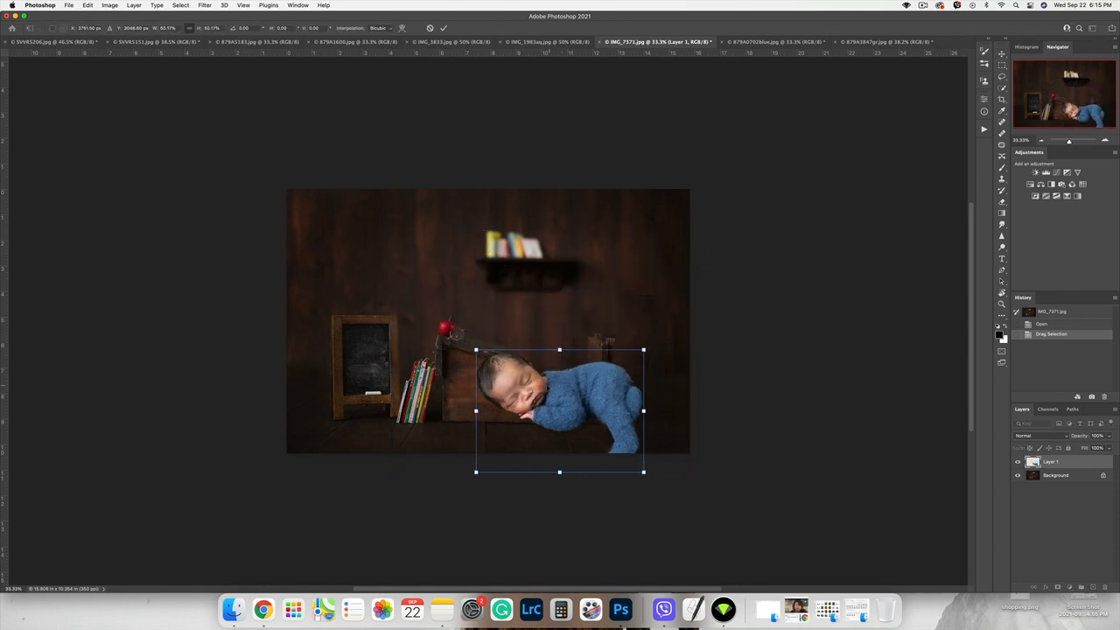
left_click_drag(559, 409, 529, 348)
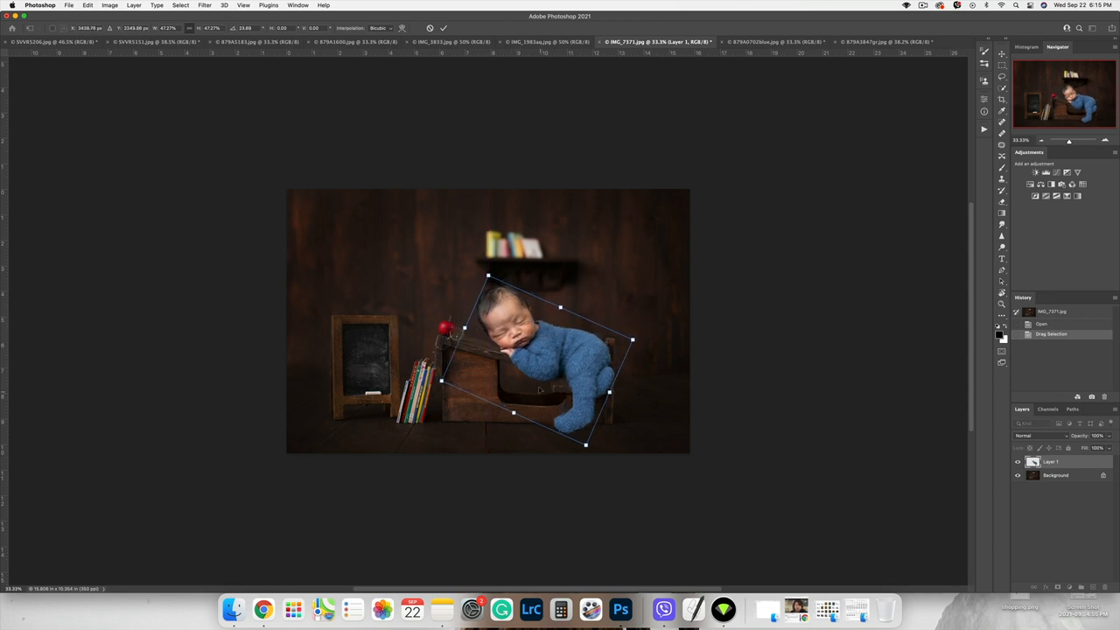
mouse_move(564, 137)
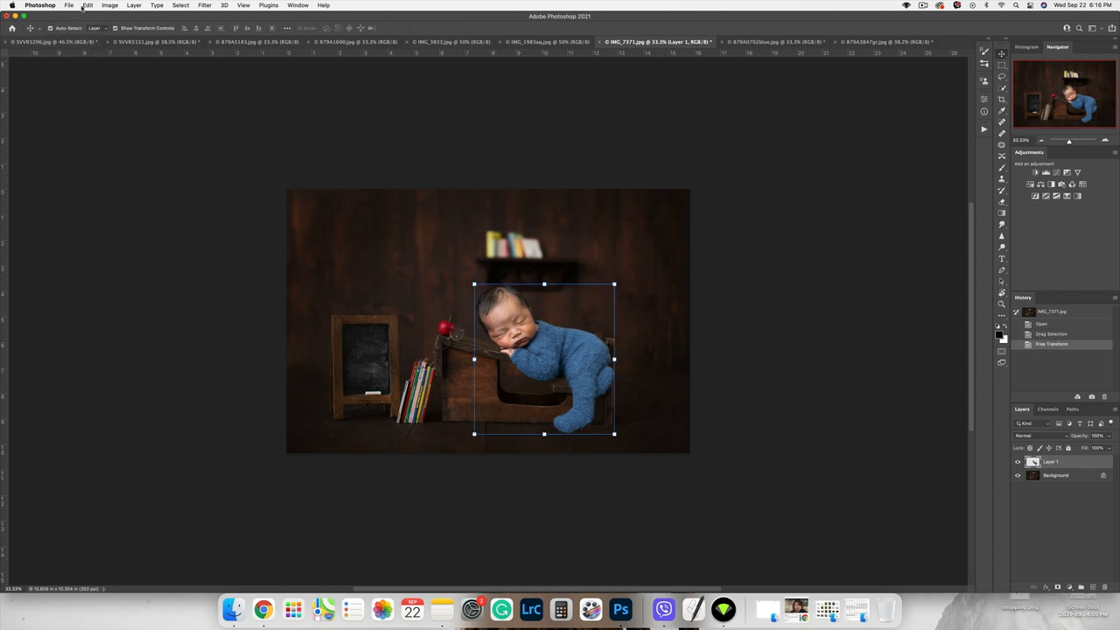
Start Puppet Warp from the Edit menu to reshape the baby onto the desk.
left_click(87, 5)
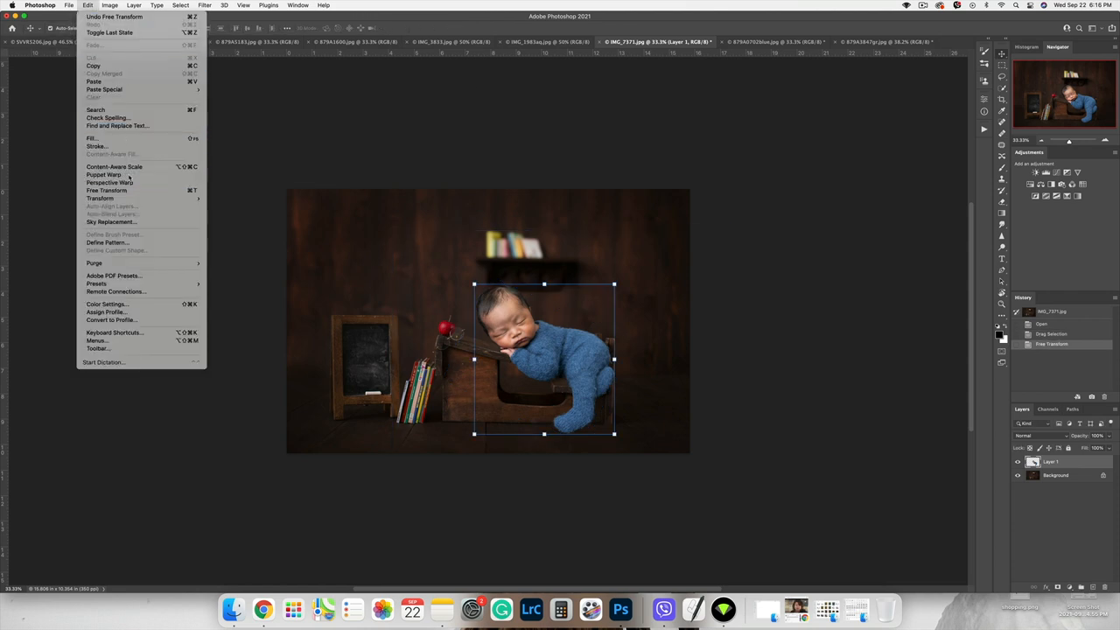
left_click(104, 175)
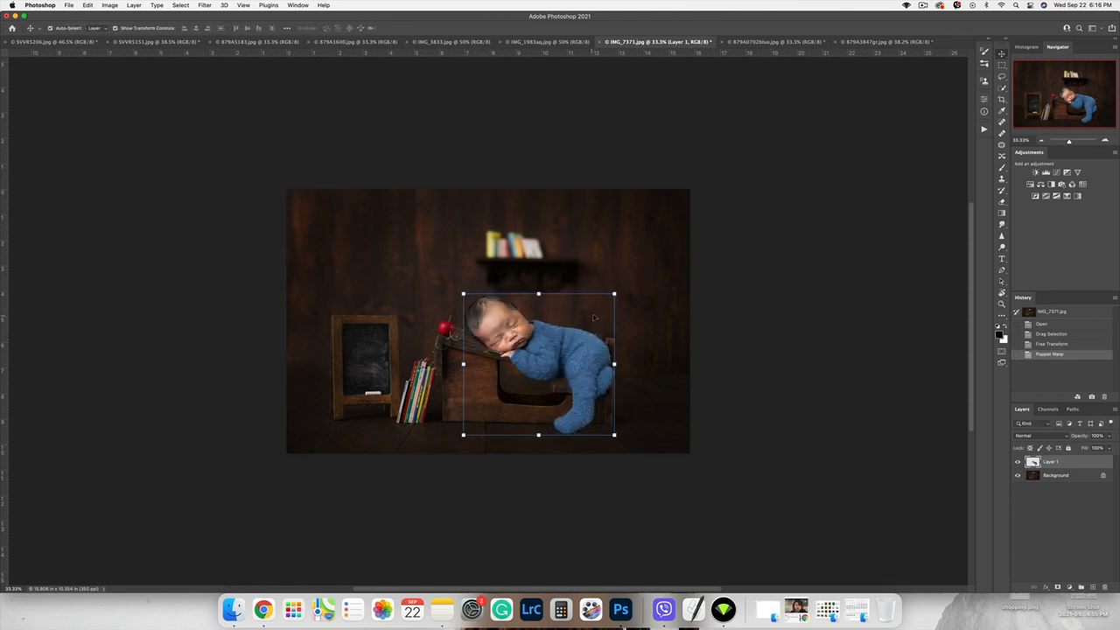
mouse_move(560, 311)
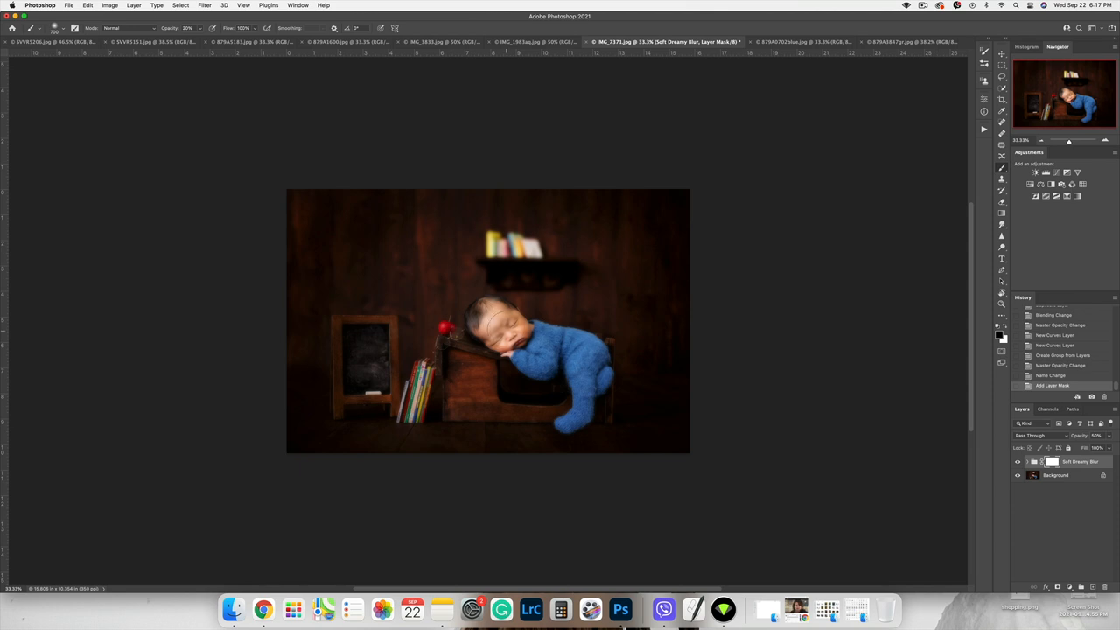
Touch up the desk composite with a brush stroke before flattening.
left_click(603, 368)
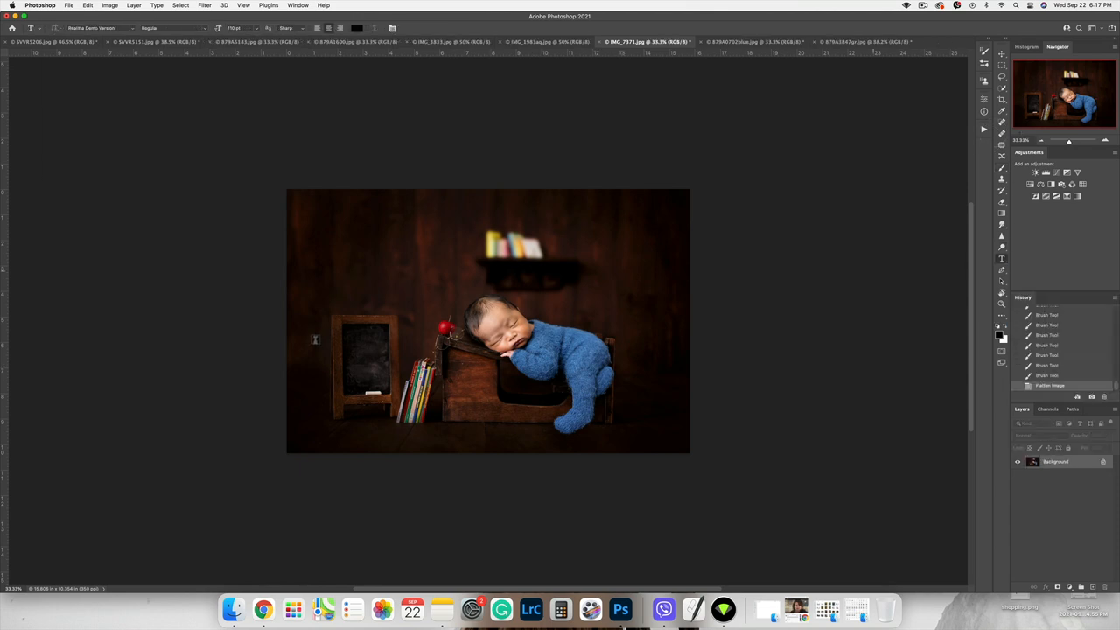
mouse_move(402, 350)
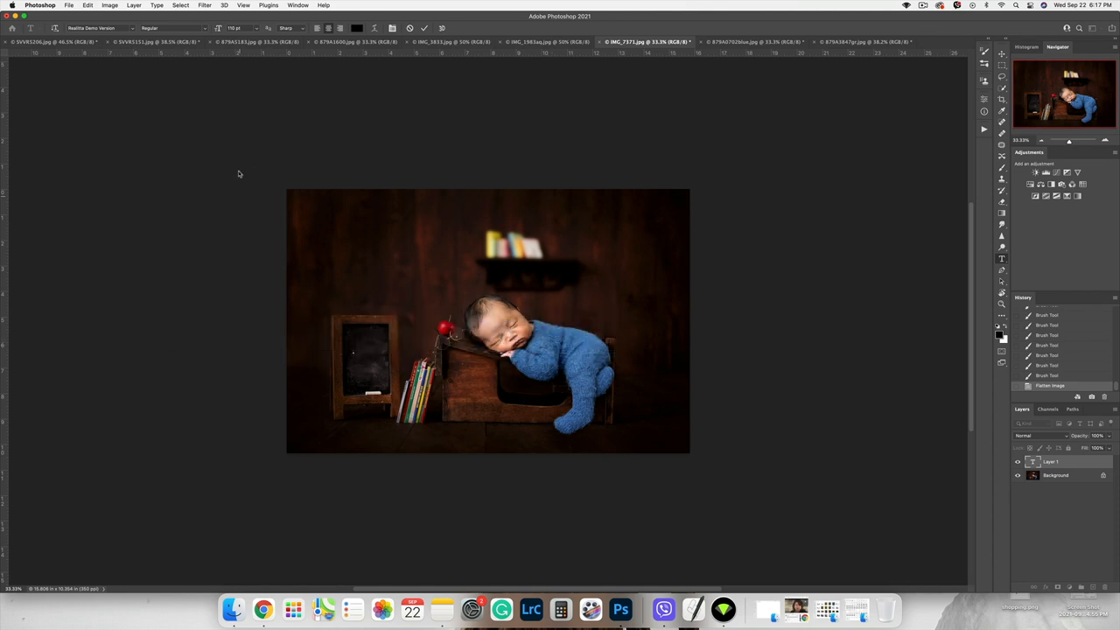
Search fonts for 'cha', pick Chalkboard SE with a pale text colour for the I AM lettering.
left_click(131, 28)
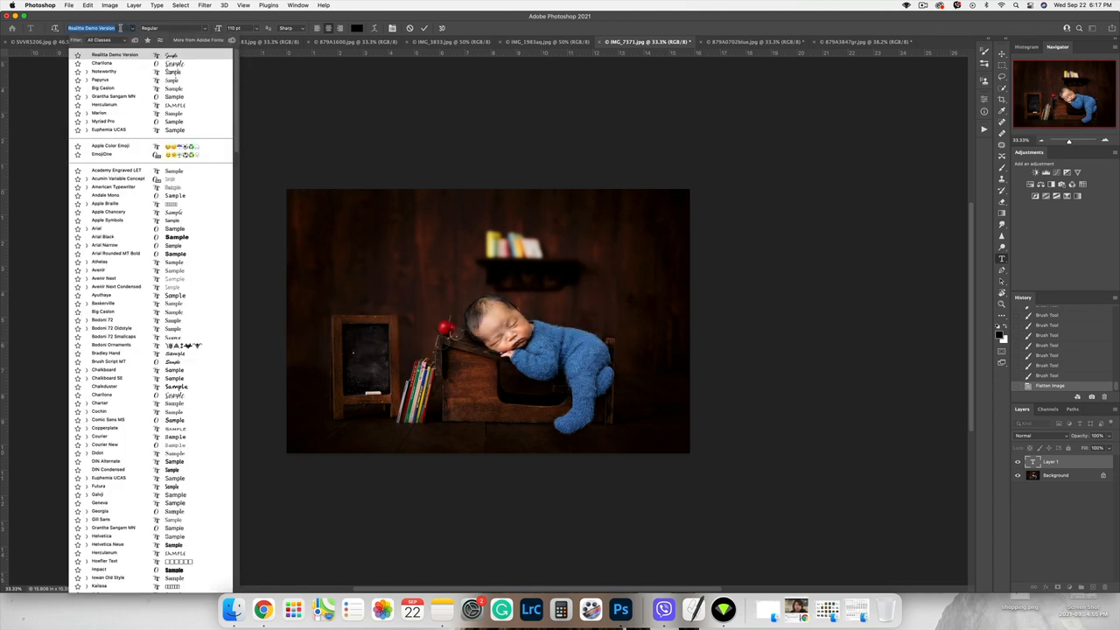
type("cha")
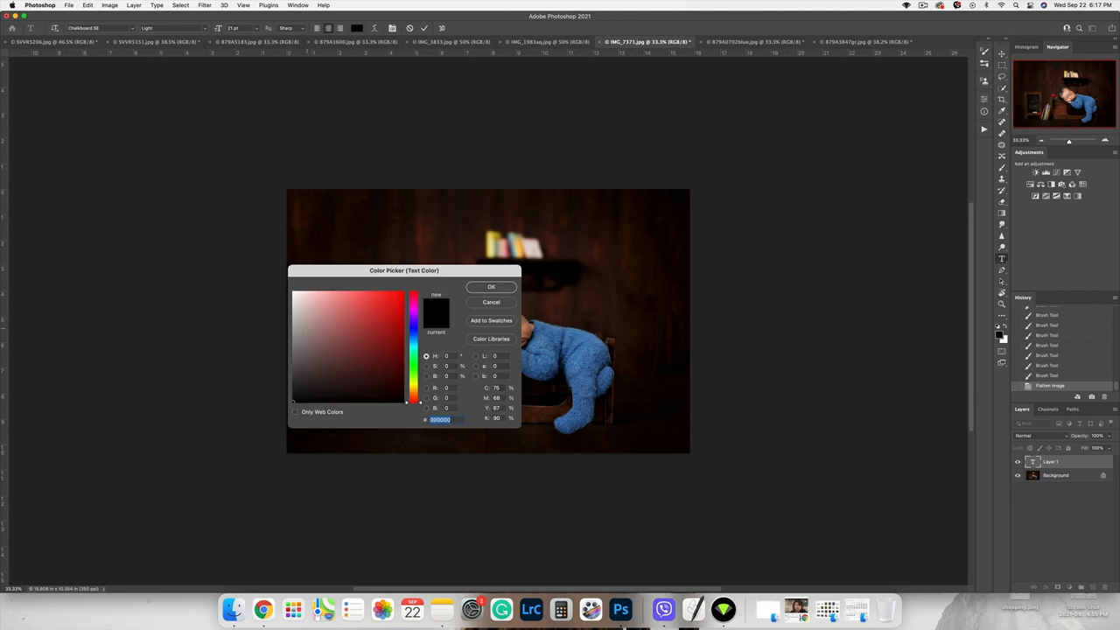
left_click(490, 287)
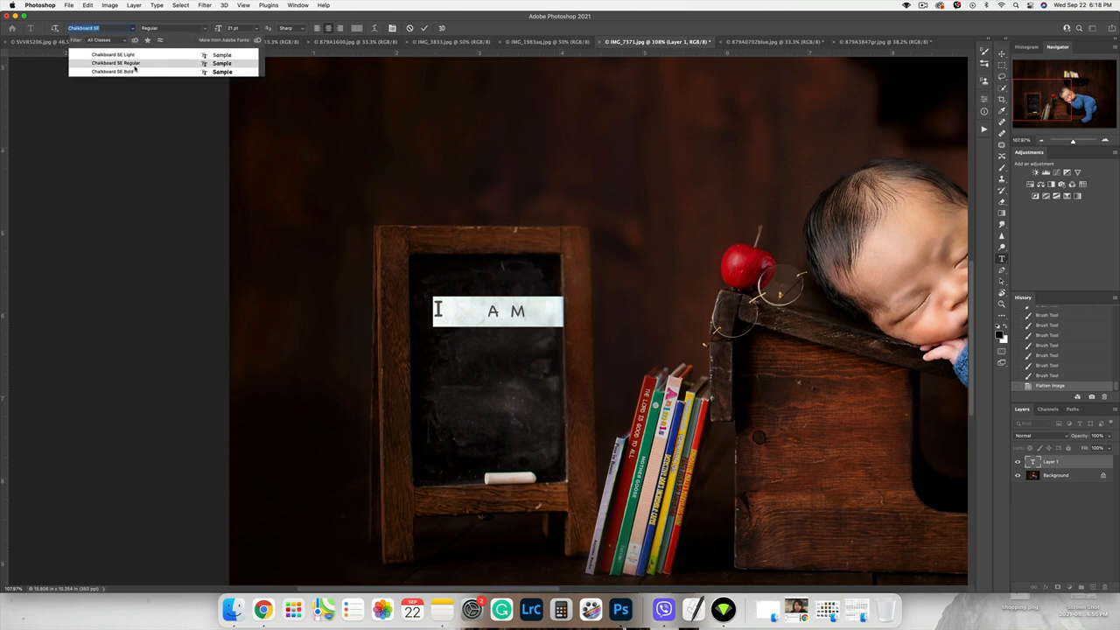
left_click(112, 54)
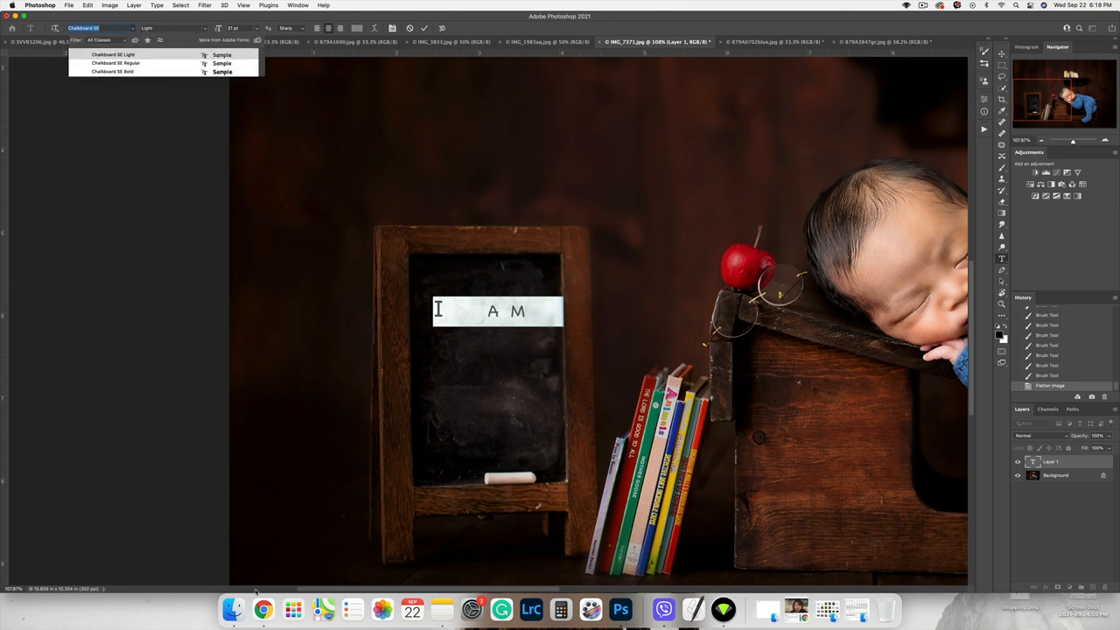
right_click(262, 609)
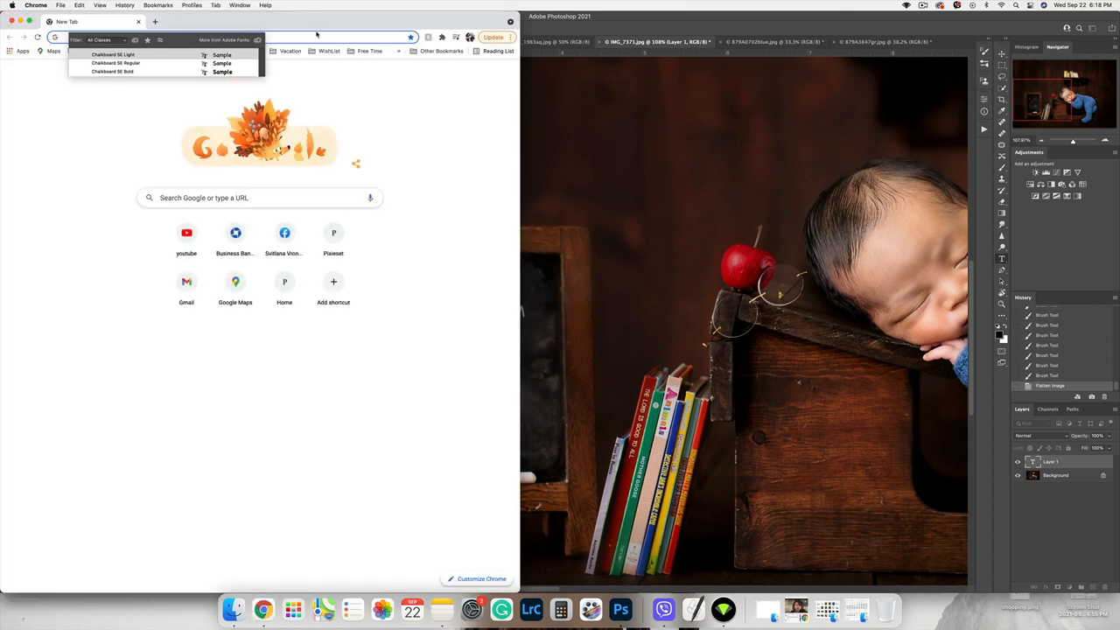
Go to dafont.com and search the site for 'chal' fonts.
type("de")
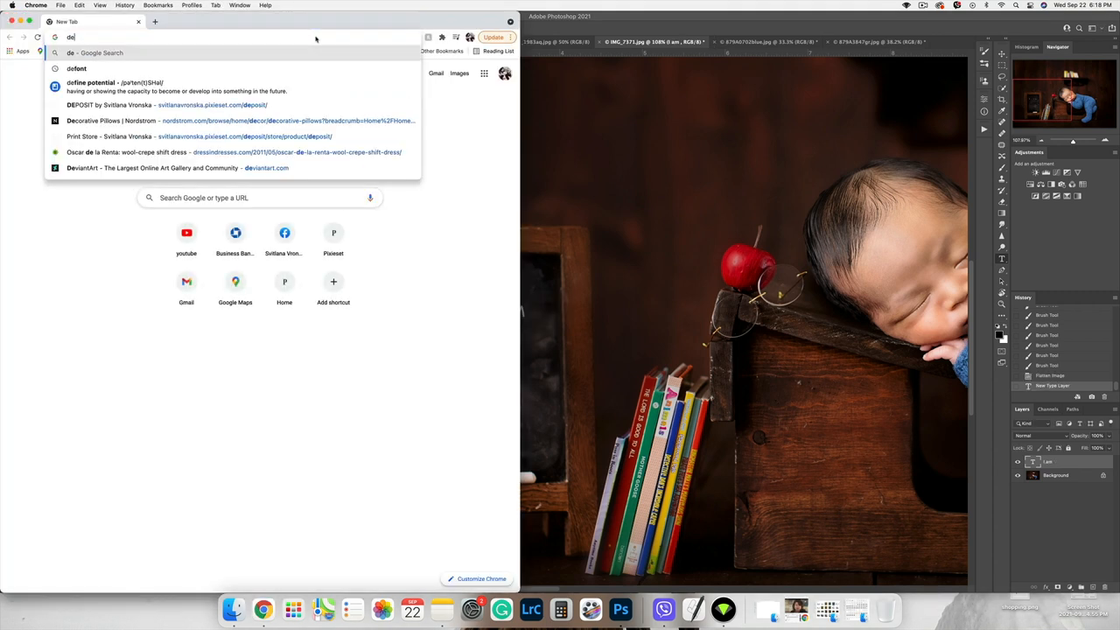
left_click(77, 68)
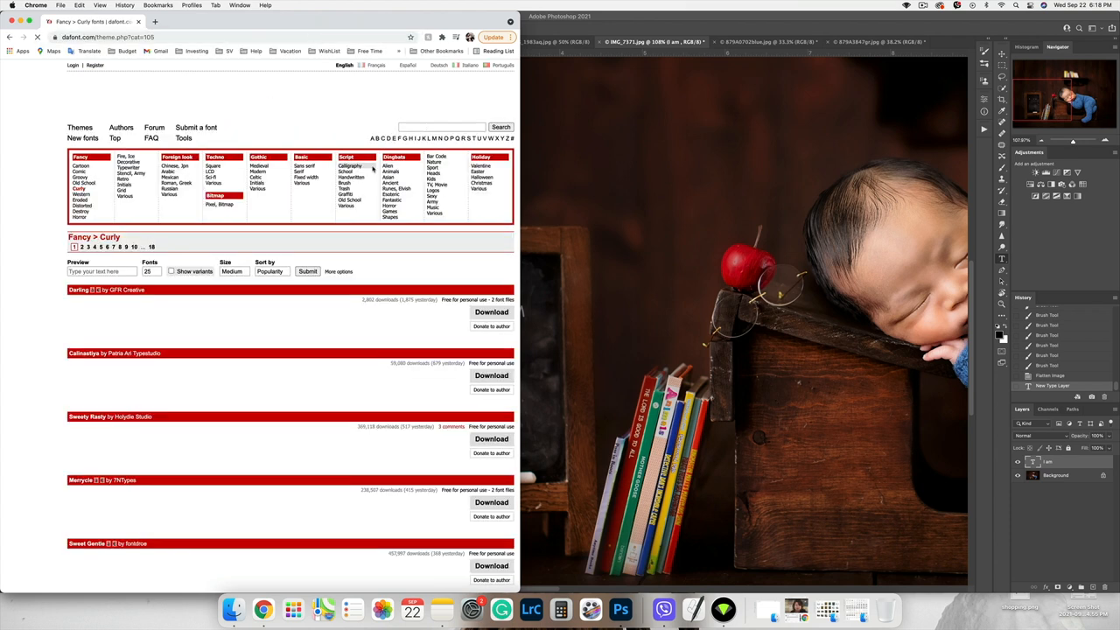
left_click(441, 126)
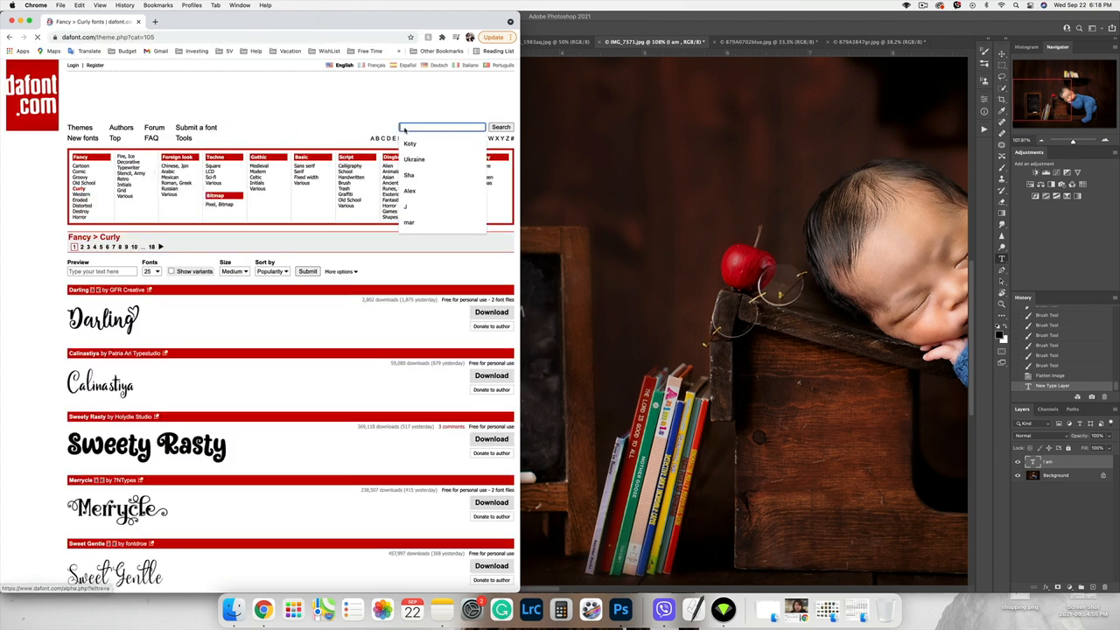
type("chalk")
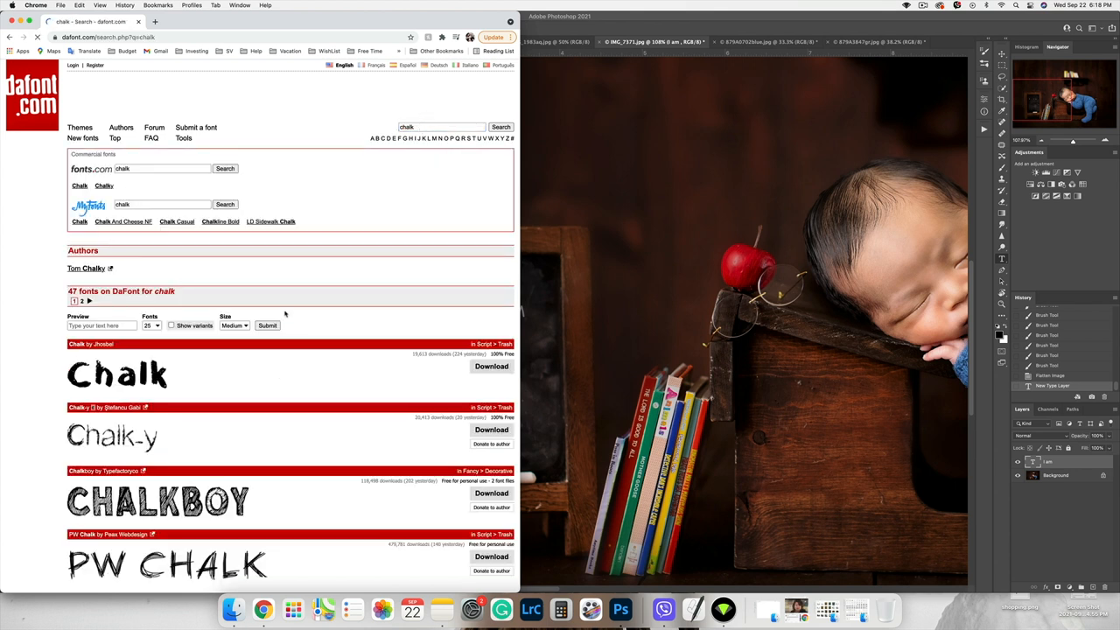
Scroll the chalk results and start downloading the Chalk-y font.
scroll("down", 3)
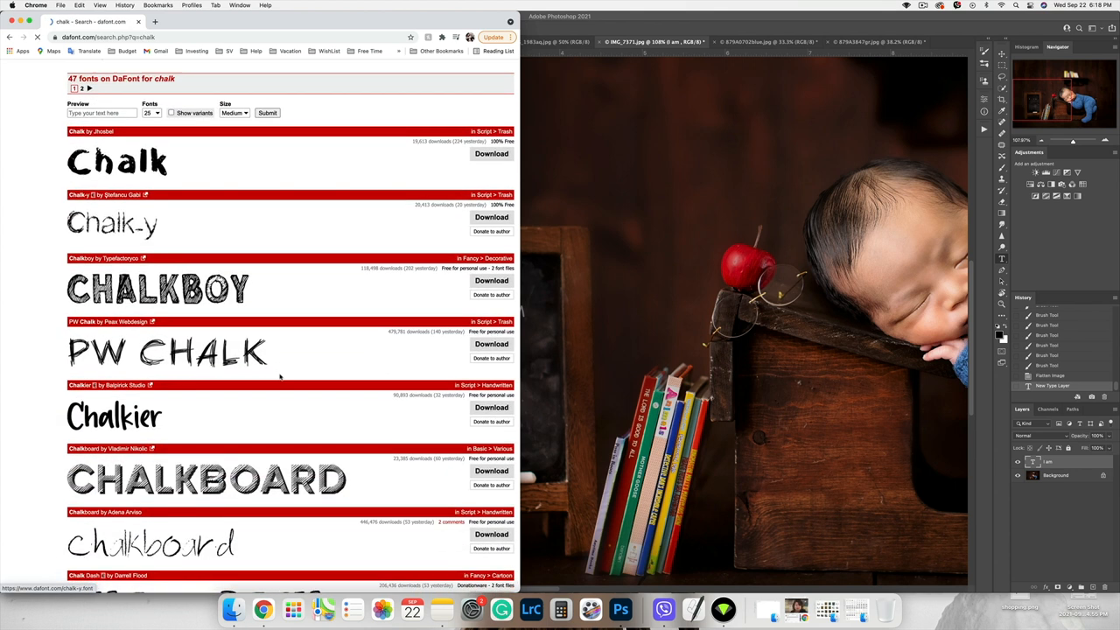
scroll("down", 3)
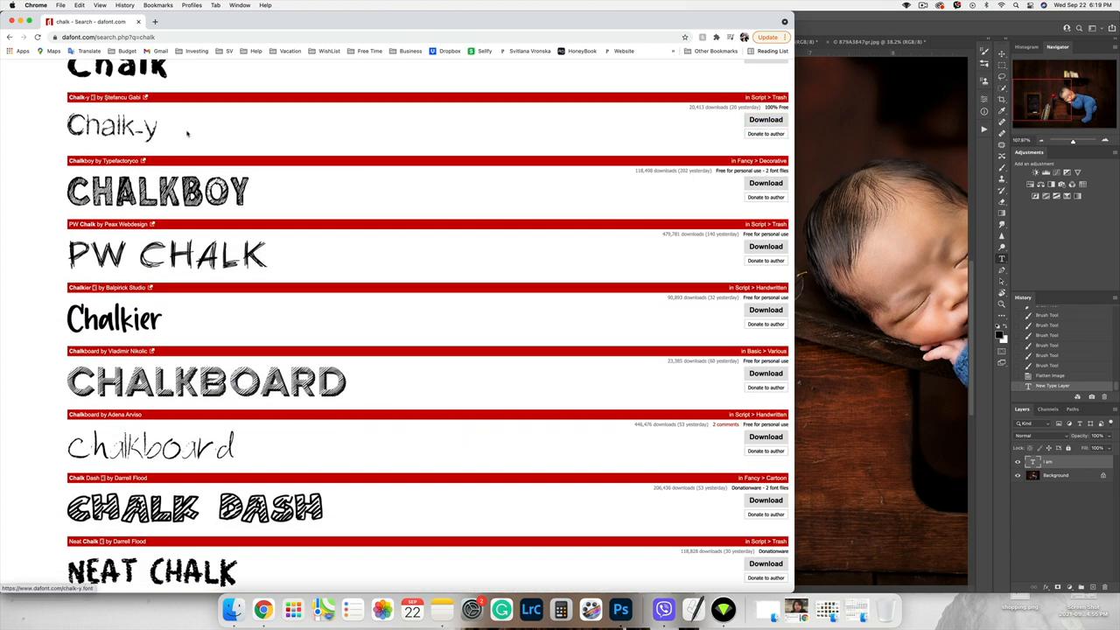
left_click(766, 119)
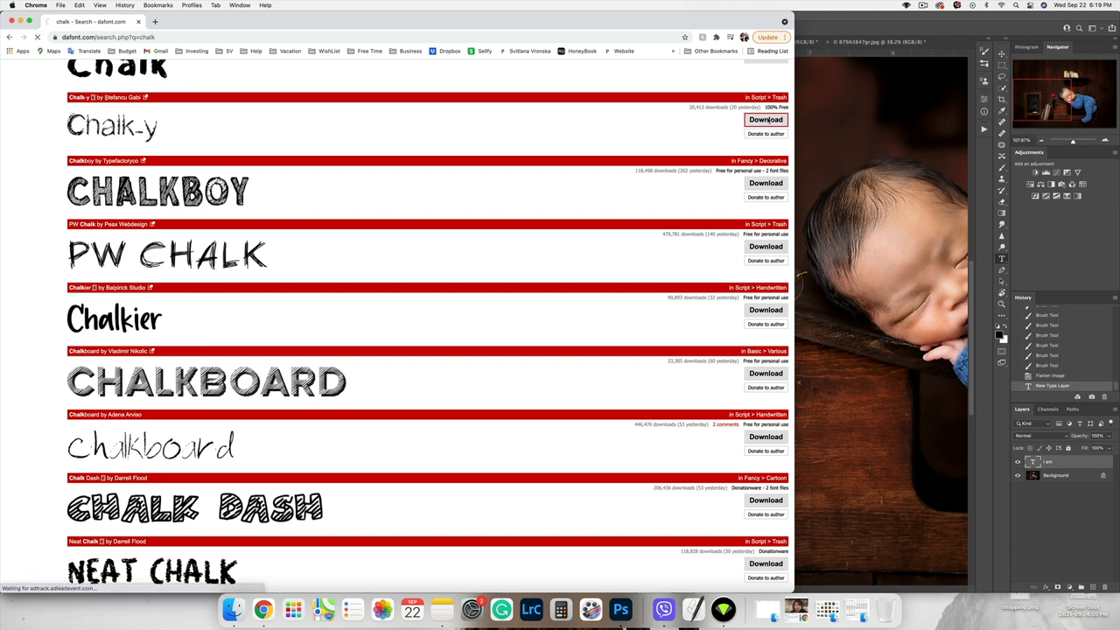
left_click(766, 119)
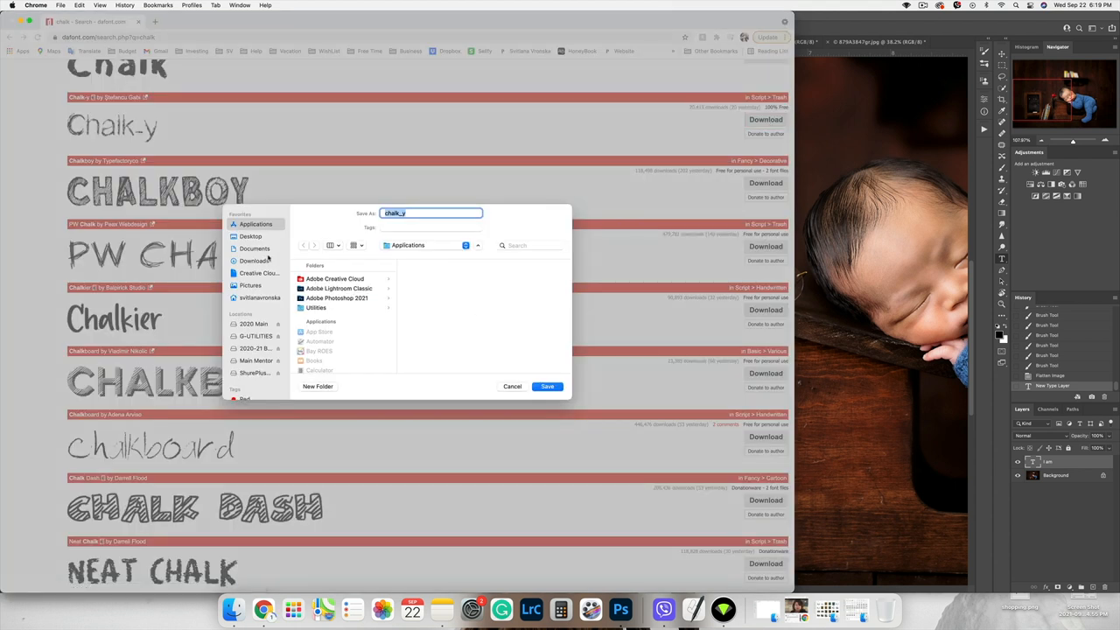
Save Chalk-y into 2020 Main > EXTRA > FONTS, reveal it in Finder and open it to install.
left_click(254, 323)
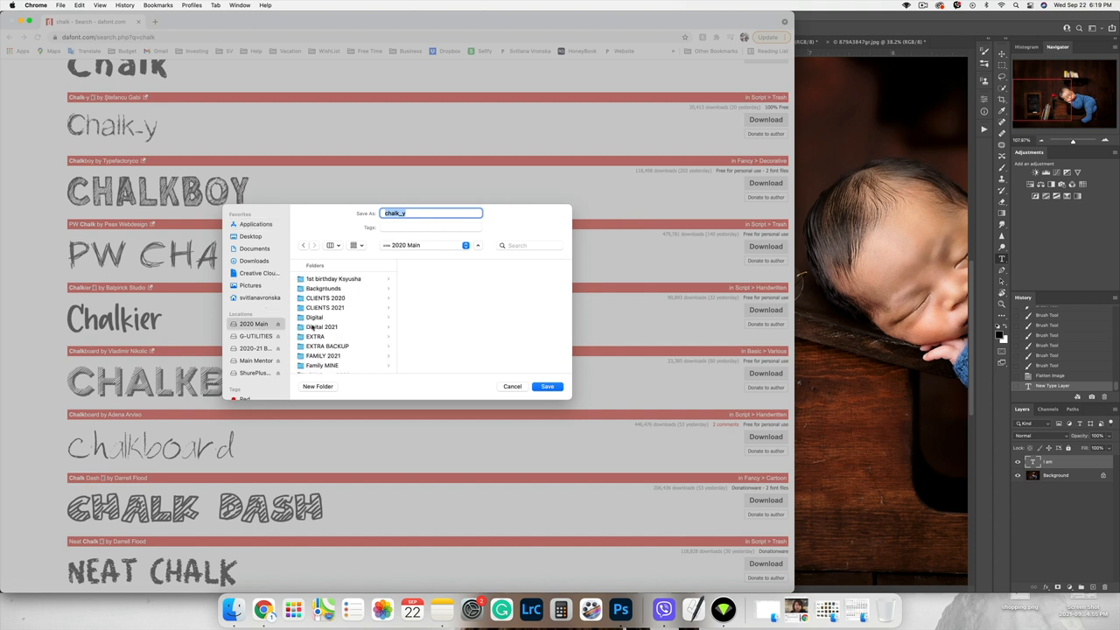
left_click(315, 336)
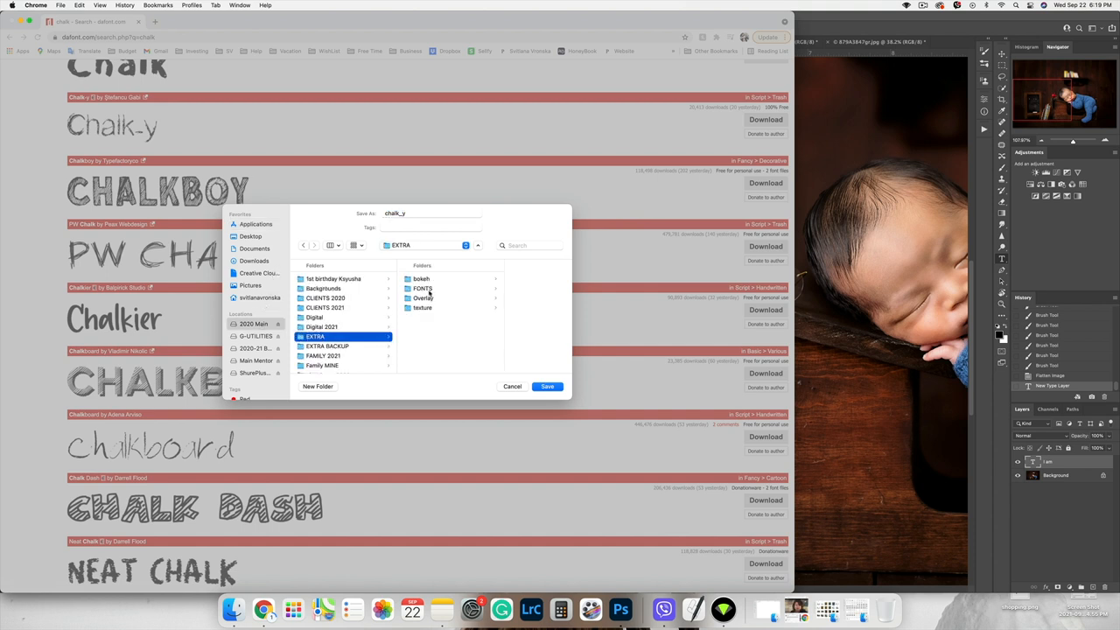
left_click(546, 386)
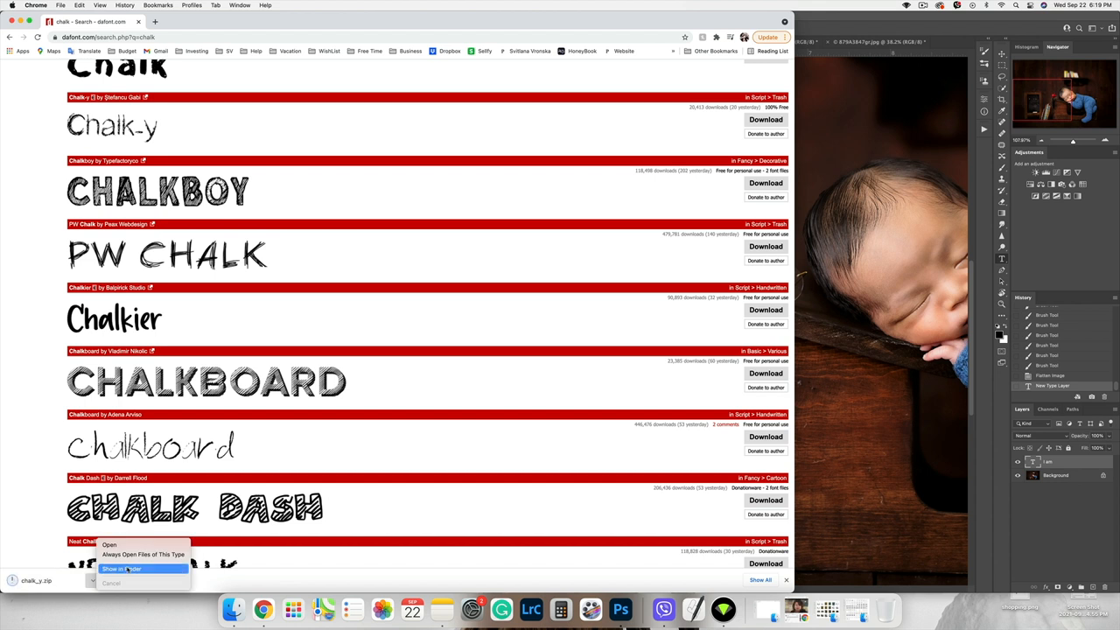
left_click(122, 568)
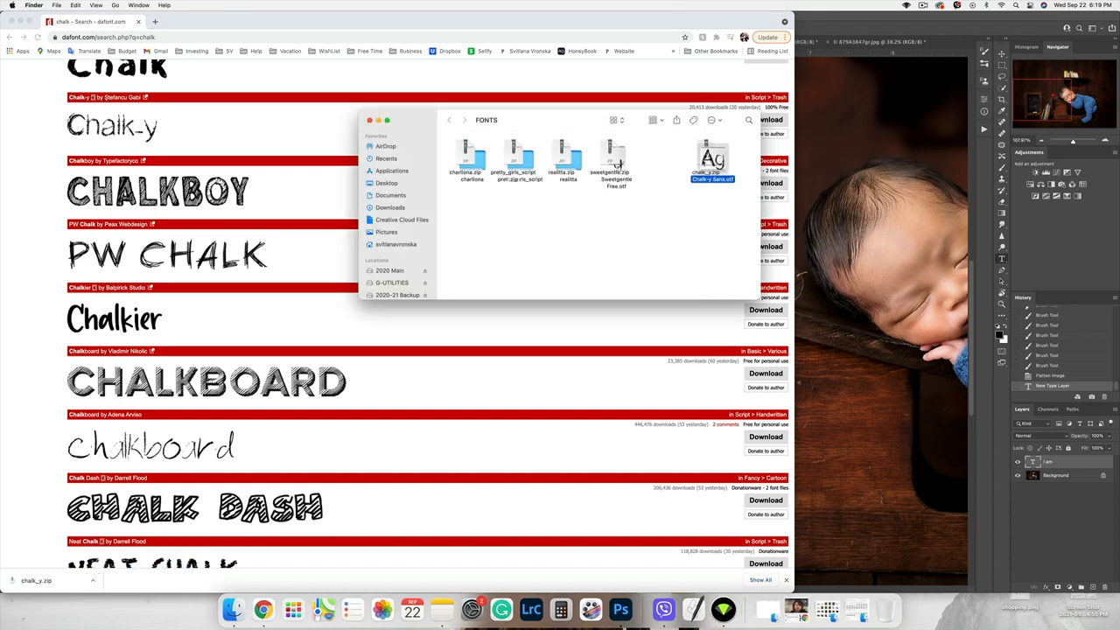
double_click(710, 158)
type("Chalkb")
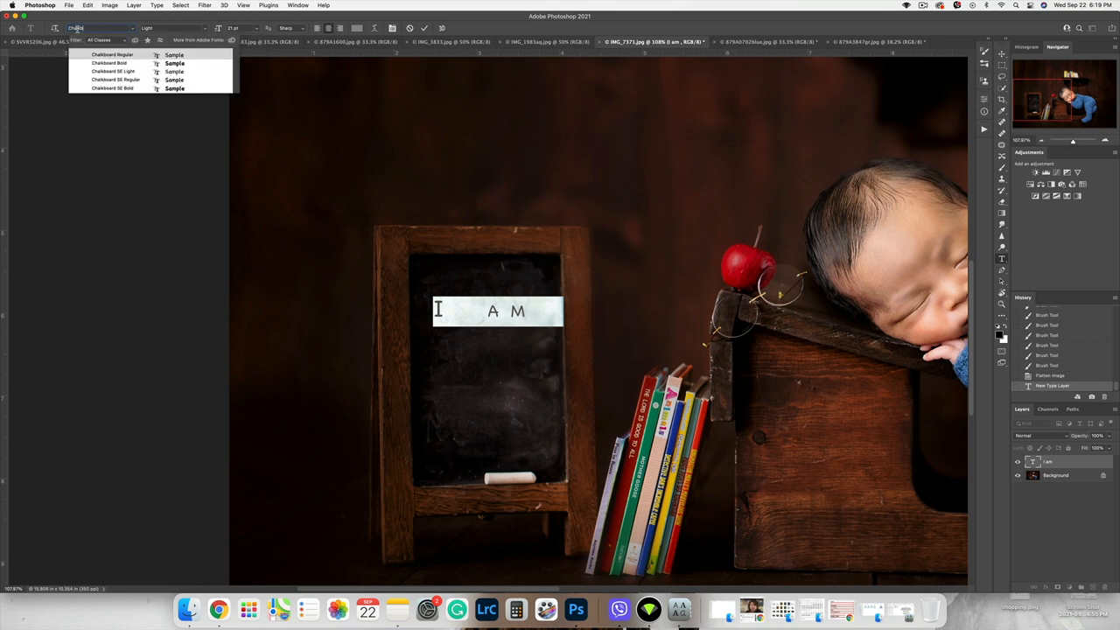
Apply the newly installed Chalk-y Regular font to the chalkboard lettering.
left_click(108, 63)
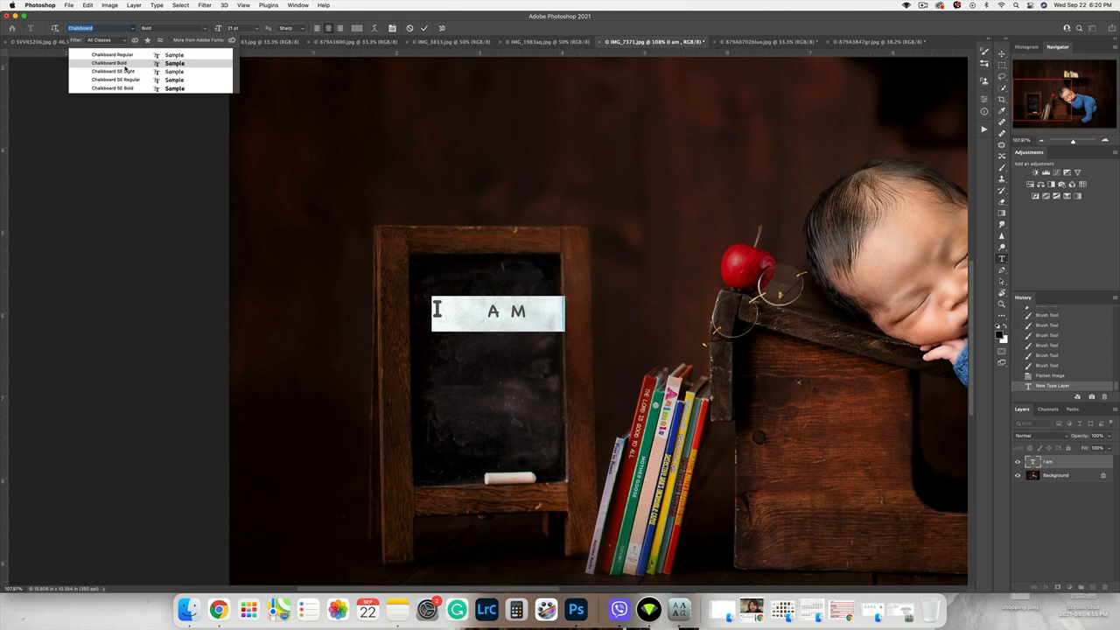
left_click(112, 54)
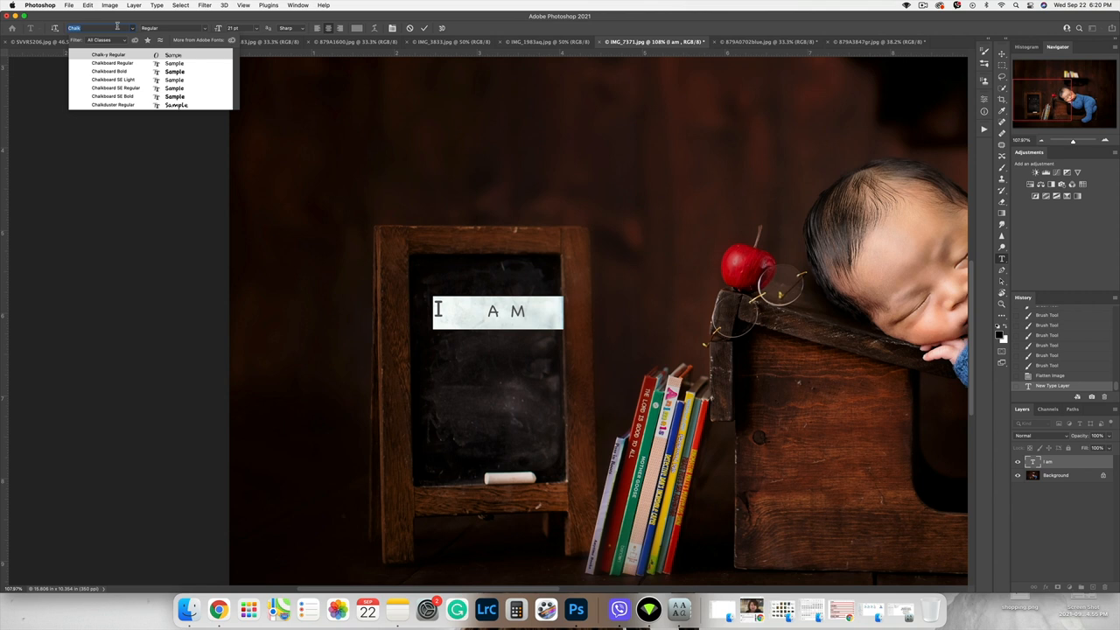
left_click(108, 54)
type("17 DA")
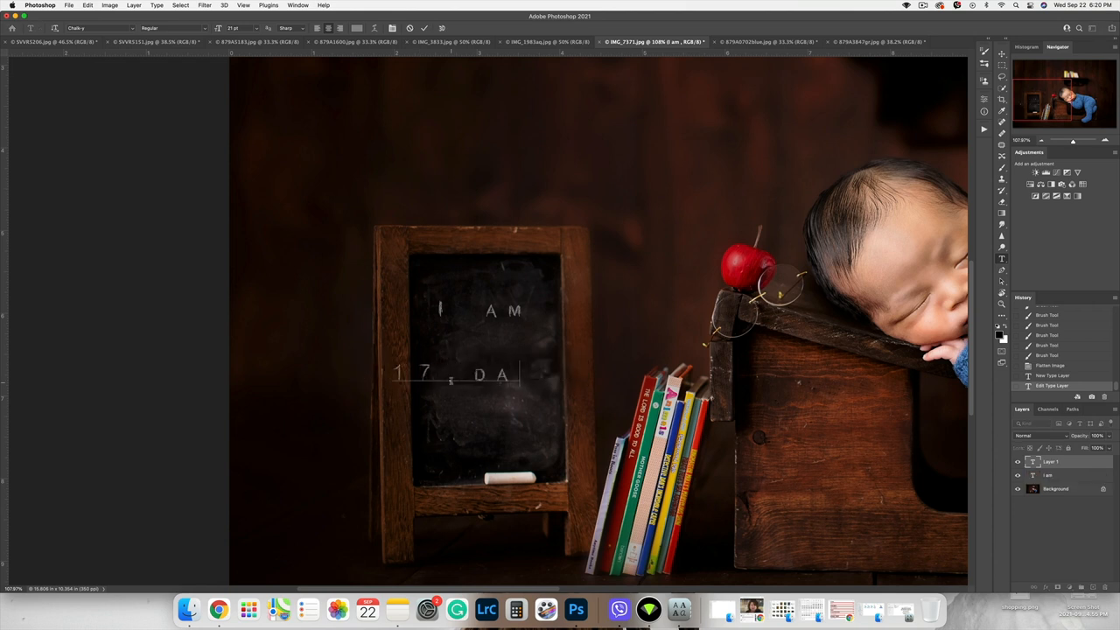
Add 17 DAYS and OLD beneath I AM on the chalkboard.
type("YS")
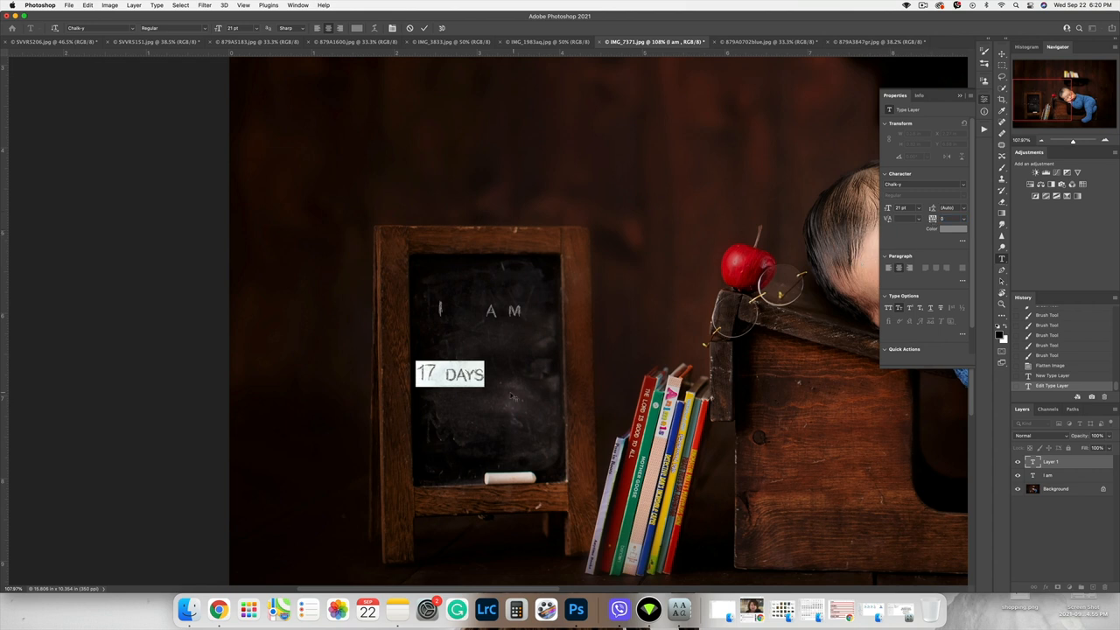
left_click_drag(448, 375, 477, 362)
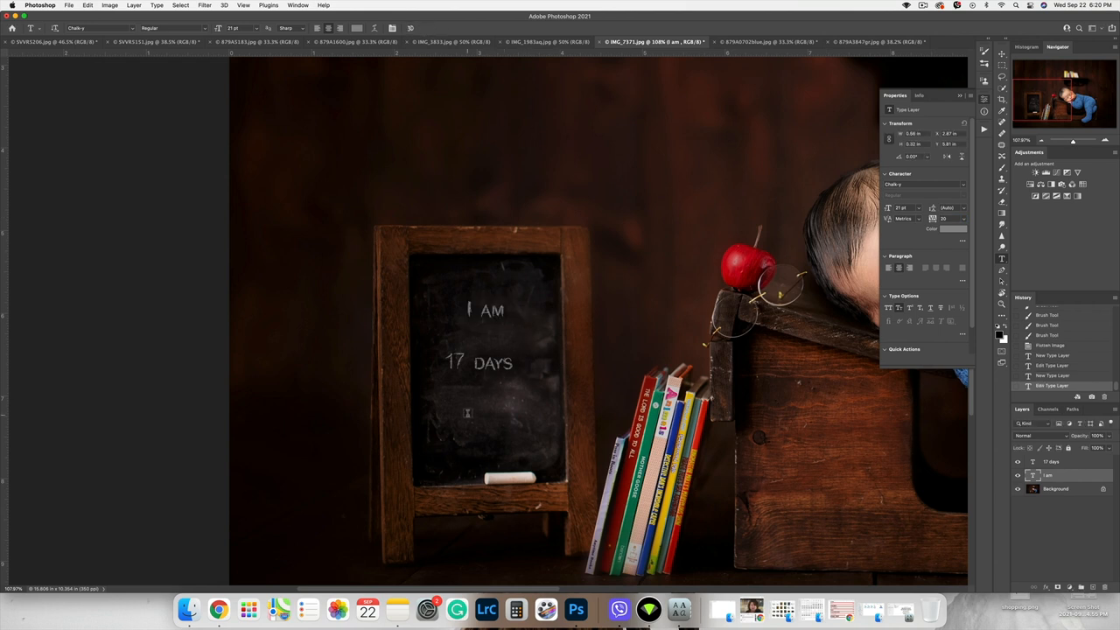
type("OLD")
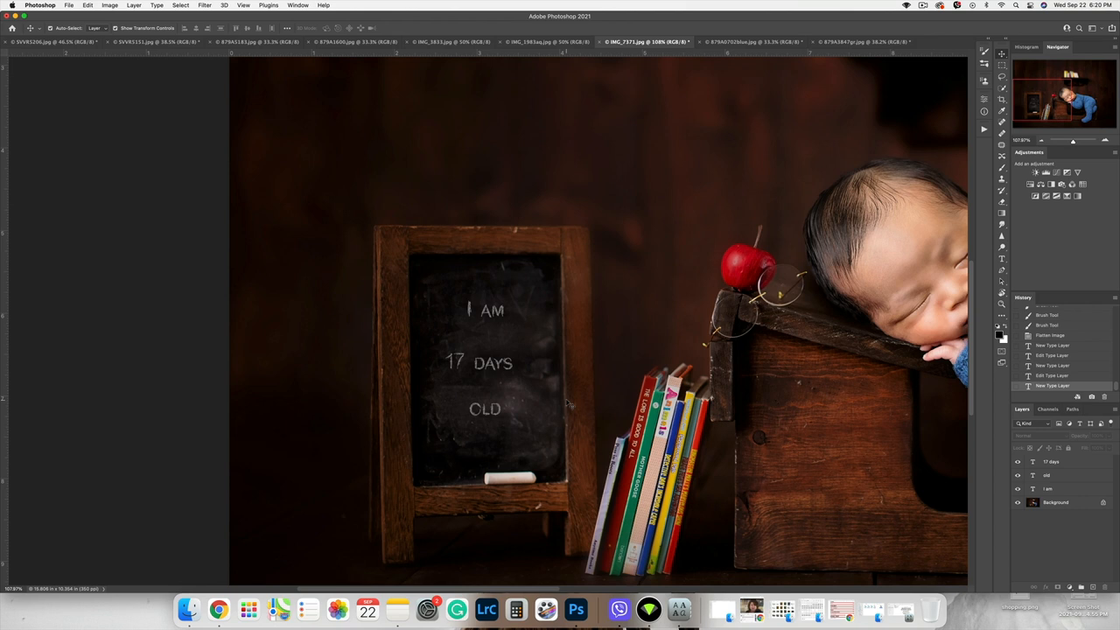
mouse_move(549, 397)
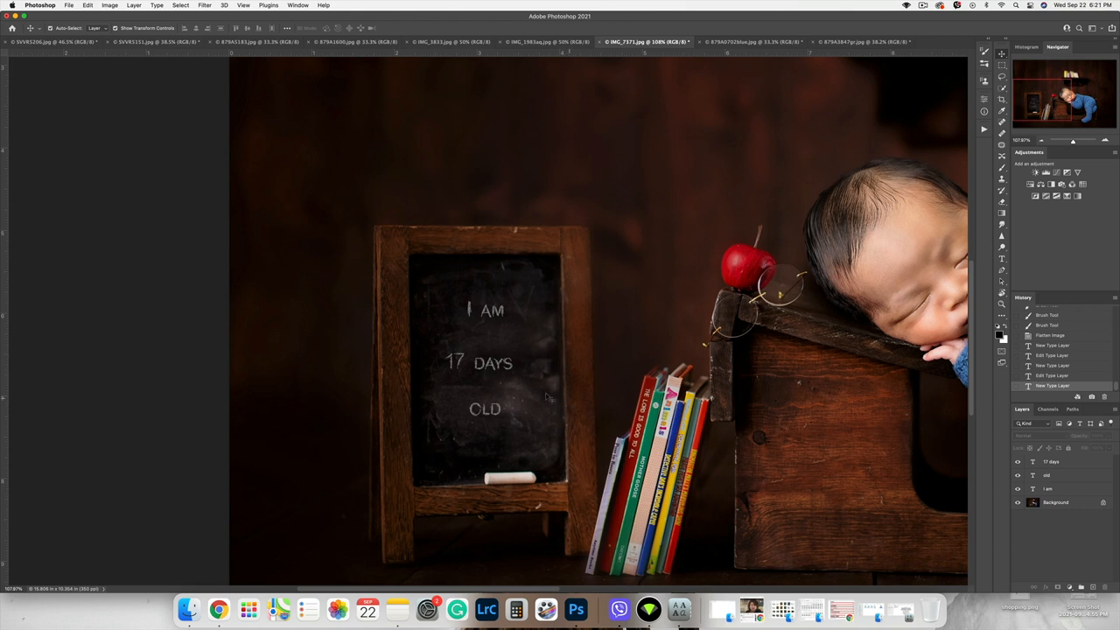
mouse_move(661, 256)
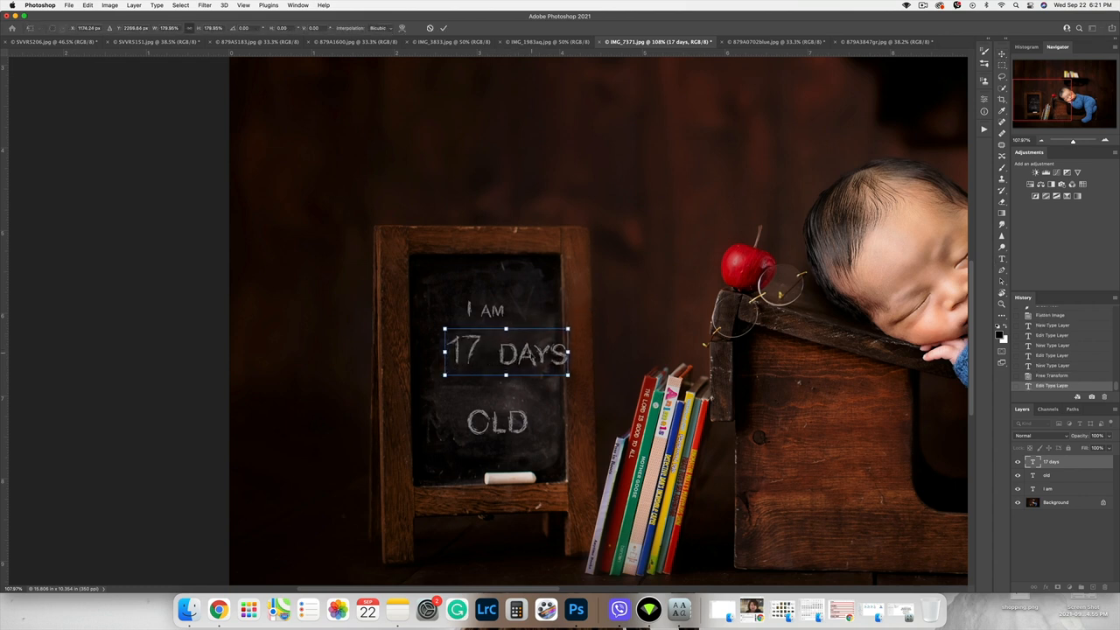
Enlarge the 17 DAYS line between I AM and OLD with Free Transform.
left_click_drag(505, 351, 486, 371)
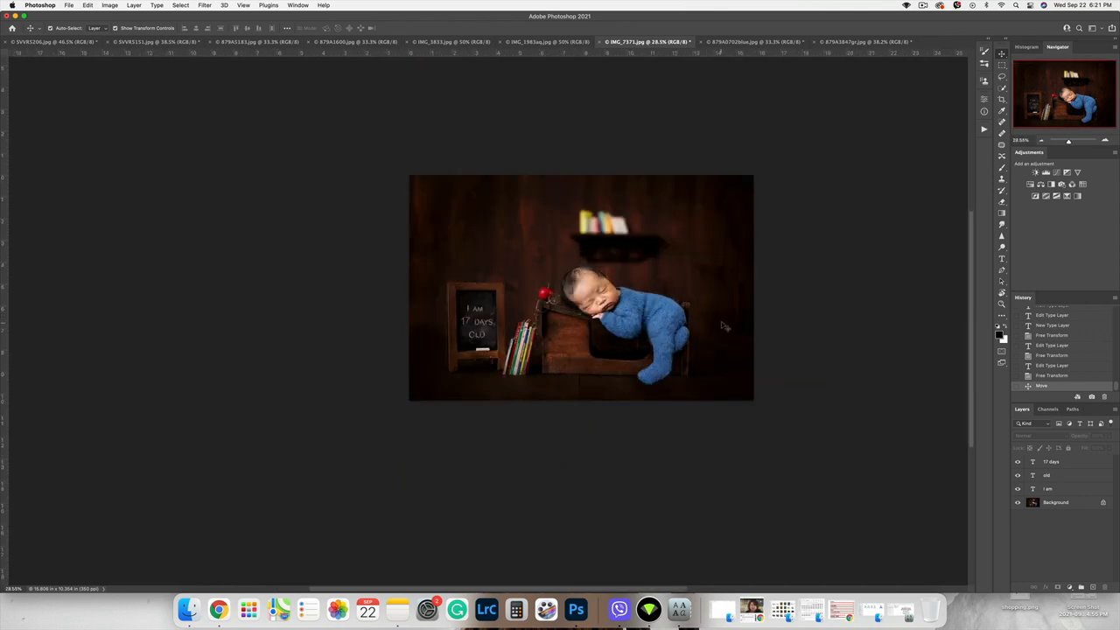
mouse_move(644, 344)
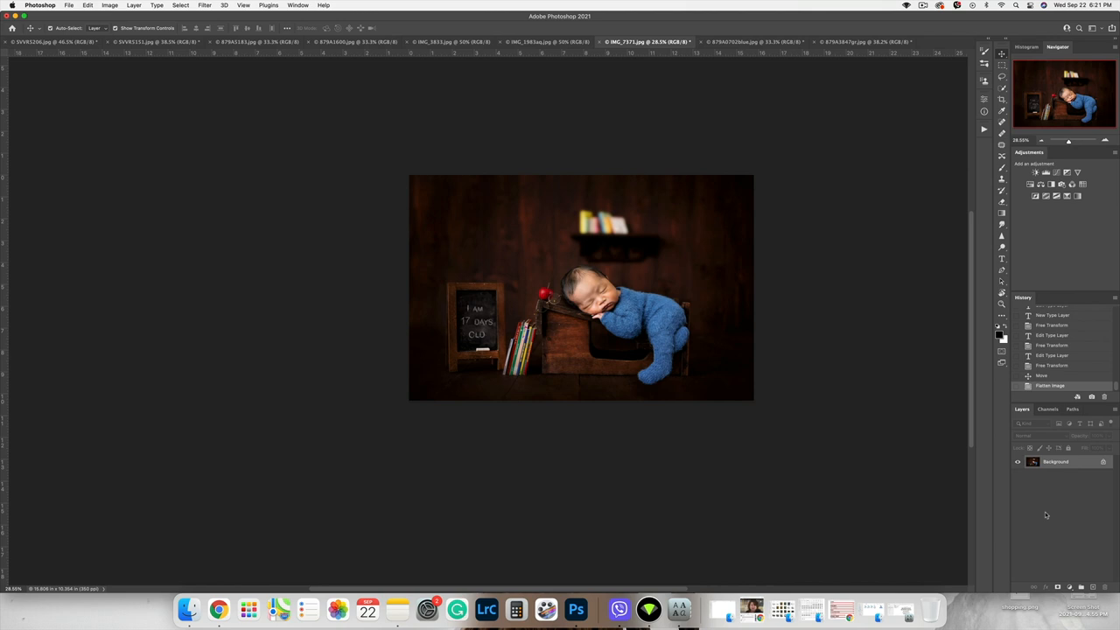
Flatten the chalkboard desk composite into a single background layer.
left_click(535, 42)
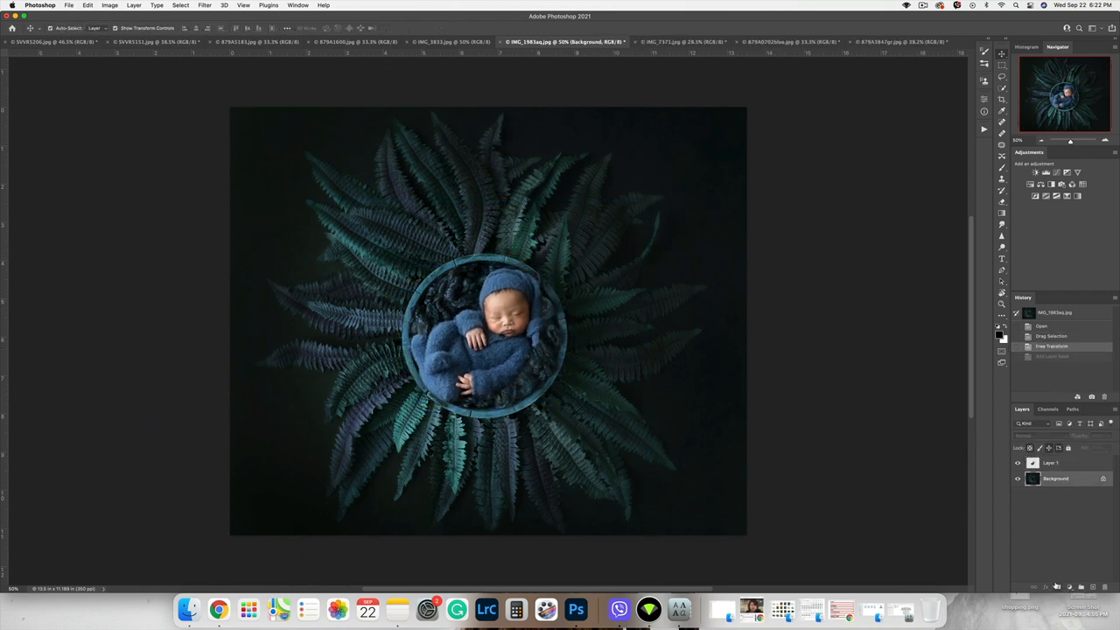
Flatten the fern nest composite so the baby and background become one layer.
left_click(1050, 462)
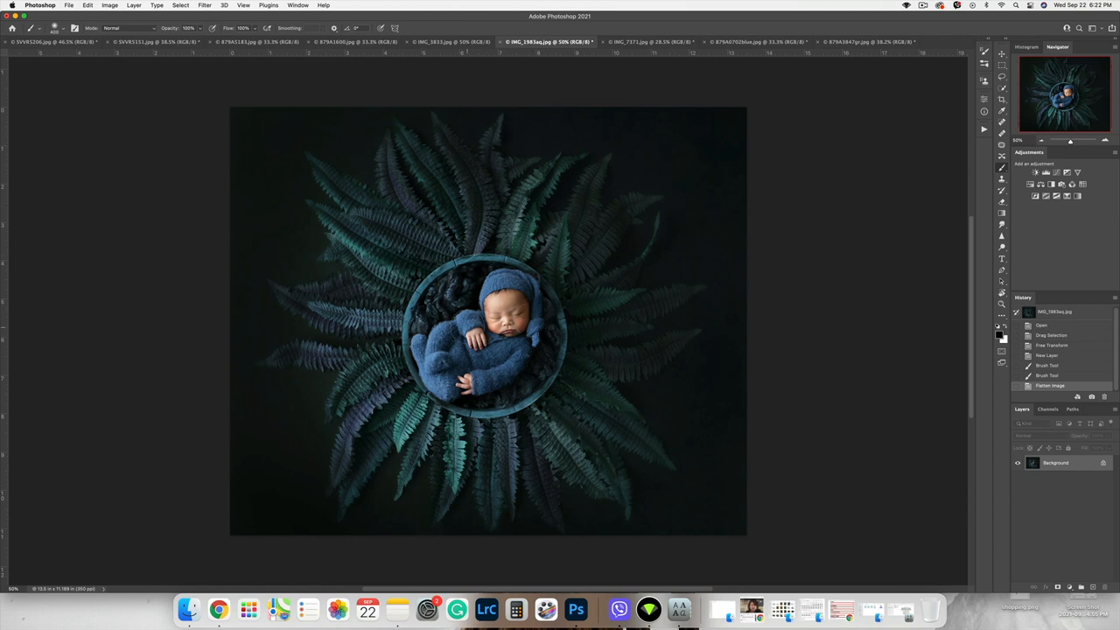
mouse_move(848, 122)
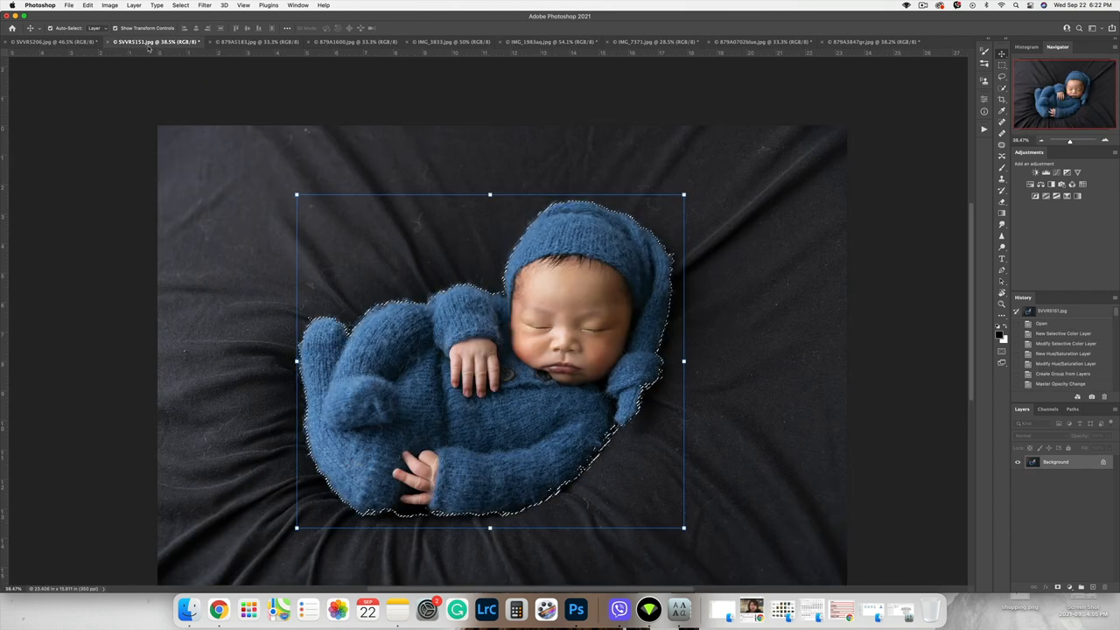
left_click(356, 42)
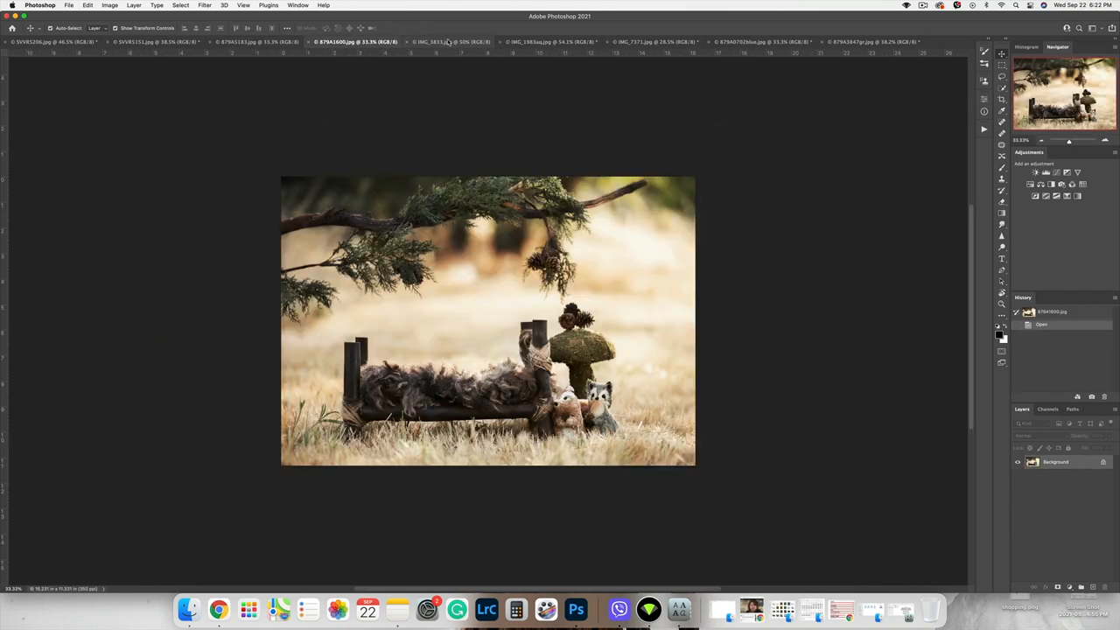
left_click(451, 42)
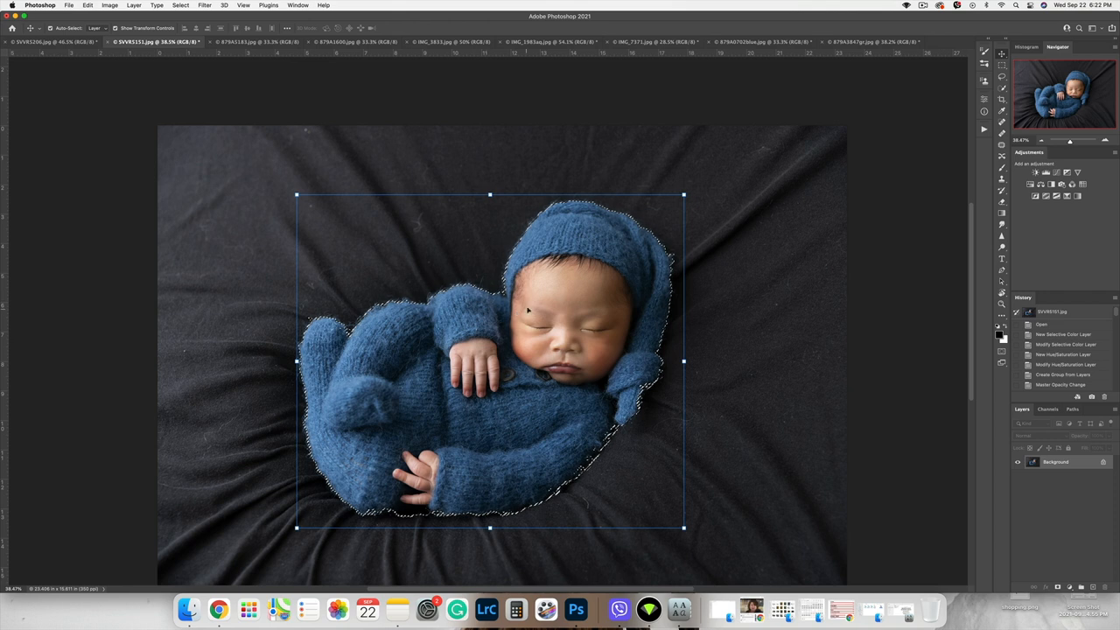
left_click(455, 42)
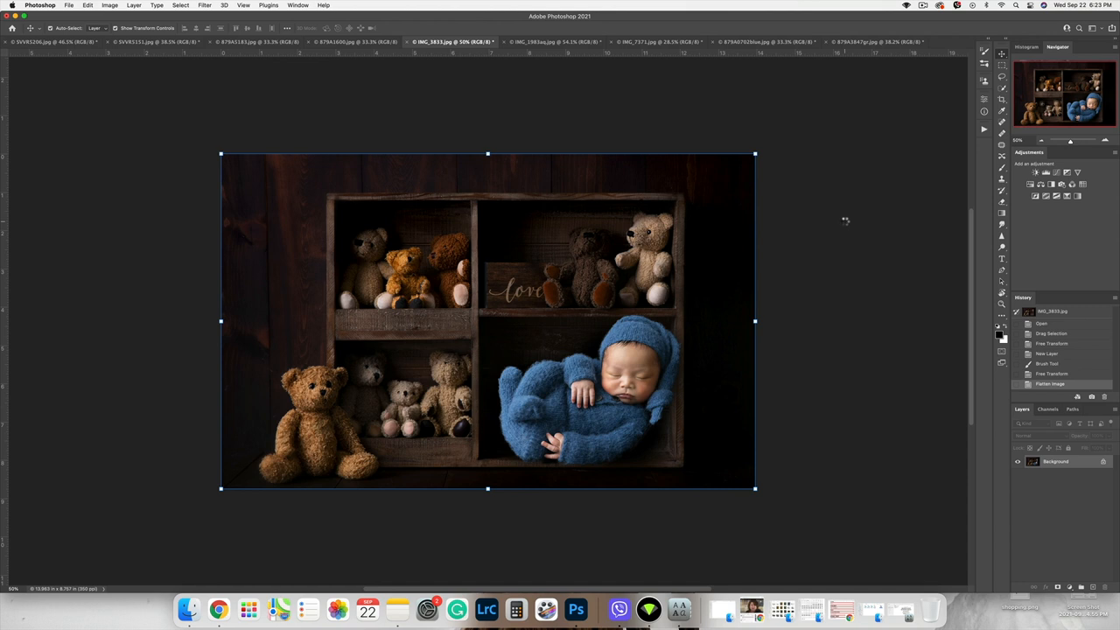
mouse_move(845, 220)
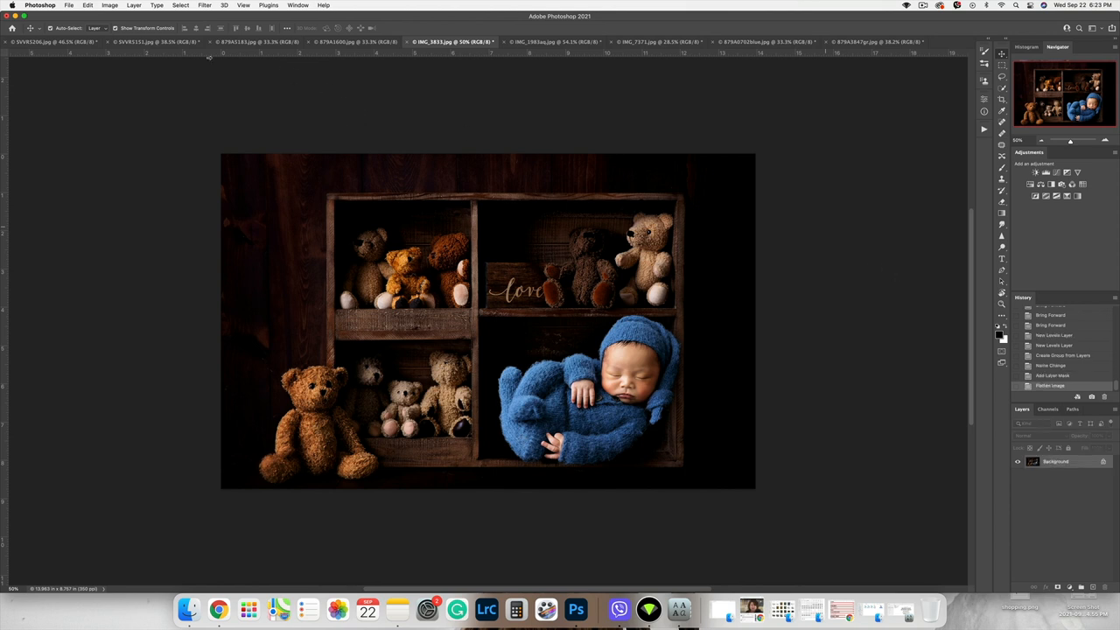
Flatten the teddy bear shelf composite into one layer.
left_click(353, 42)
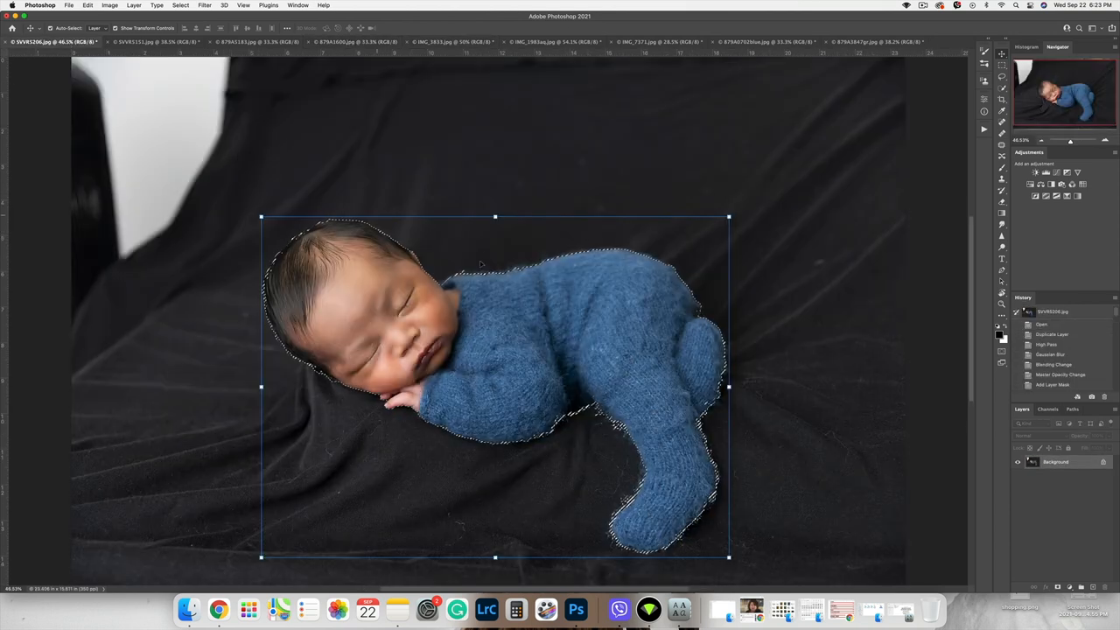
Paste the blue-romper baby into the outdoor bed document and fit it onto the wooden bed.
left_click(353, 42)
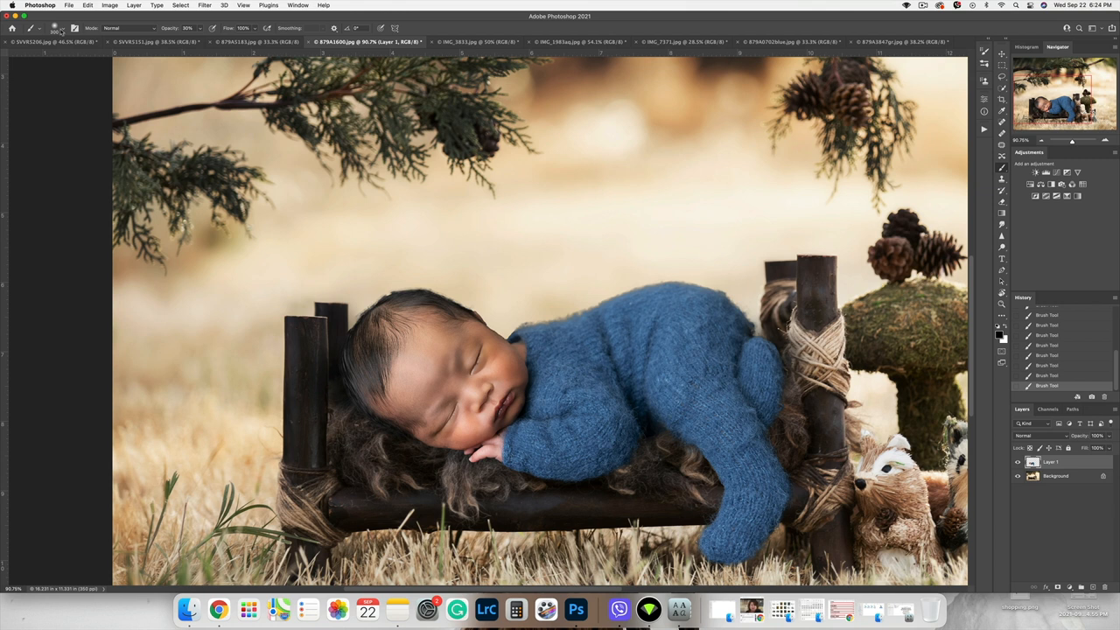
Choose a textured fur brush from the brush preset picker for edge blending.
left_click(56, 28)
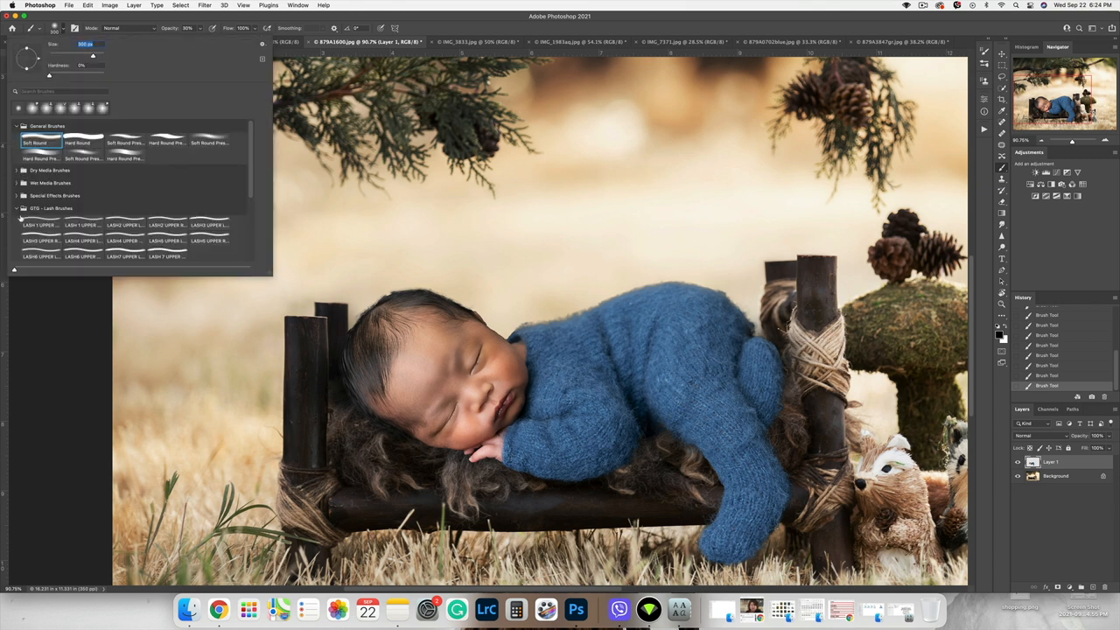
scroll("down", 3)
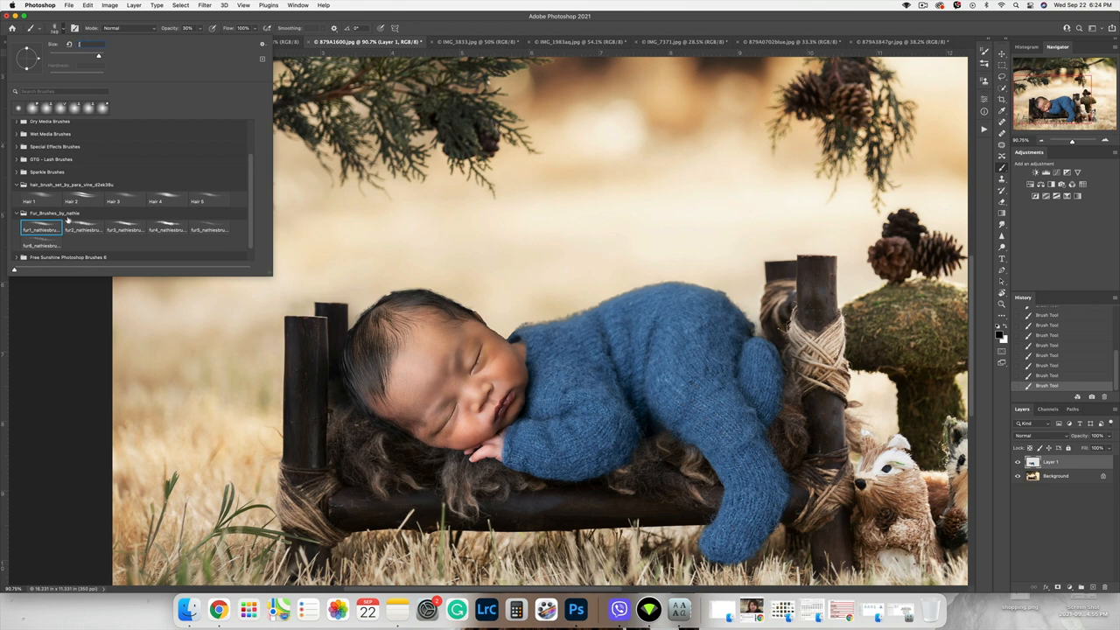
left_click(84, 229)
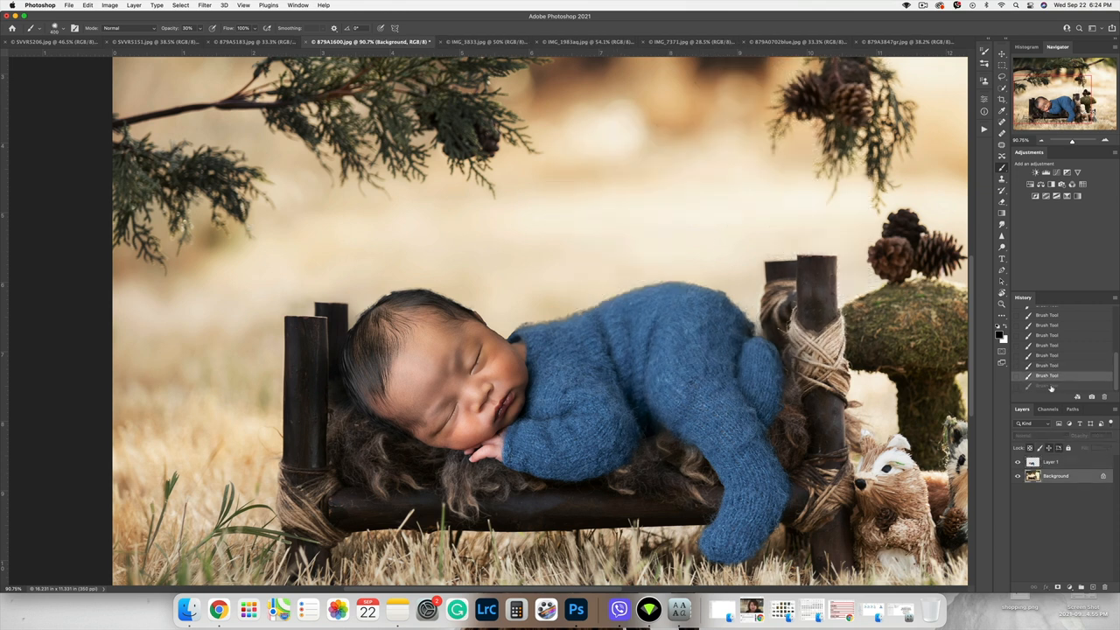
left_click(293, 245)
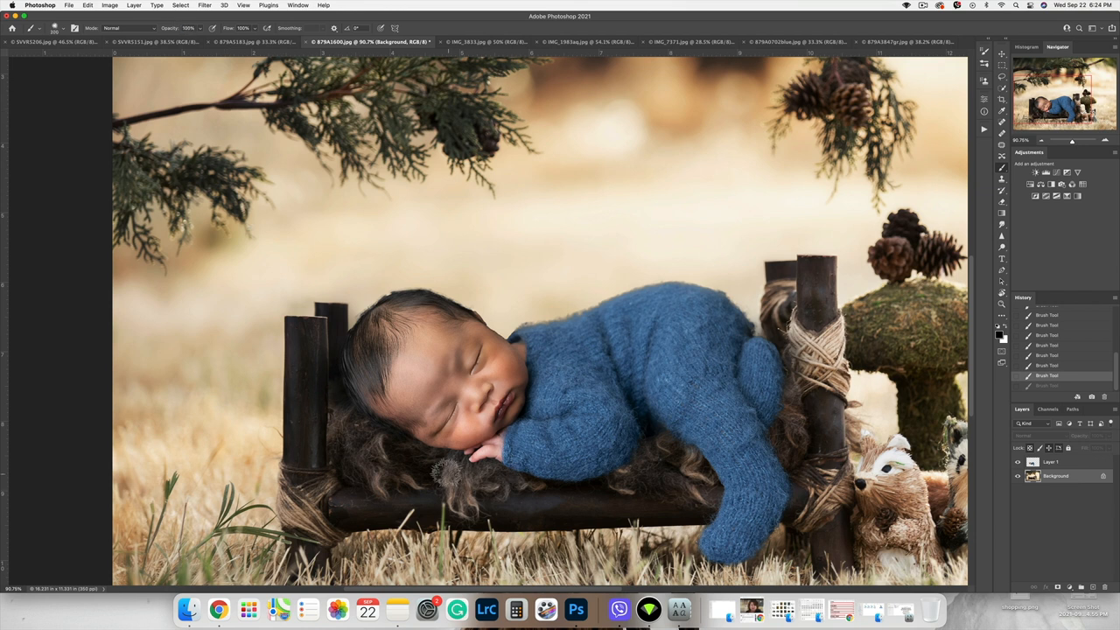
Mask Layer 1 and paint along the baby's edges to nestle it into the furry bed.
left_click(490, 476)
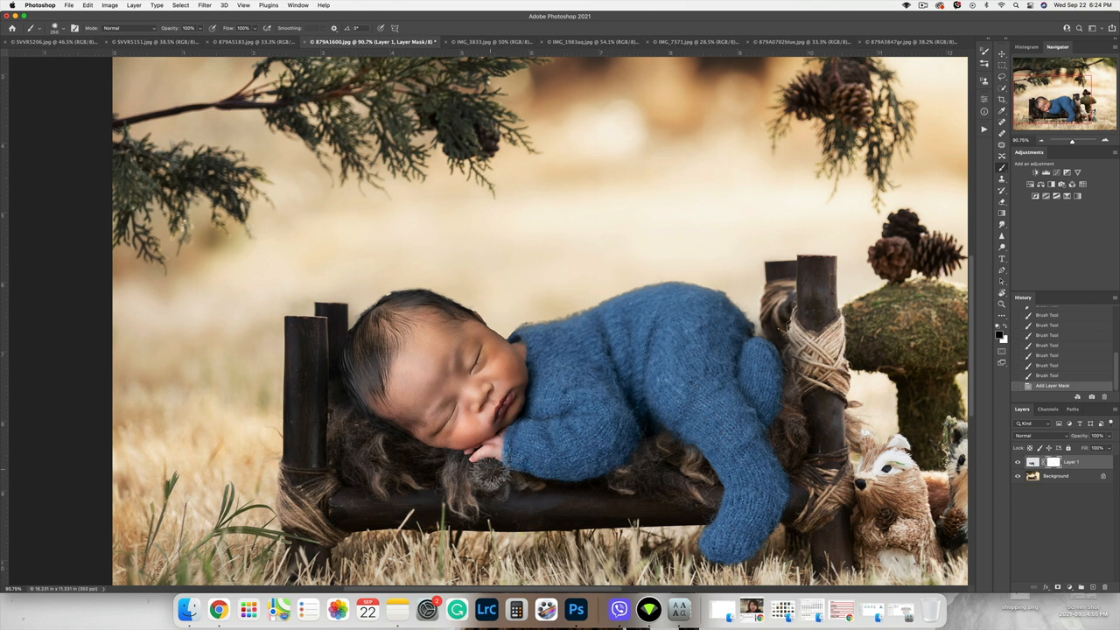
left_click(610, 453)
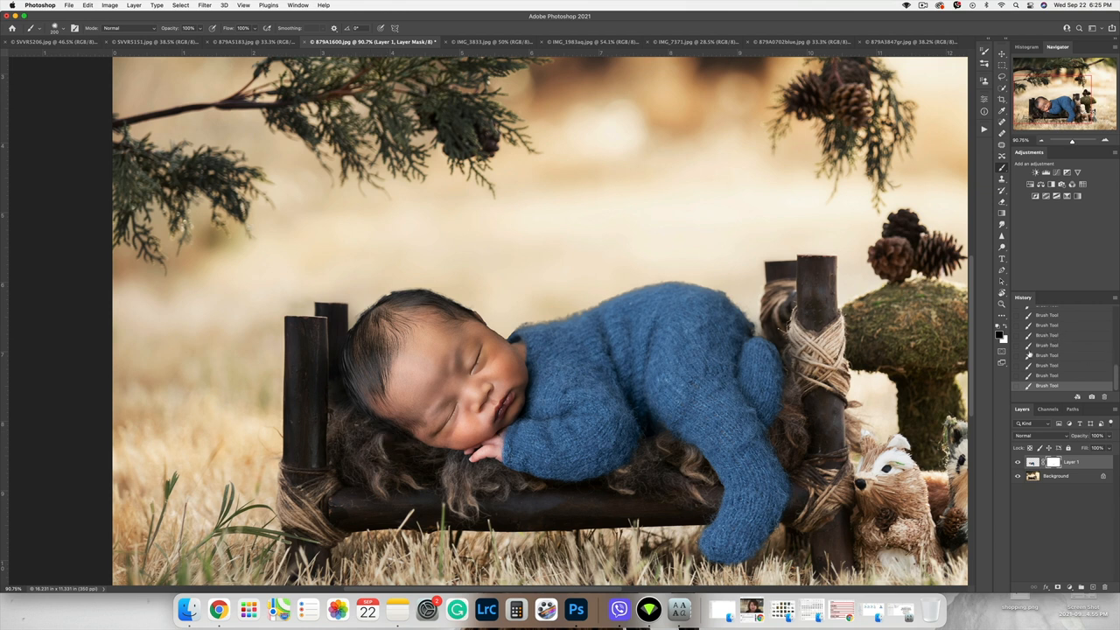
mouse_move(423, 254)
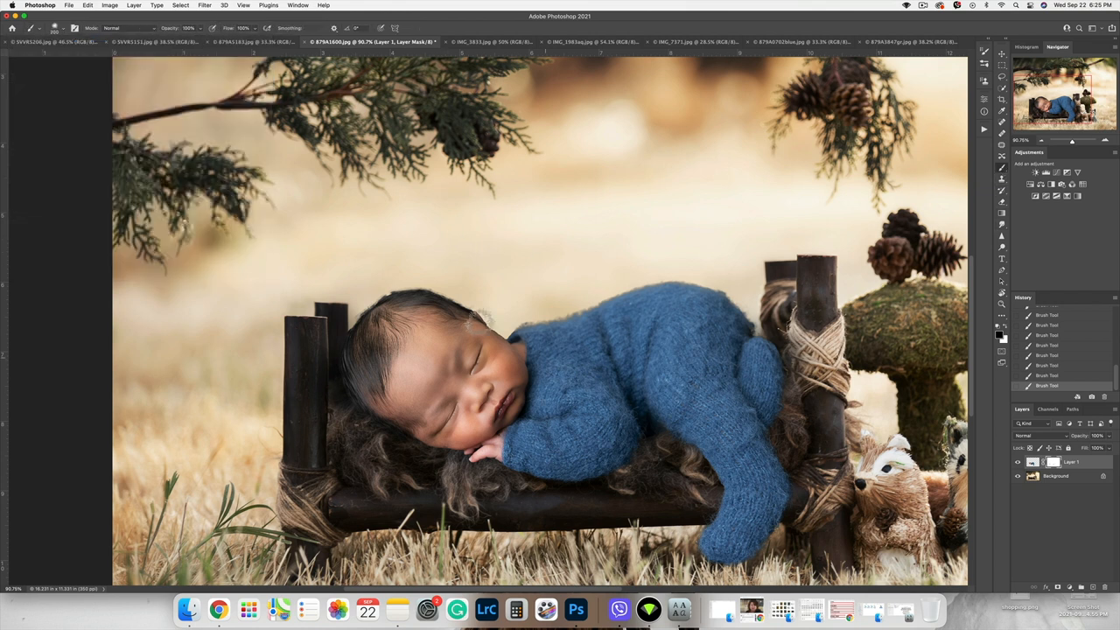
left_click(77, 28)
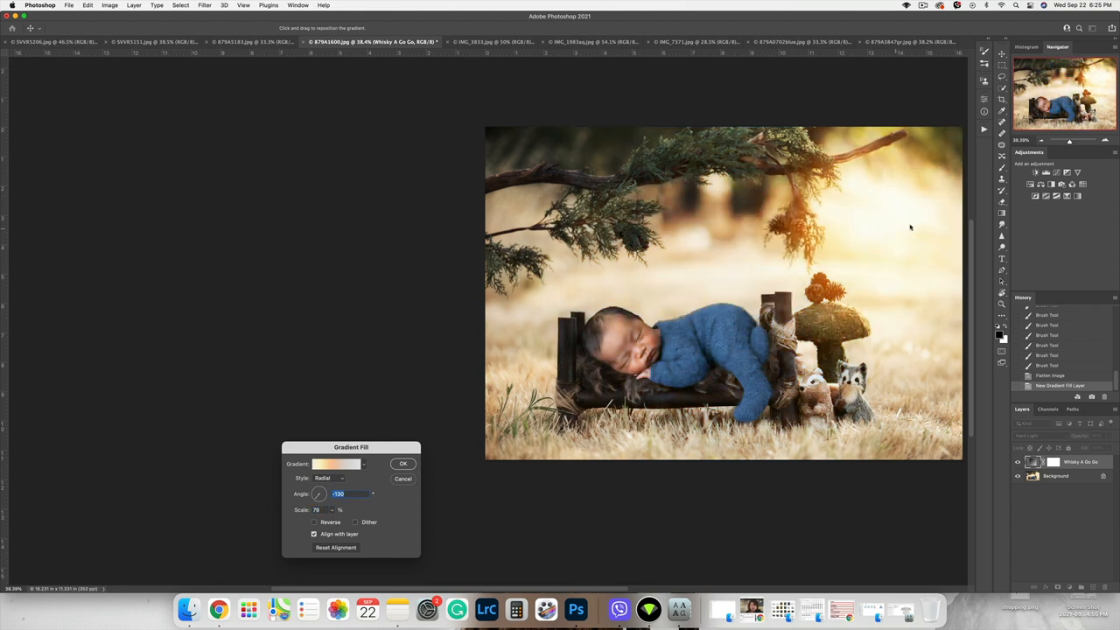
Confirm the orange gradient fill glow at the upper right and flatten the image.
left_click(402, 462)
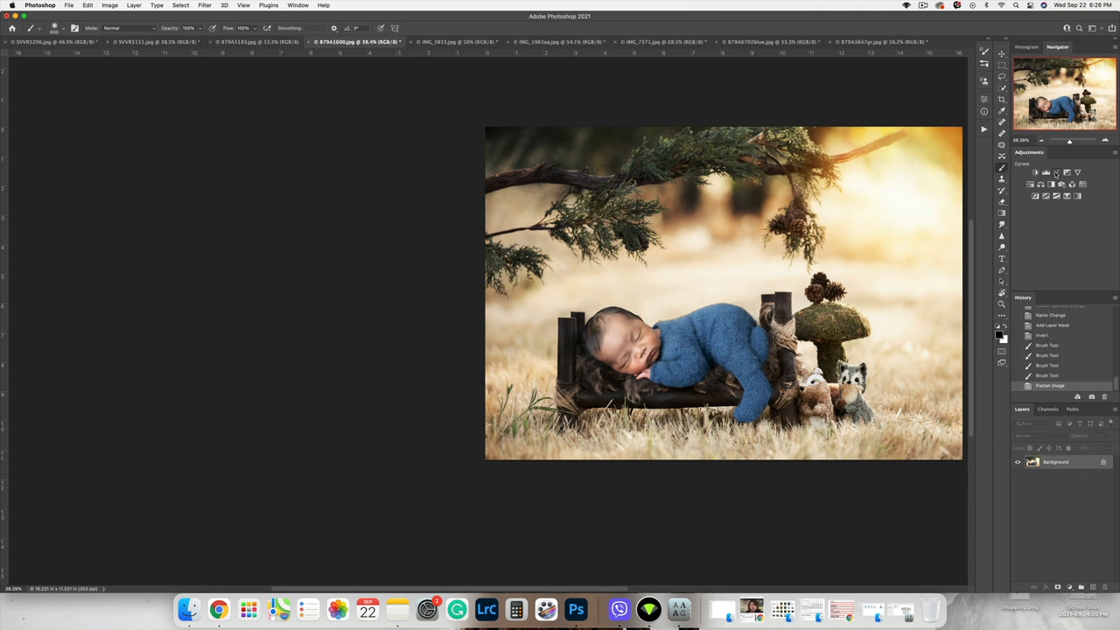
Add a masked Hue/Saturation adjustment to the outdoor bed scene and flatten again.
left_click(1036, 173)
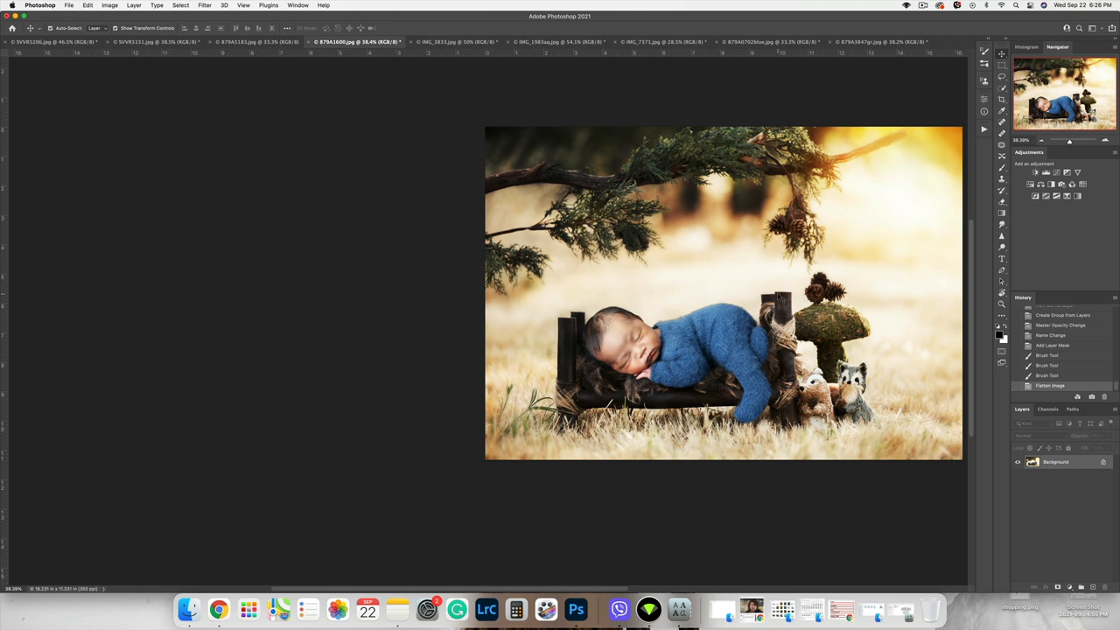
mouse_move(885, 285)
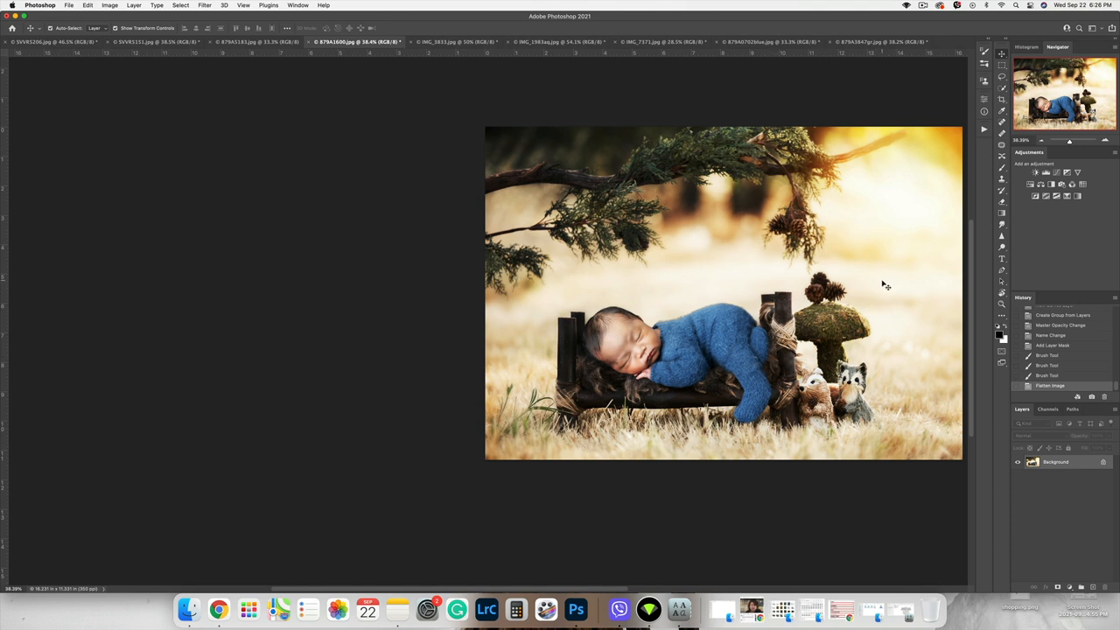
Review the swing, chalkboard, tulip nest, fern nest and creek log composites, ending on the original newborn photo.
left_click(878, 42)
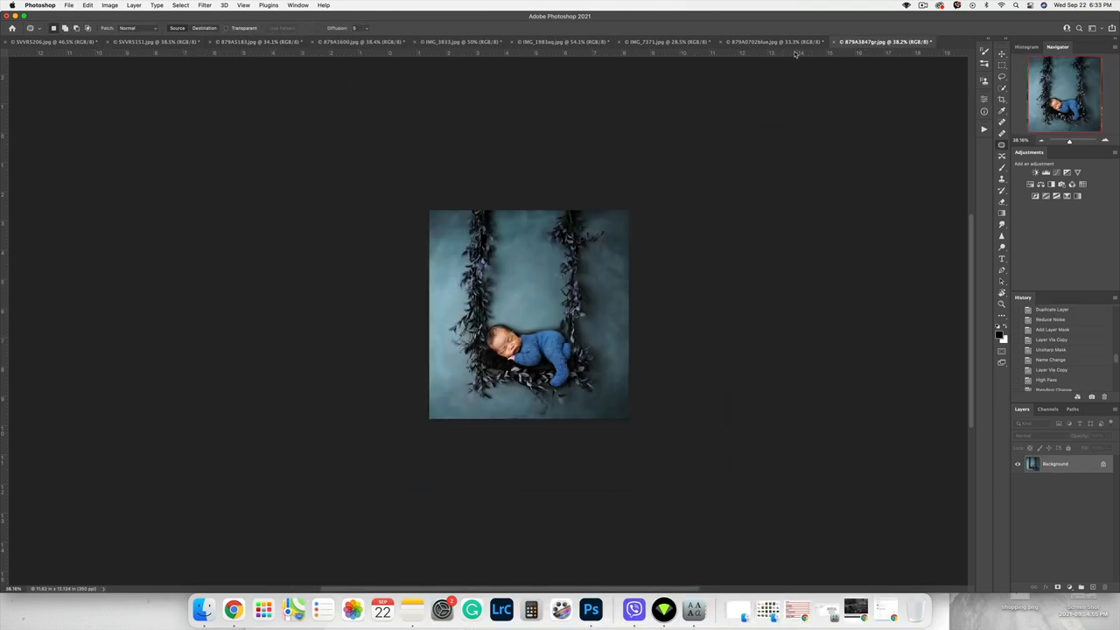
left_click(664, 42)
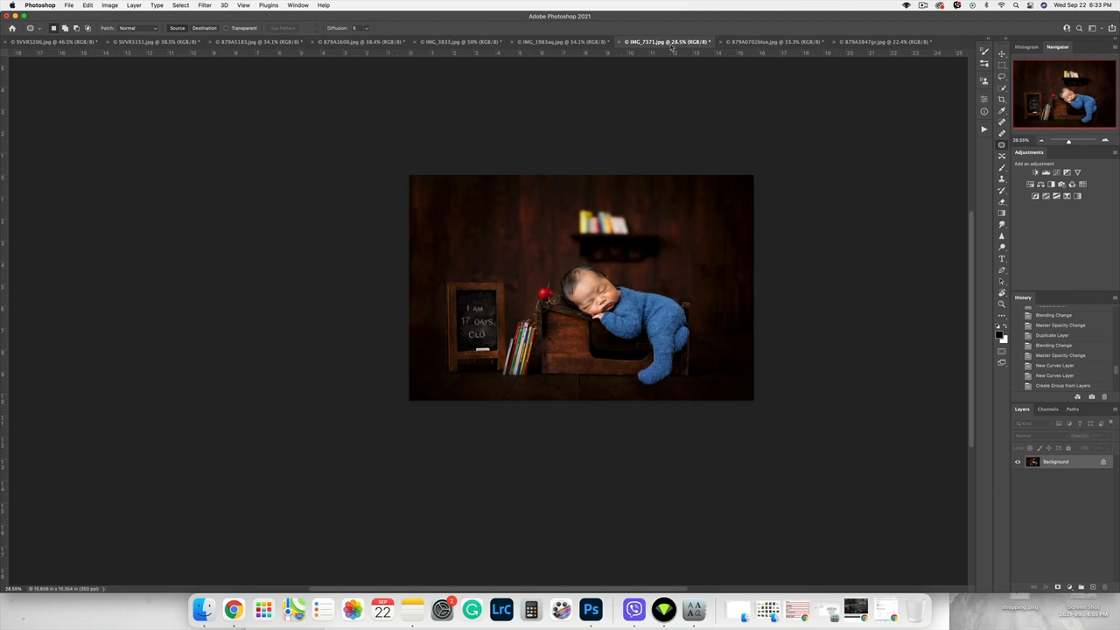
left_click(773, 42)
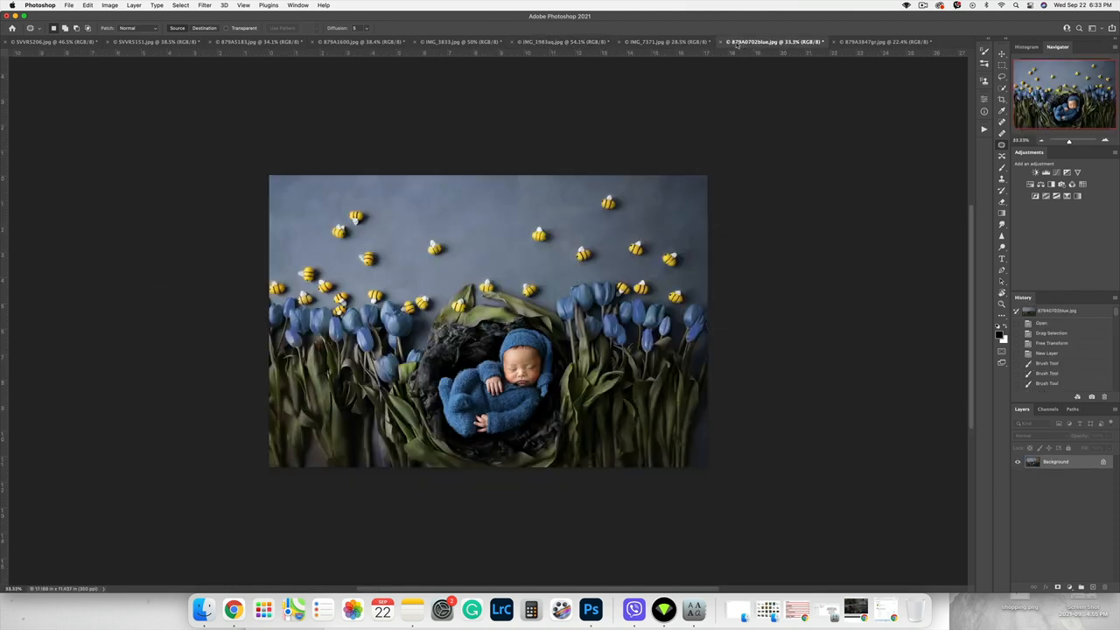
left_click(666, 42)
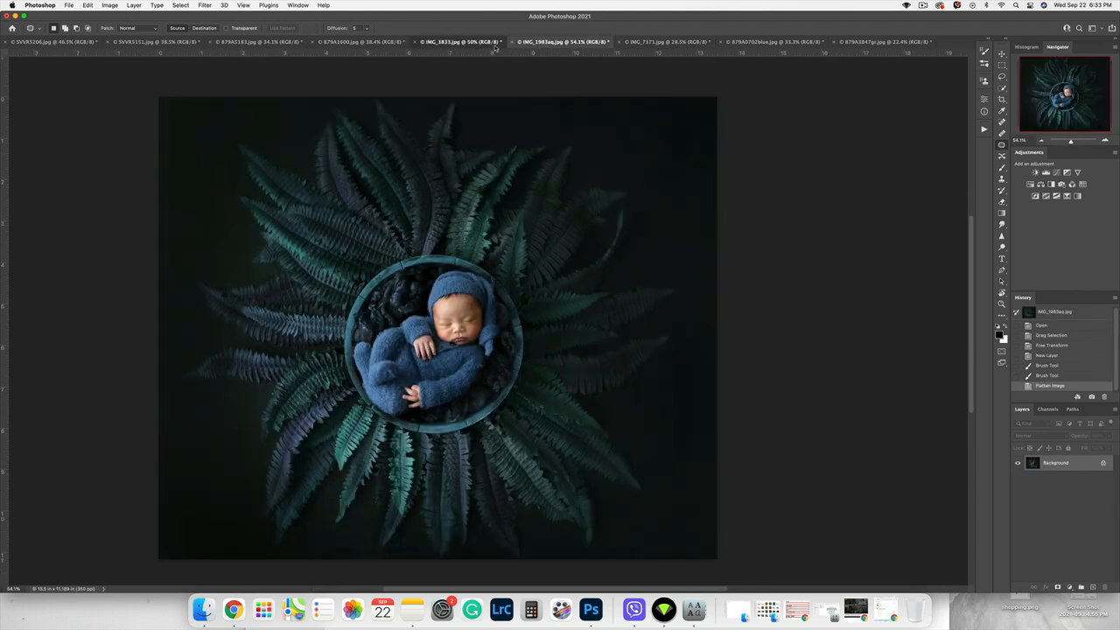
left_click(358, 42)
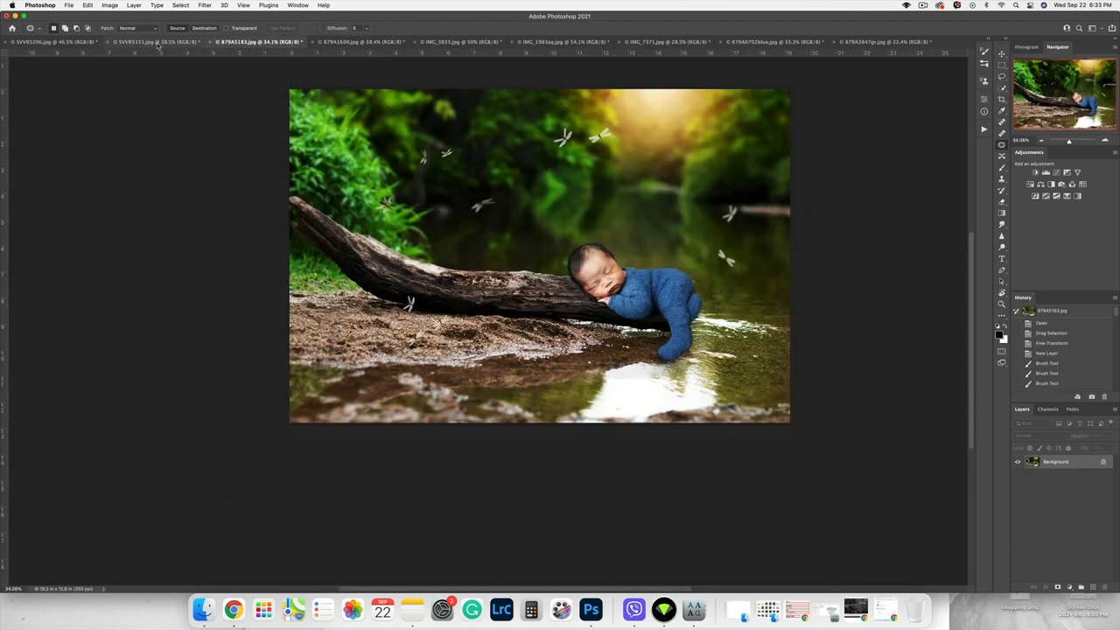
left_click(158, 42)
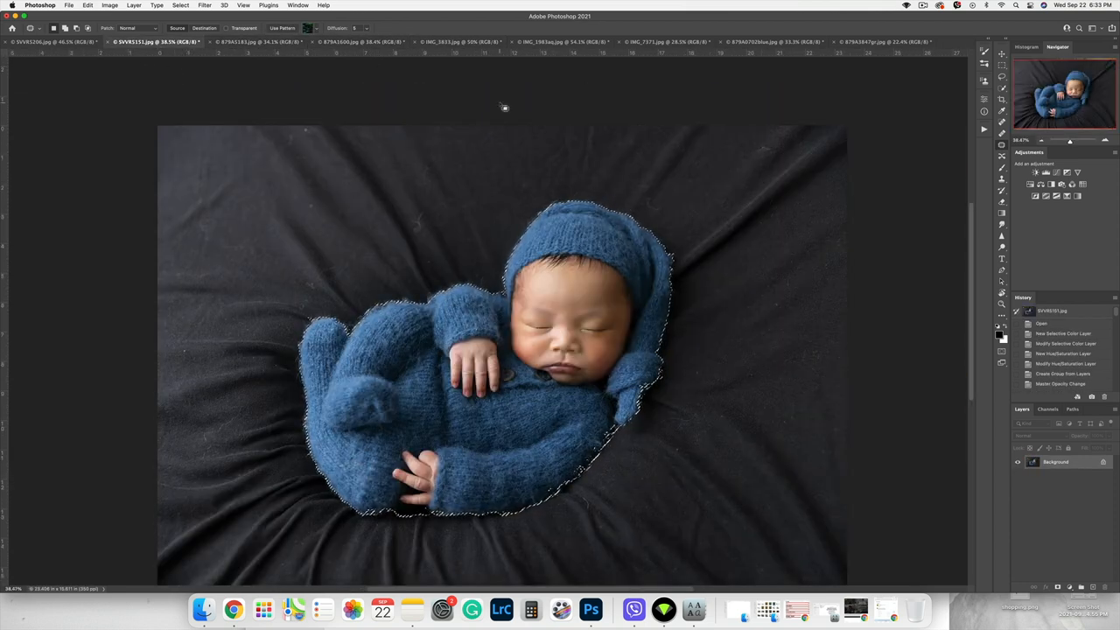